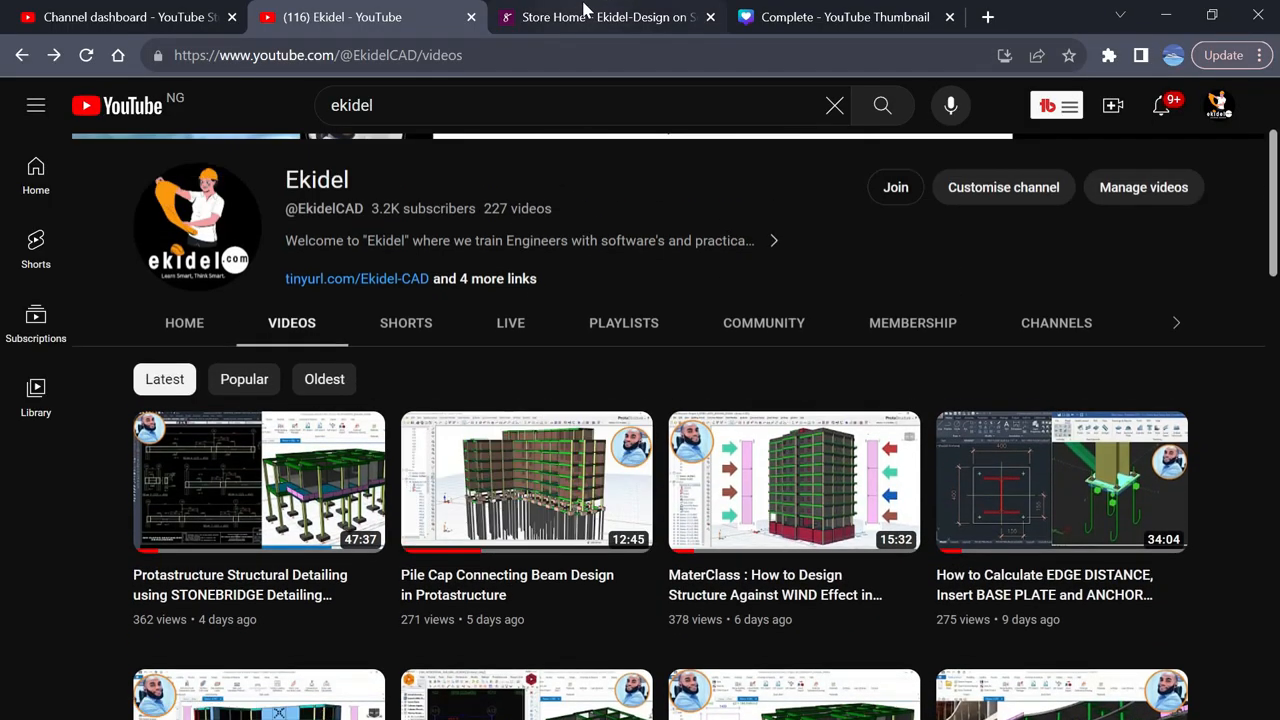
Glance at the Ekidel YouTube channel, then scroll through the Ekidel-Design store's product grid.
left_click(600, 17)
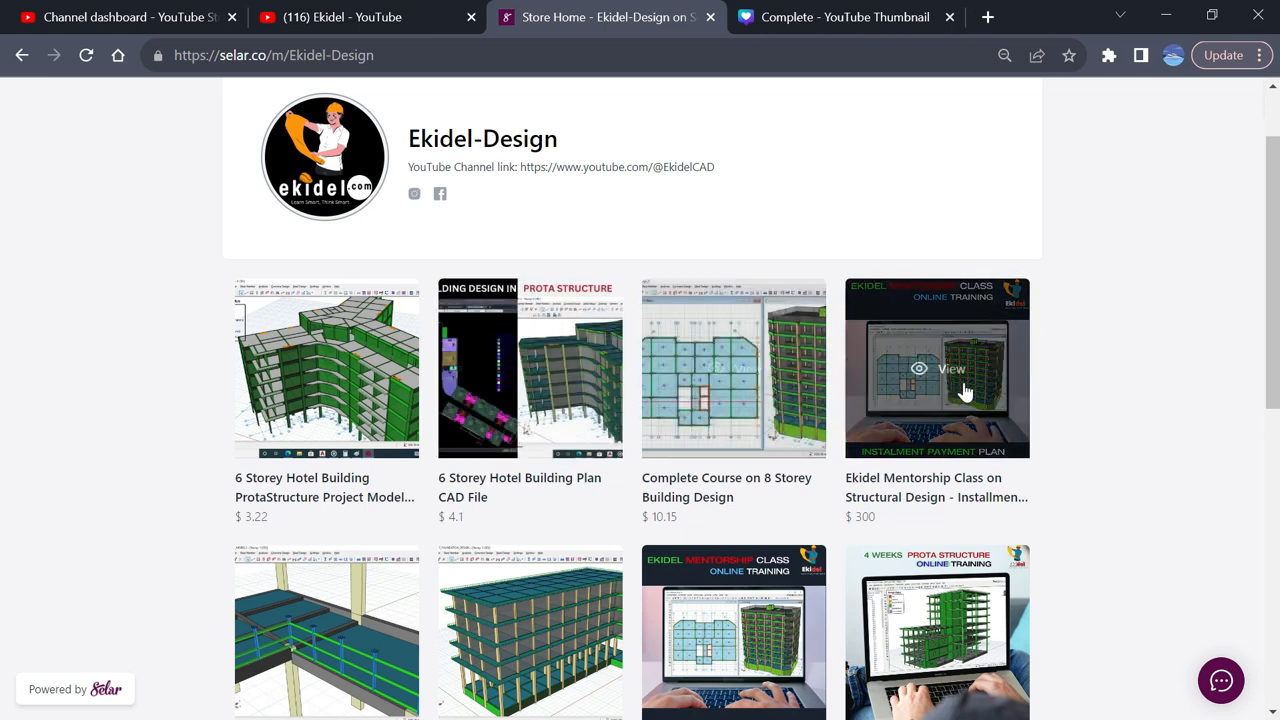
mouse_move(1108, 399)
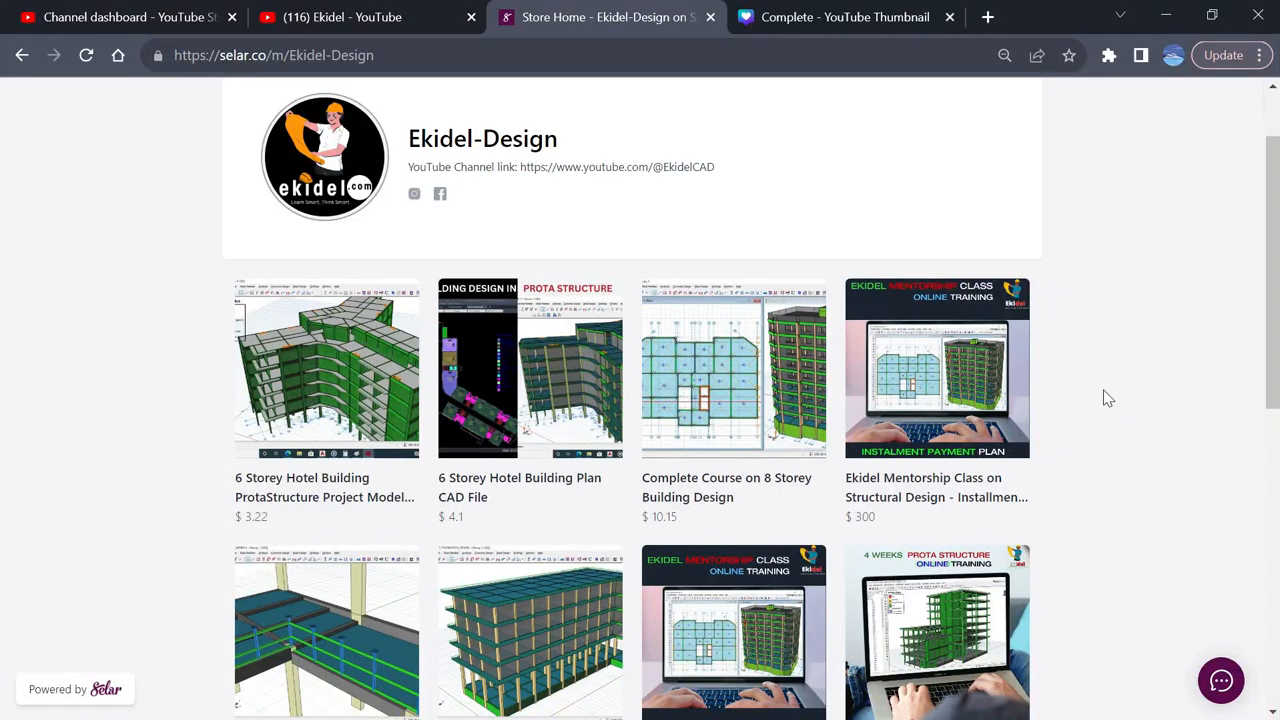
mouse_move(350, 7)
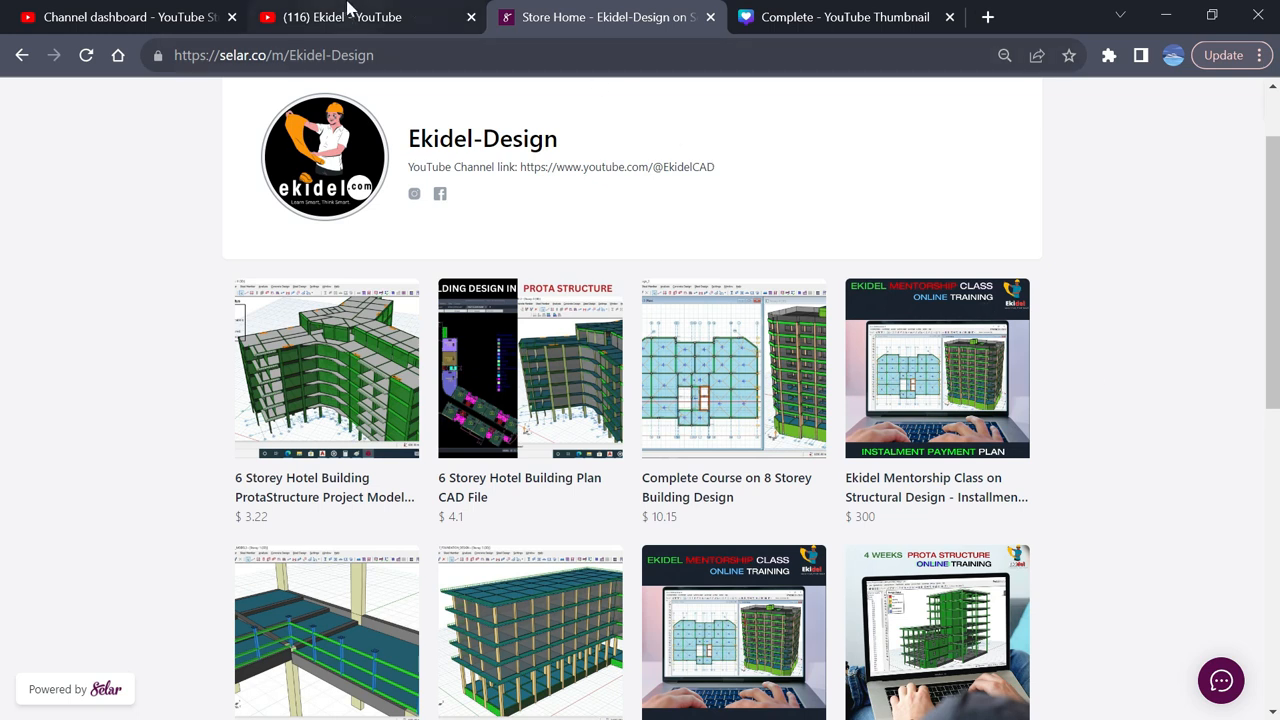
left_click(330, 17)
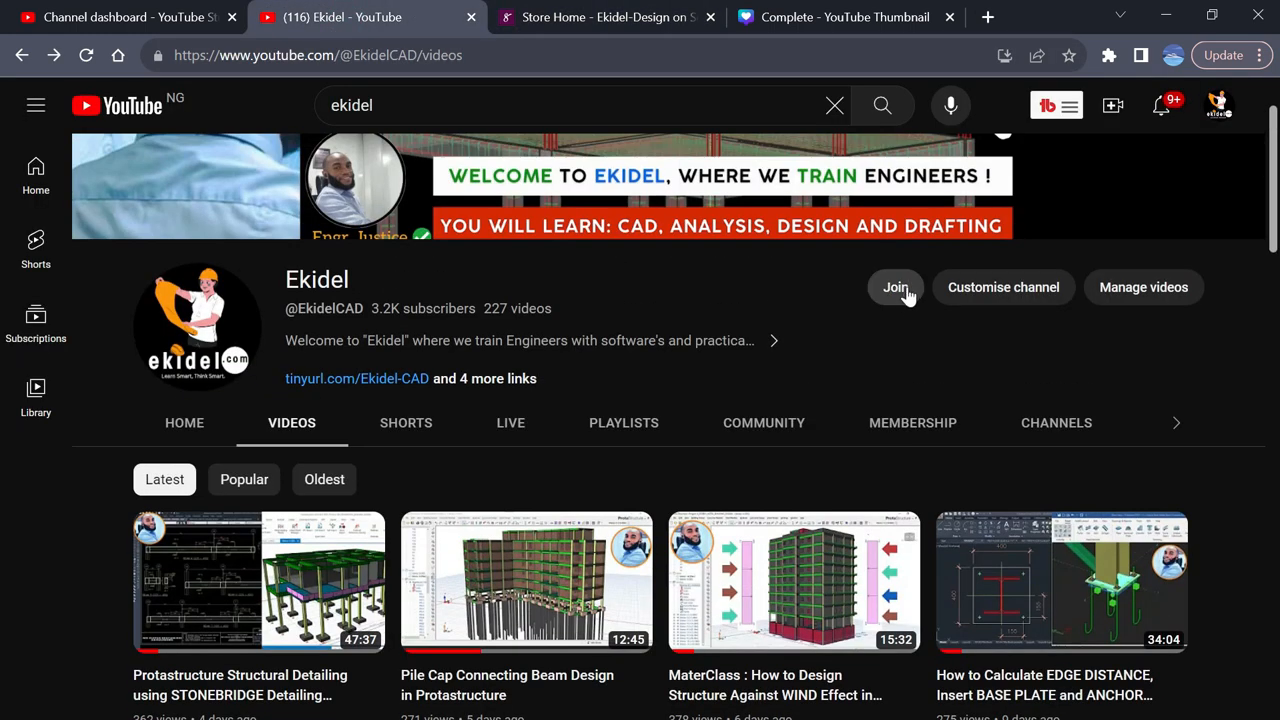
mouse_move(896, 303)
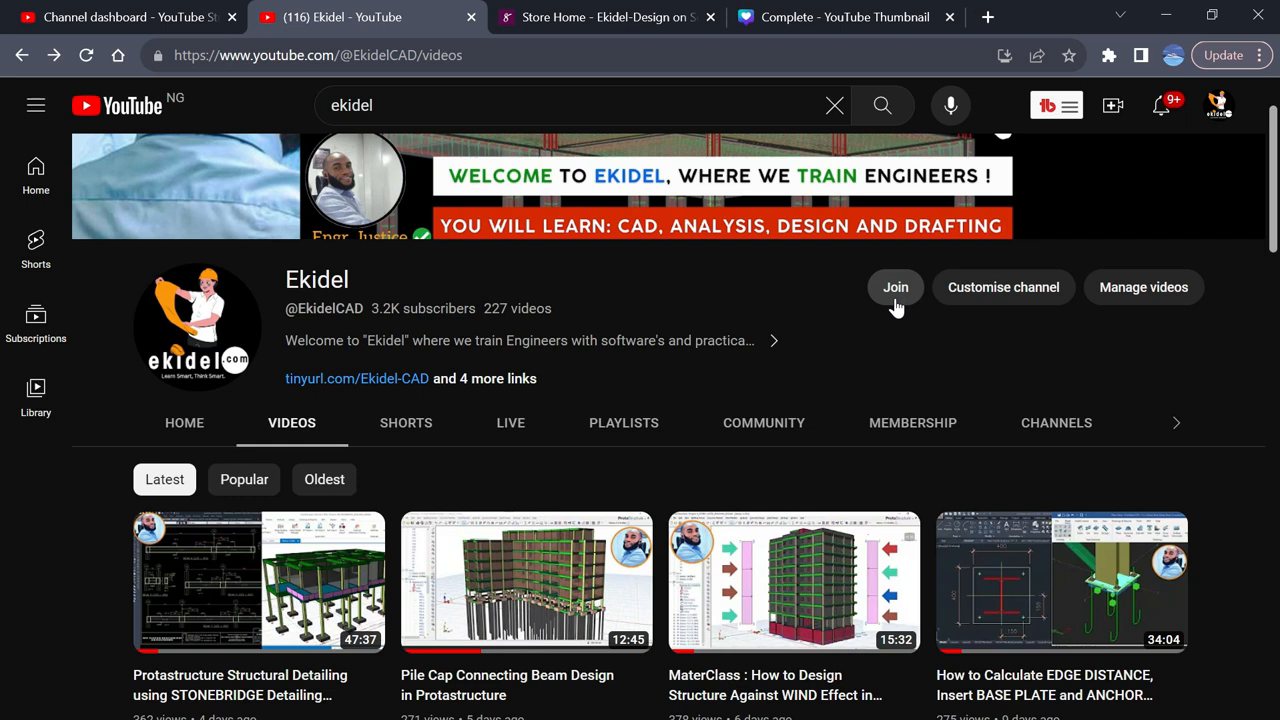
scroll("down", 3)
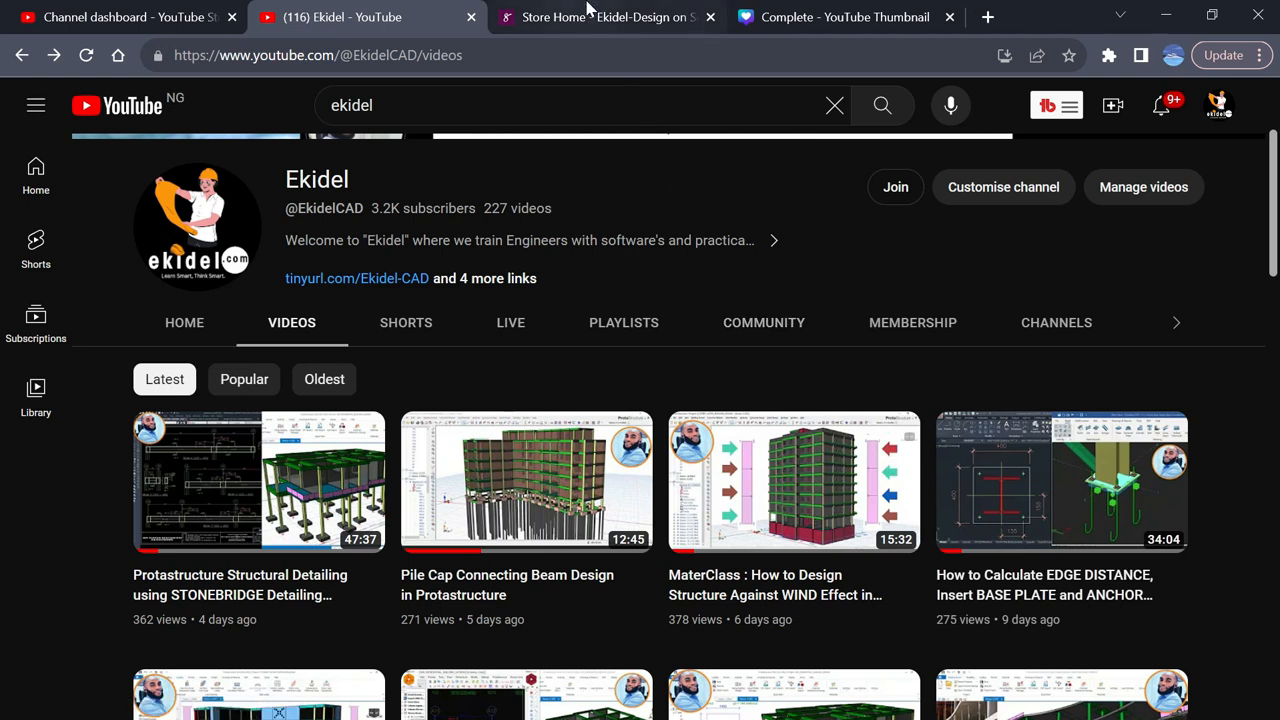
left_click(600, 17)
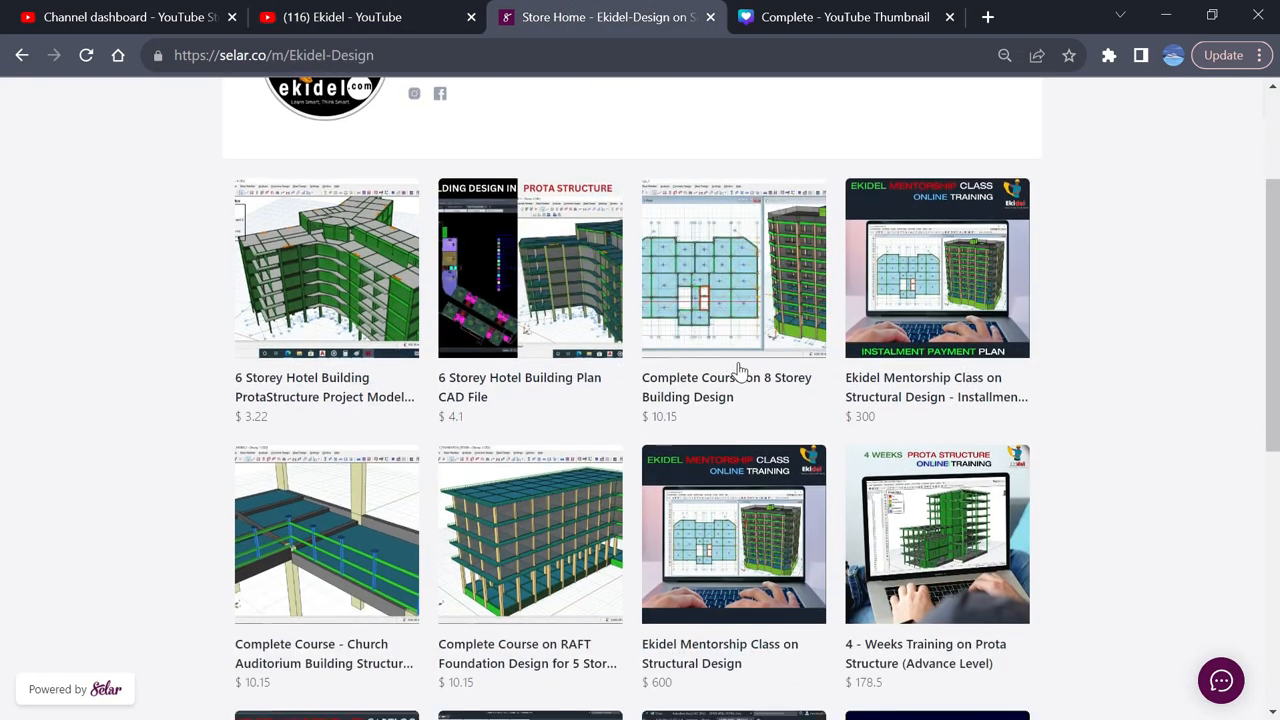
mouse_move(746, 413)
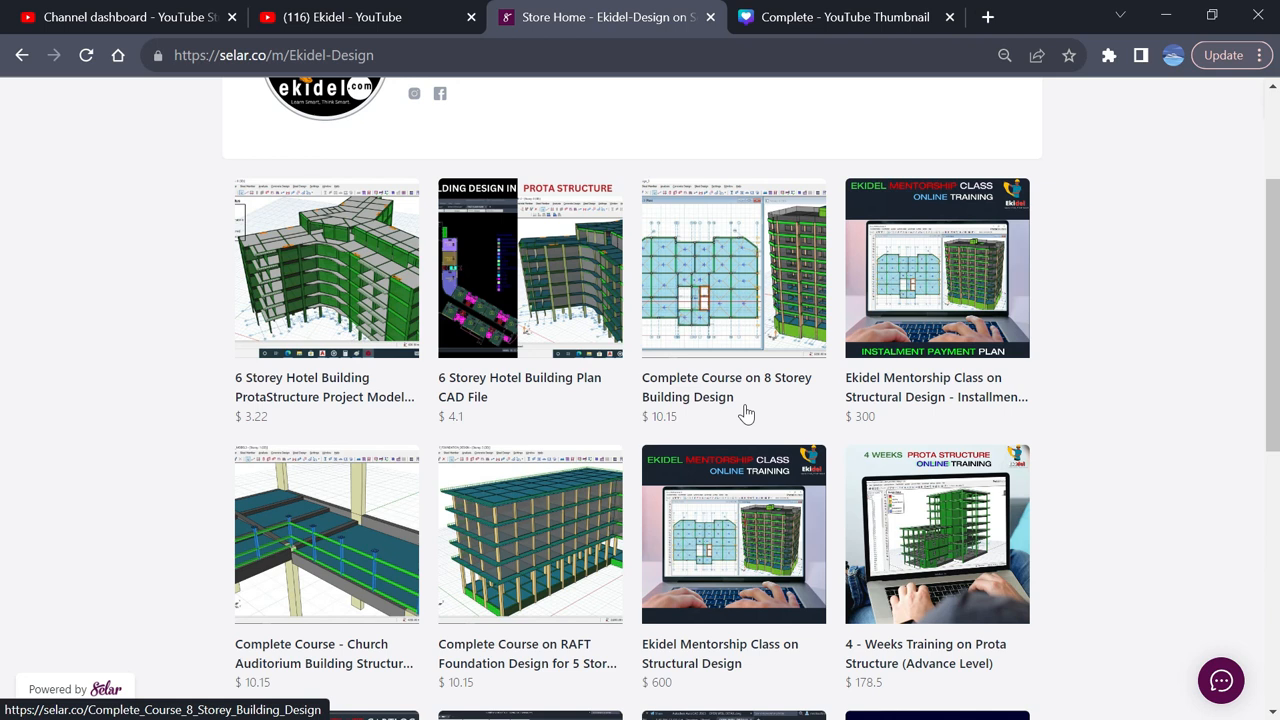
mouse_move(797, 393)
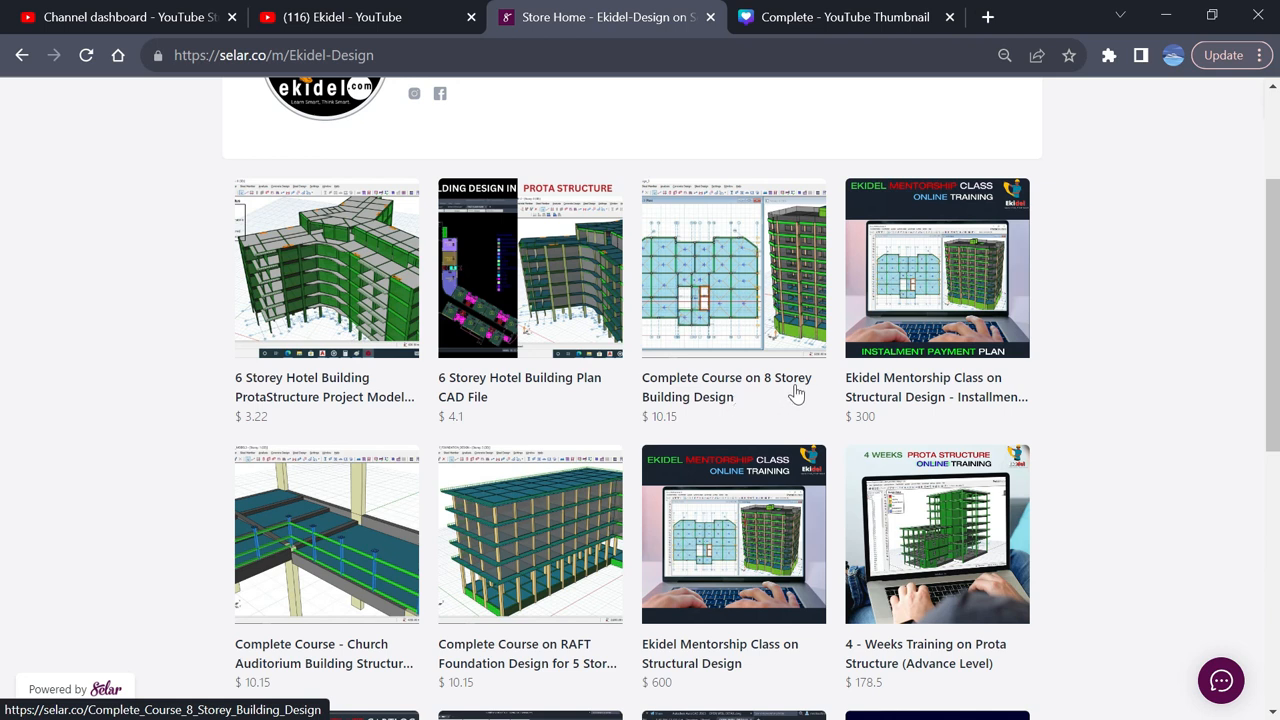
scroll("down", 3)
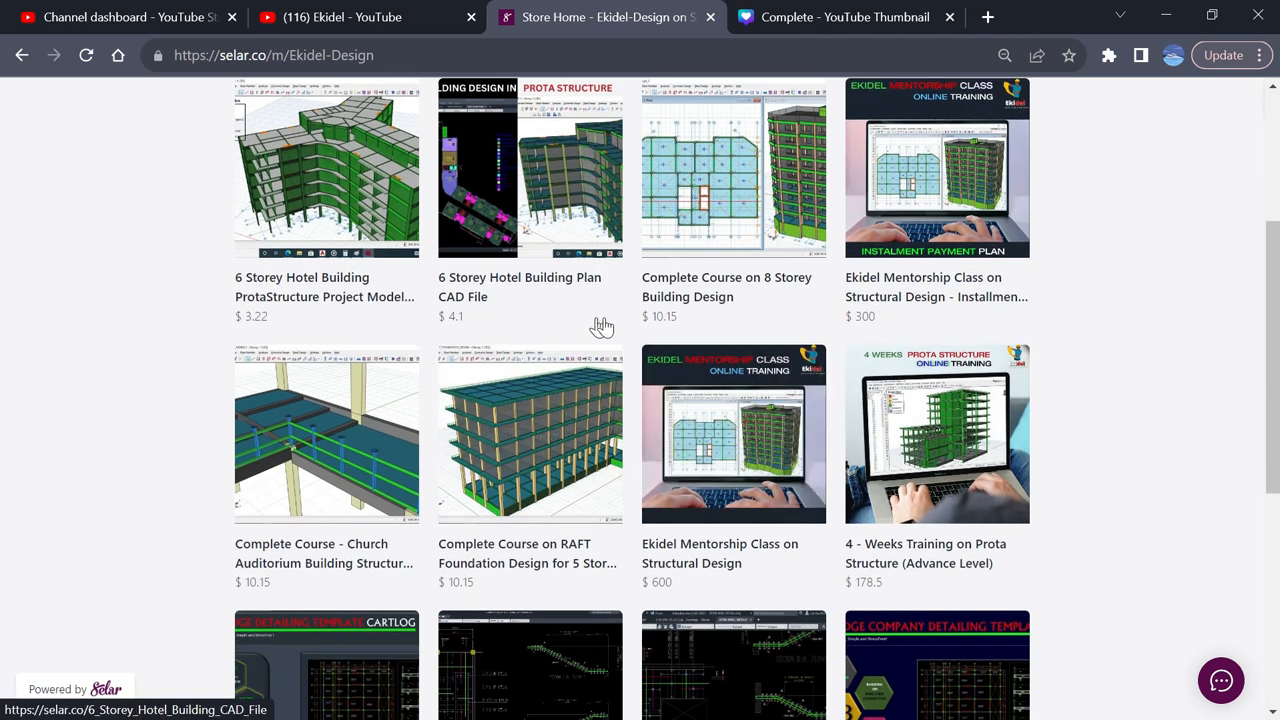
mouse_move(757, 585)
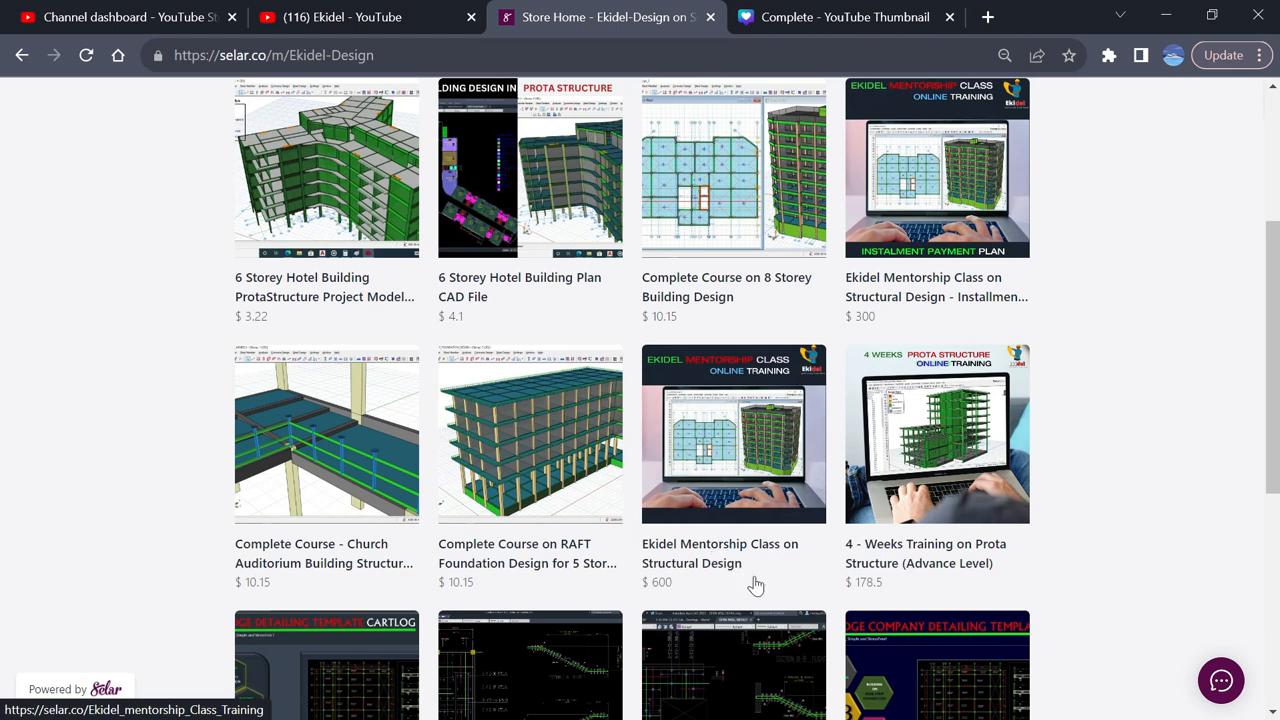
mouse_move(728, 582)
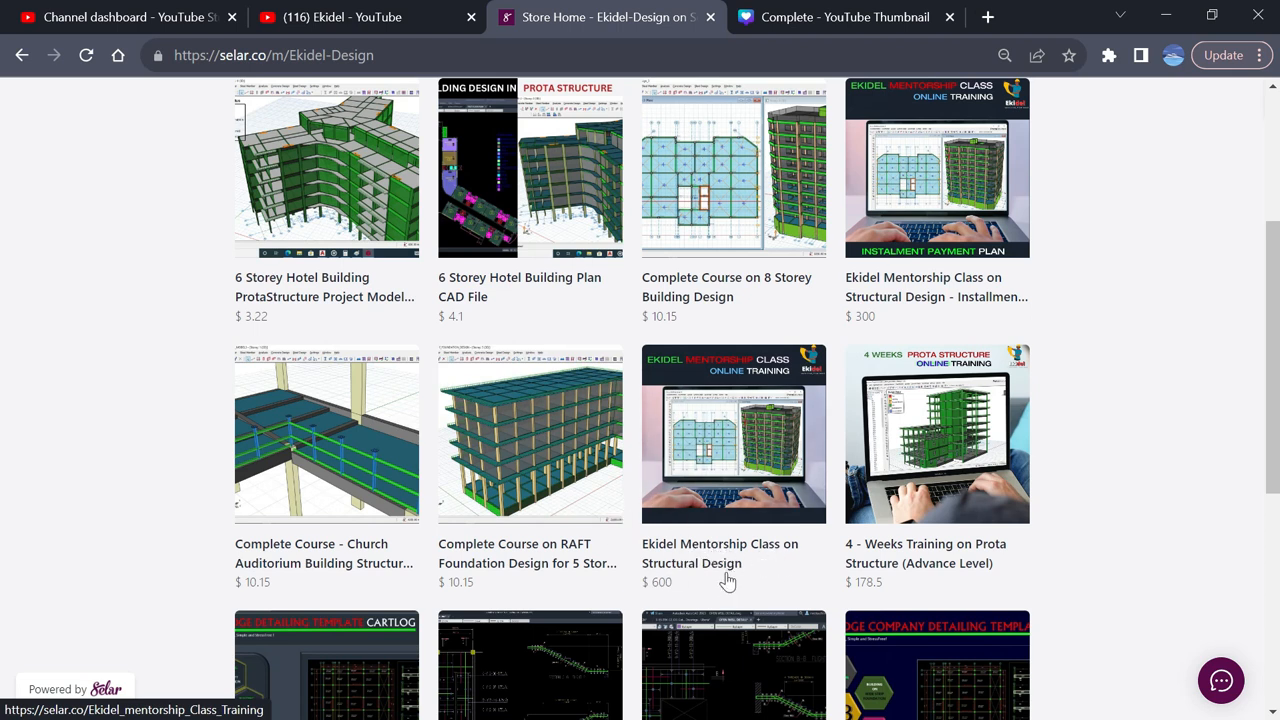
mouse_move(671, 593)
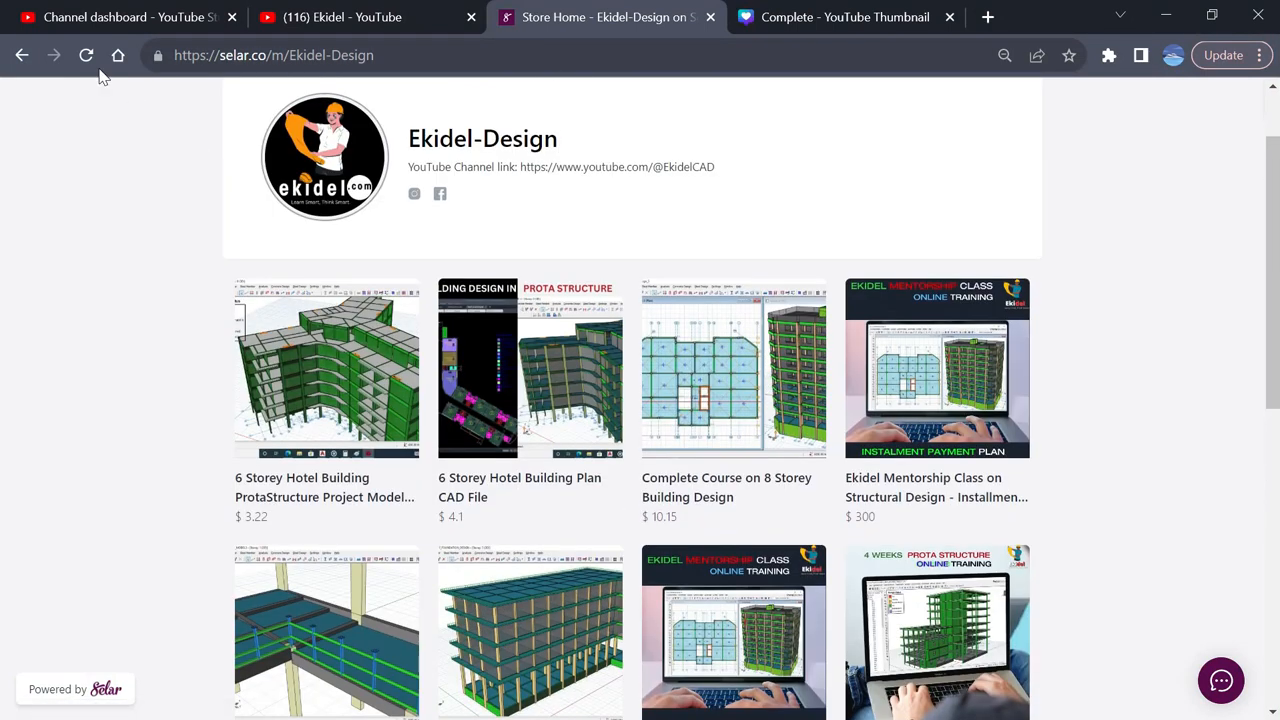
scroll("down", 3)
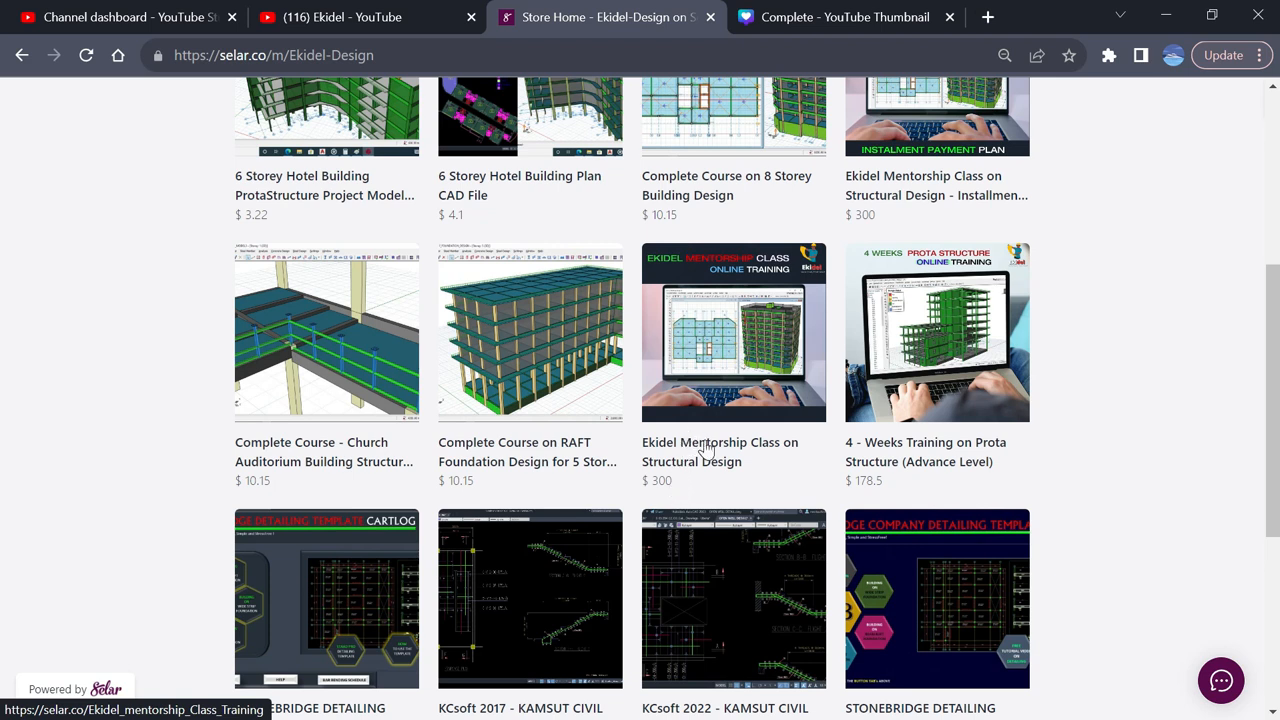
Open the Ekidel Mentorship Class product page and show its price in Nigerian naira.
left_click(733, 332)
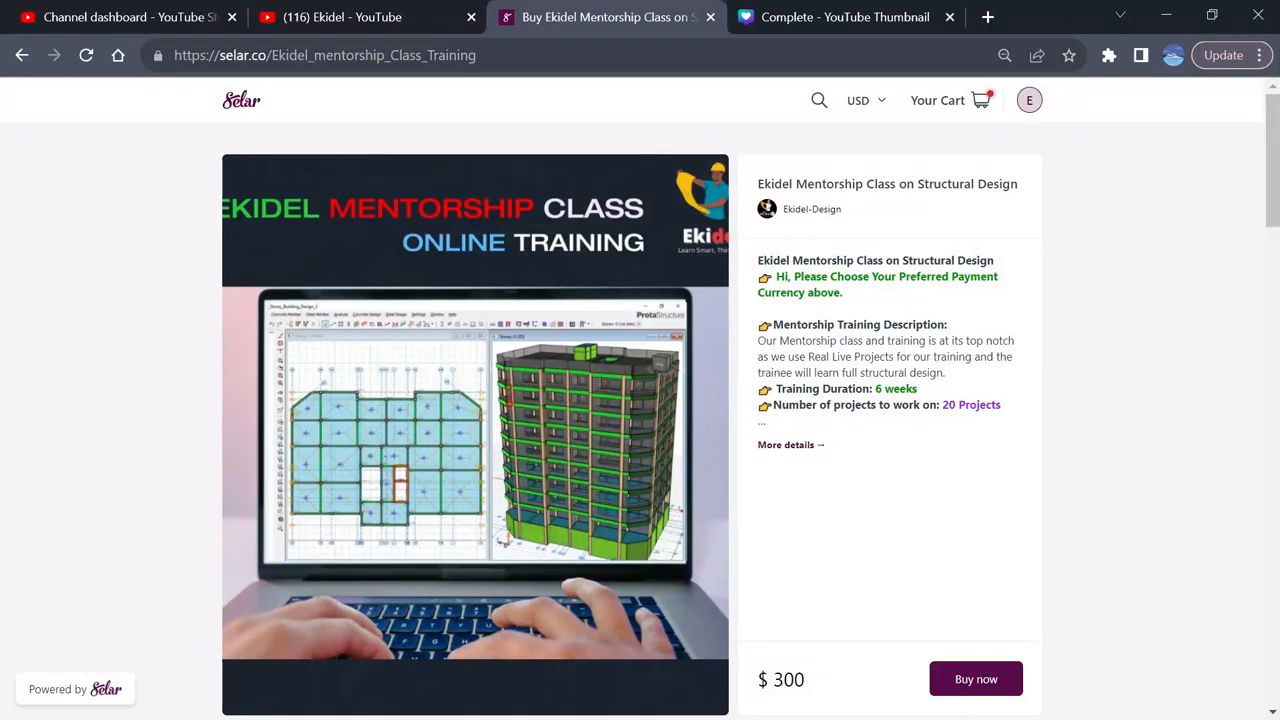
scroll("down", 3)
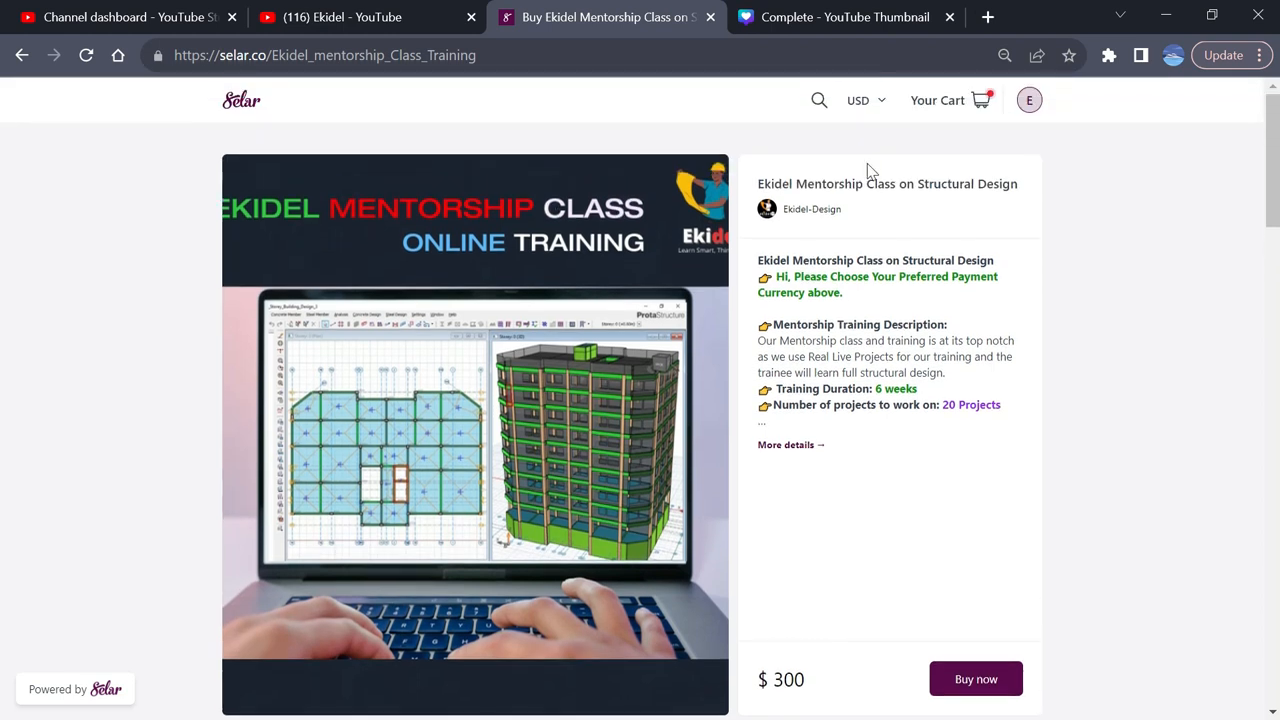
left_click(864, 99)
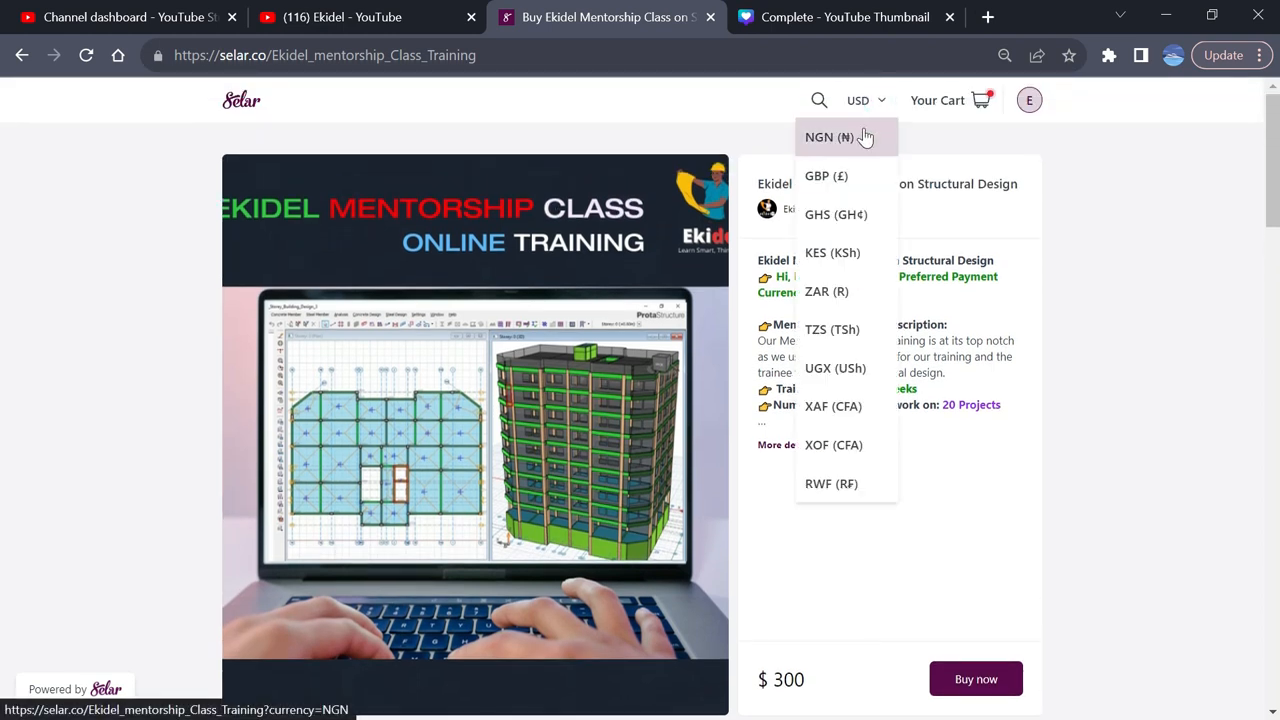
left_click(830, 137)
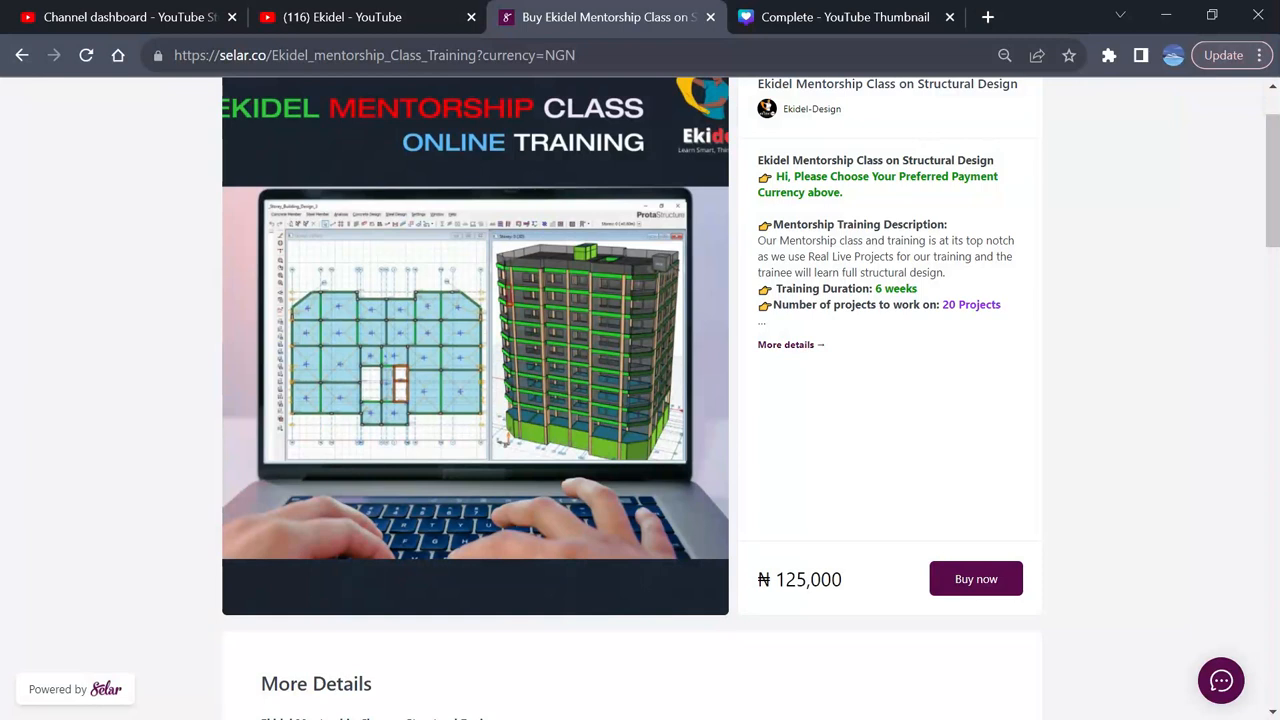
mouse_move(800, 600)
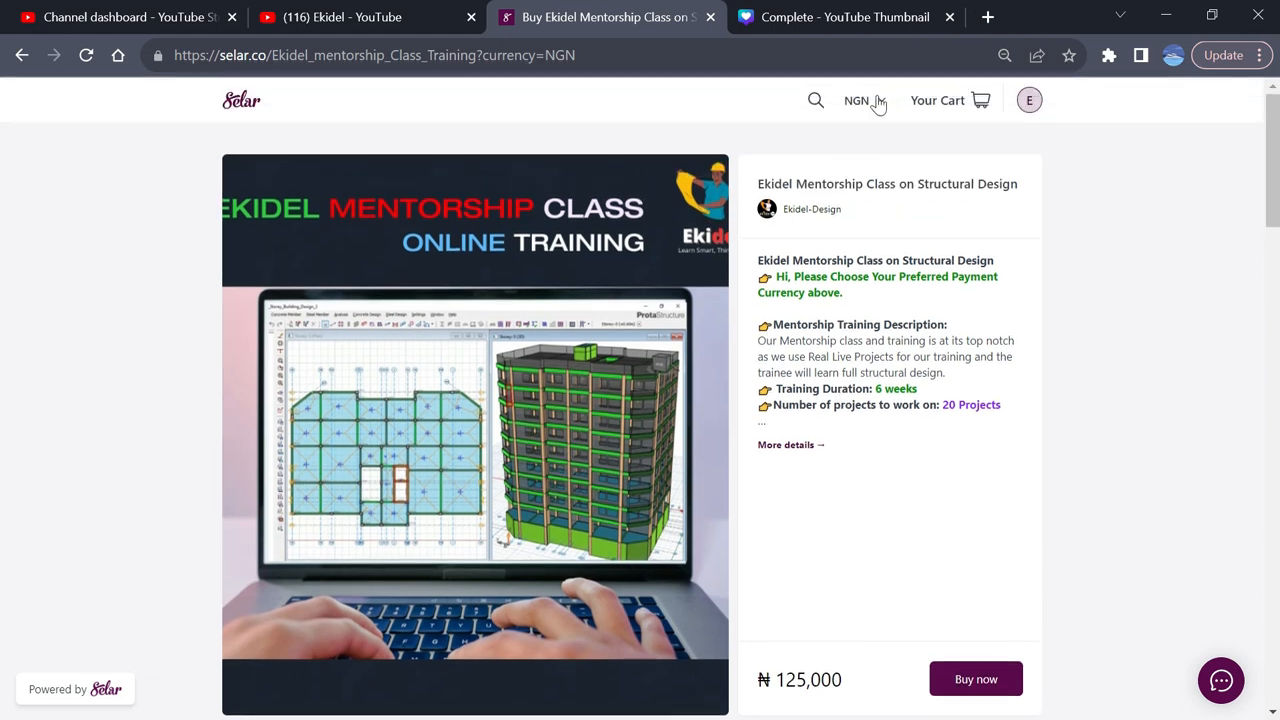
Switch the displayed price to Ghanaian cedi, then to British pounds.
left_click(863, 100)
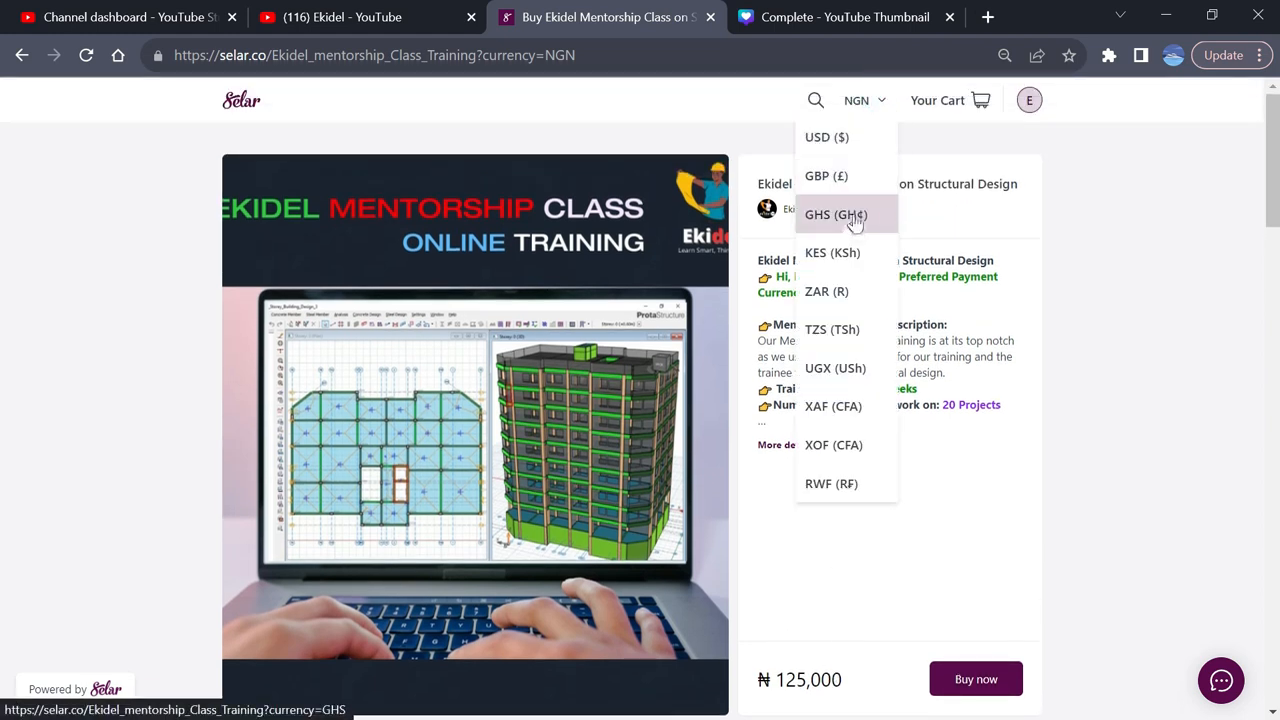
left_click(835, 214)
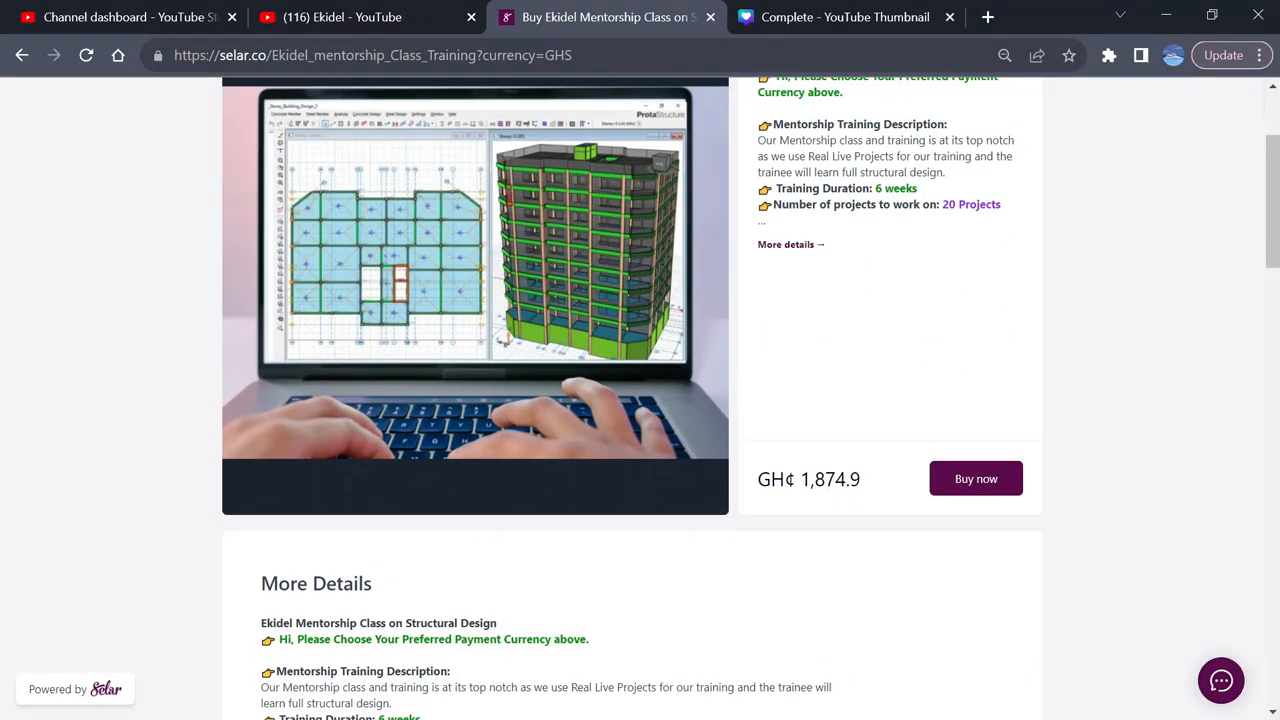
scroll("up", 3)
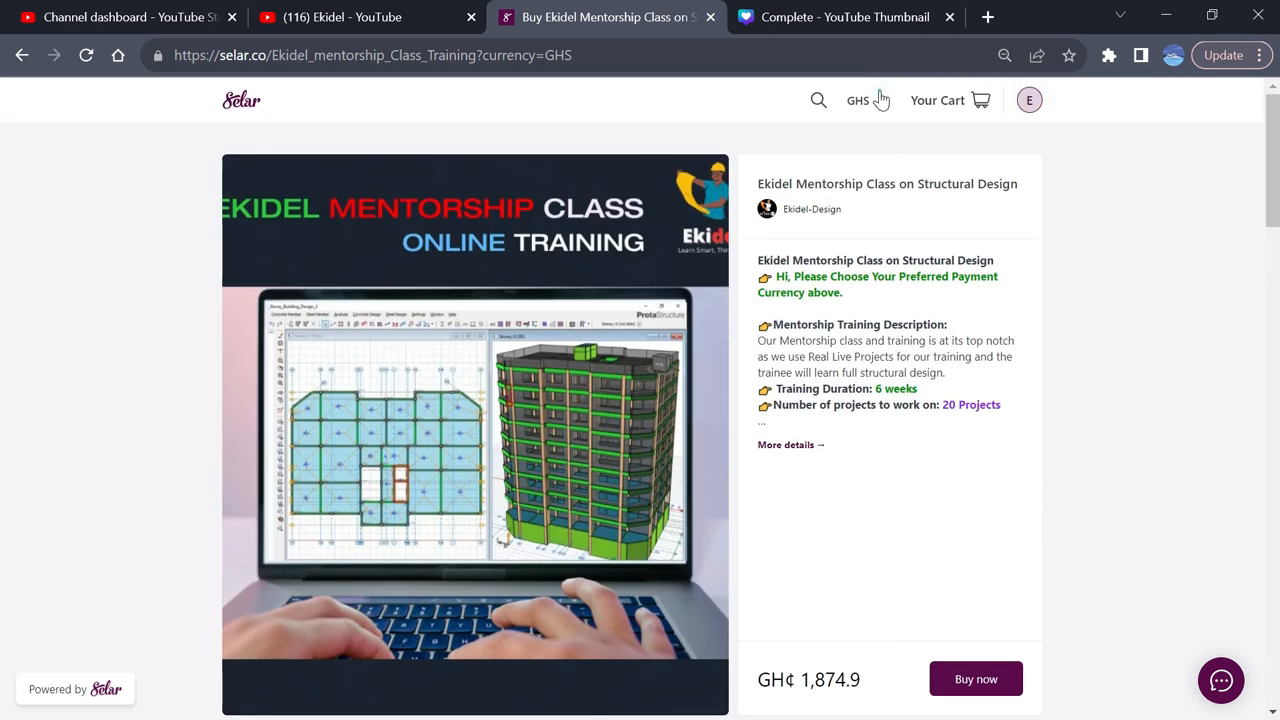
left_click(857, 100)
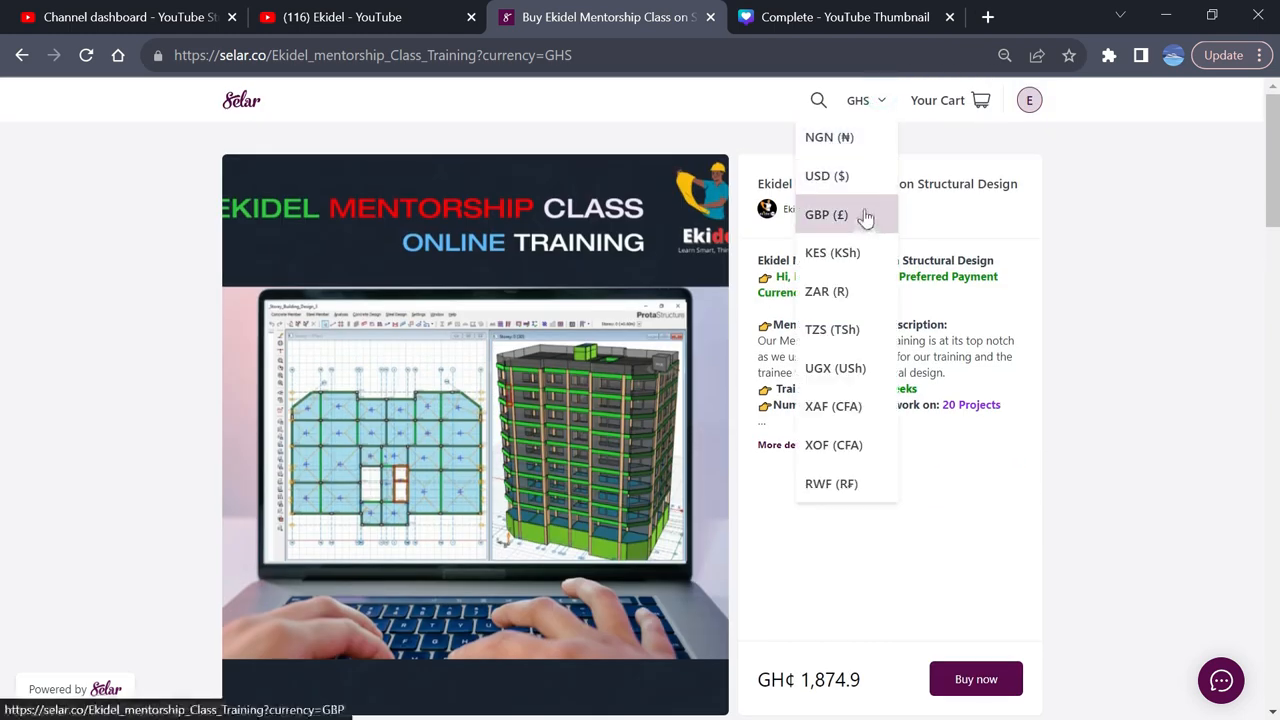
left_click(826, 214)
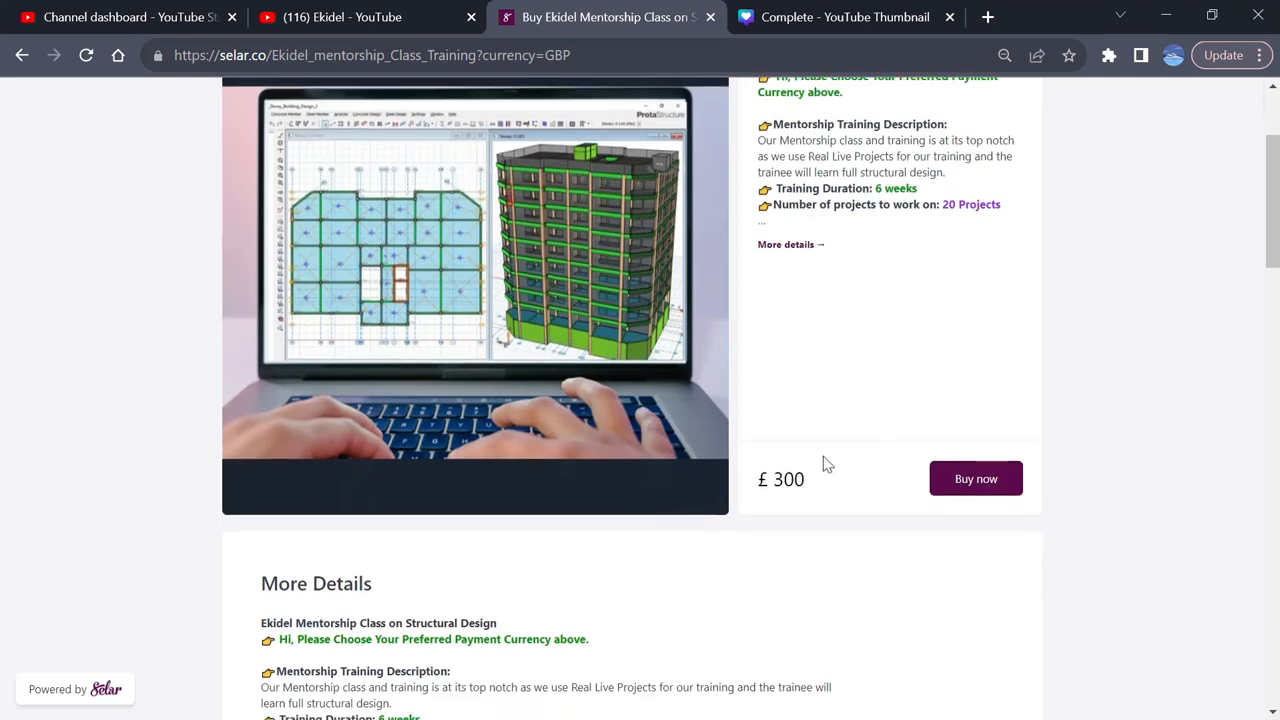
scroll("up", 3)
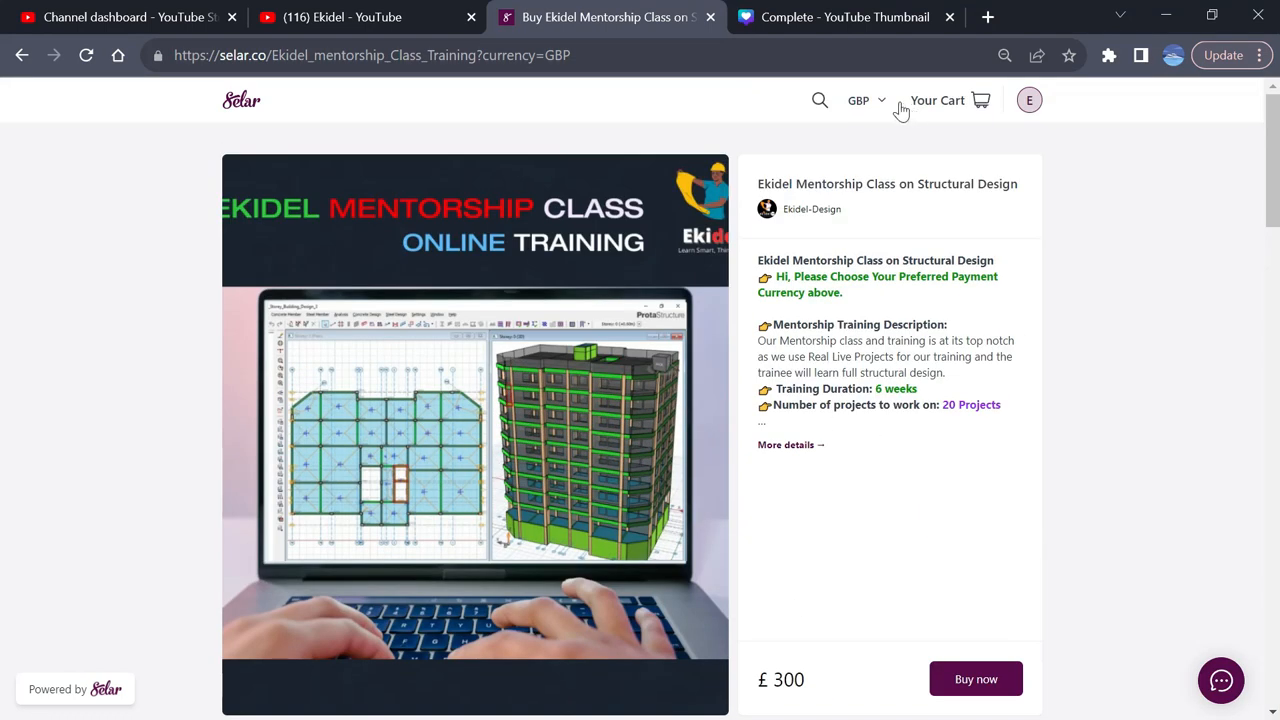
Switch the price to Kenyan shillings, then settle on US dollars.
left_click(865, 100)
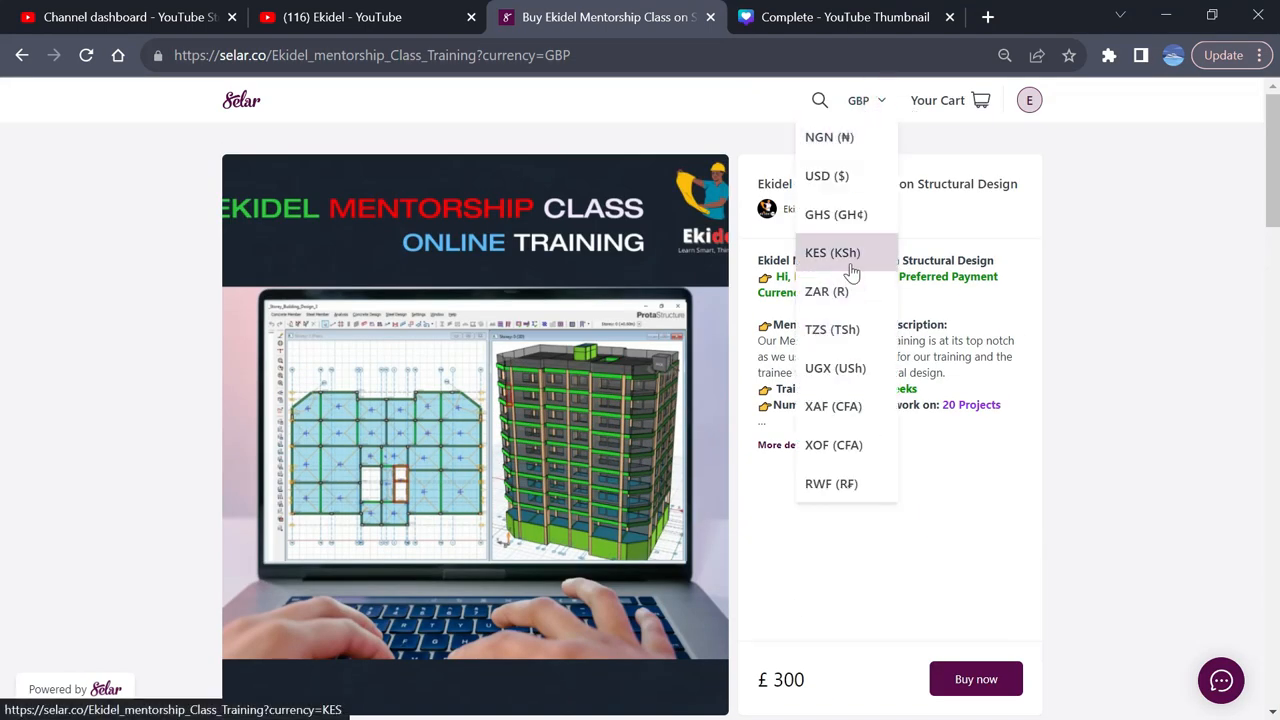
left_click(832, 252)
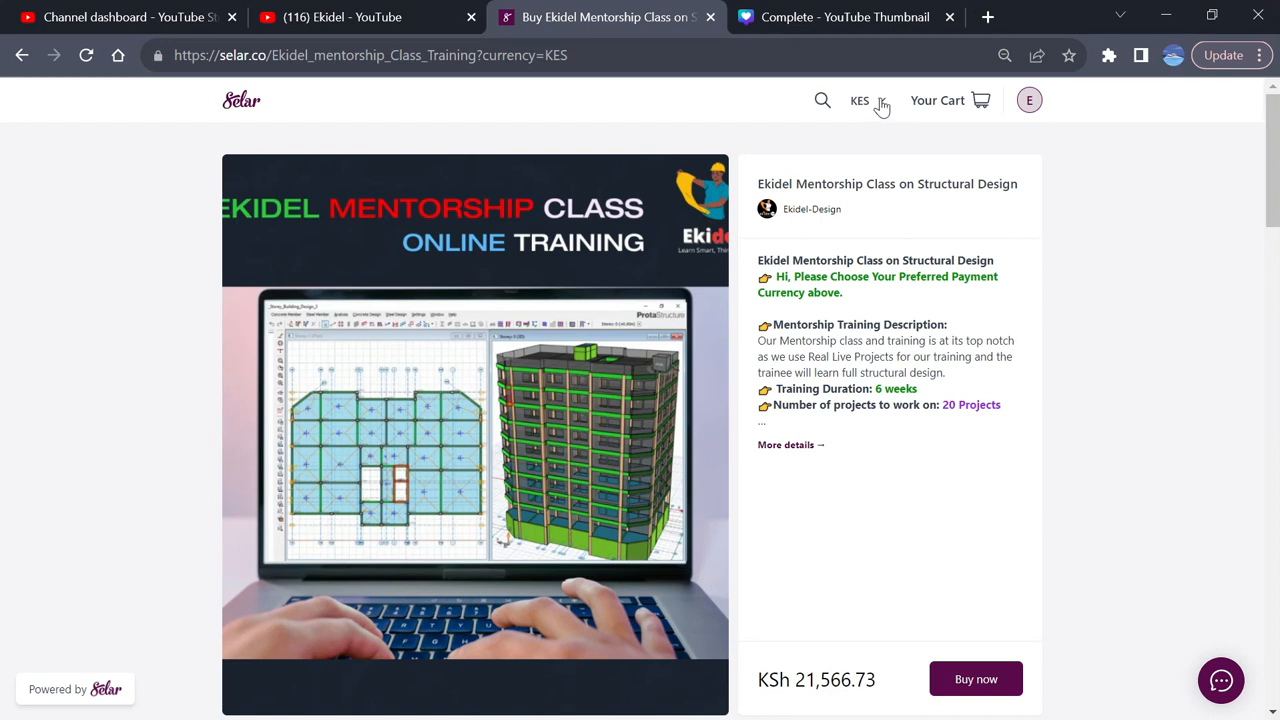
left_click(866, 100)
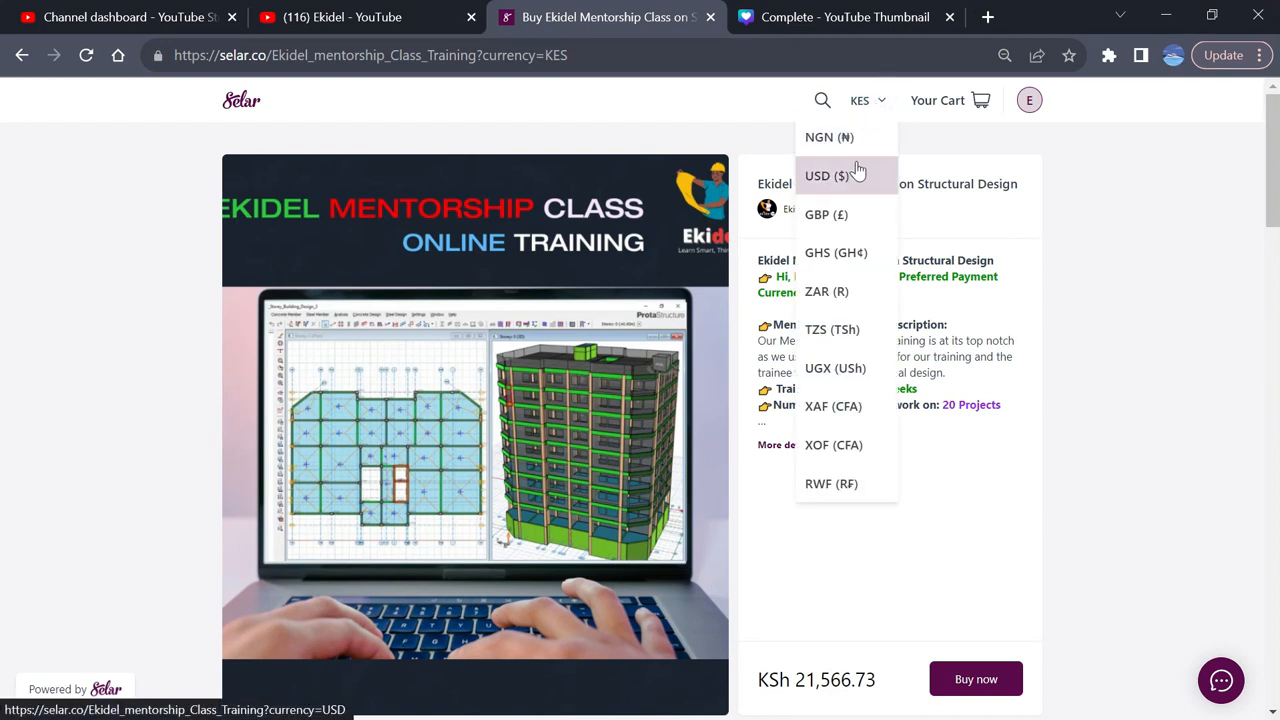
left_click(826, 176)
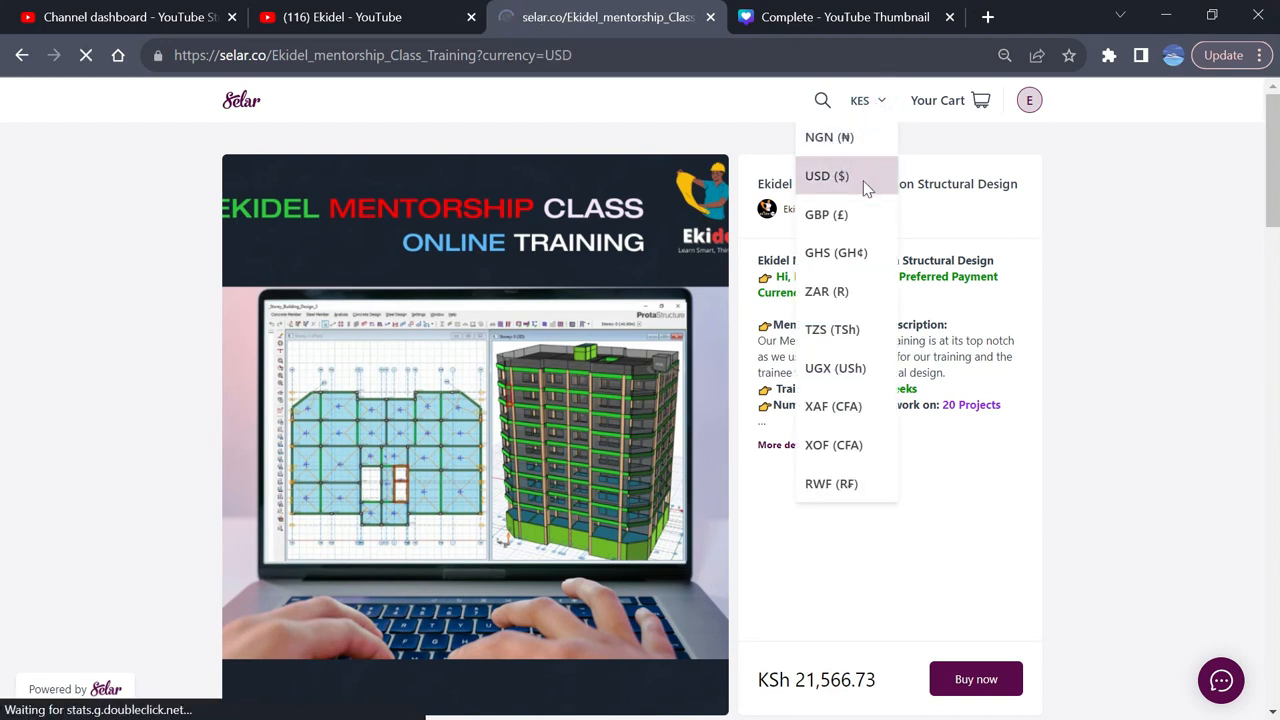
left_click(826, 175)
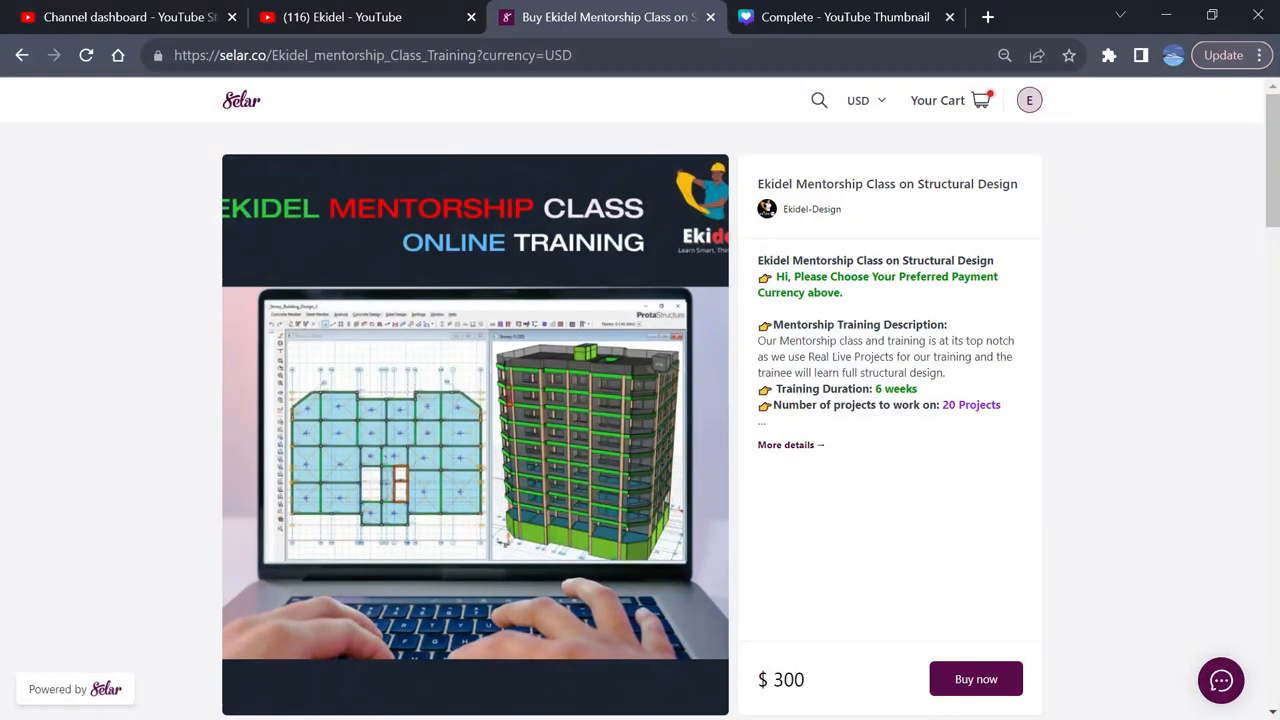
Scroll the mentorship class page down to its More Details section.
scroll("down", 3)
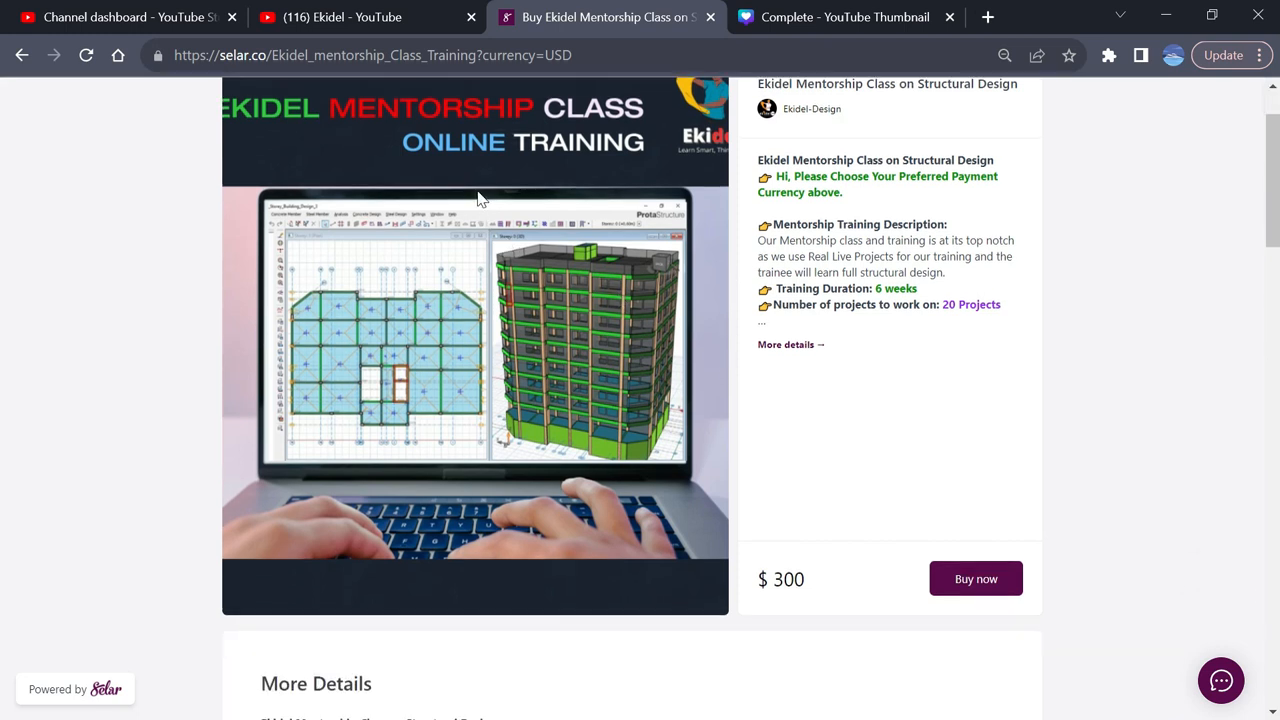
mouse_move(489, 196)
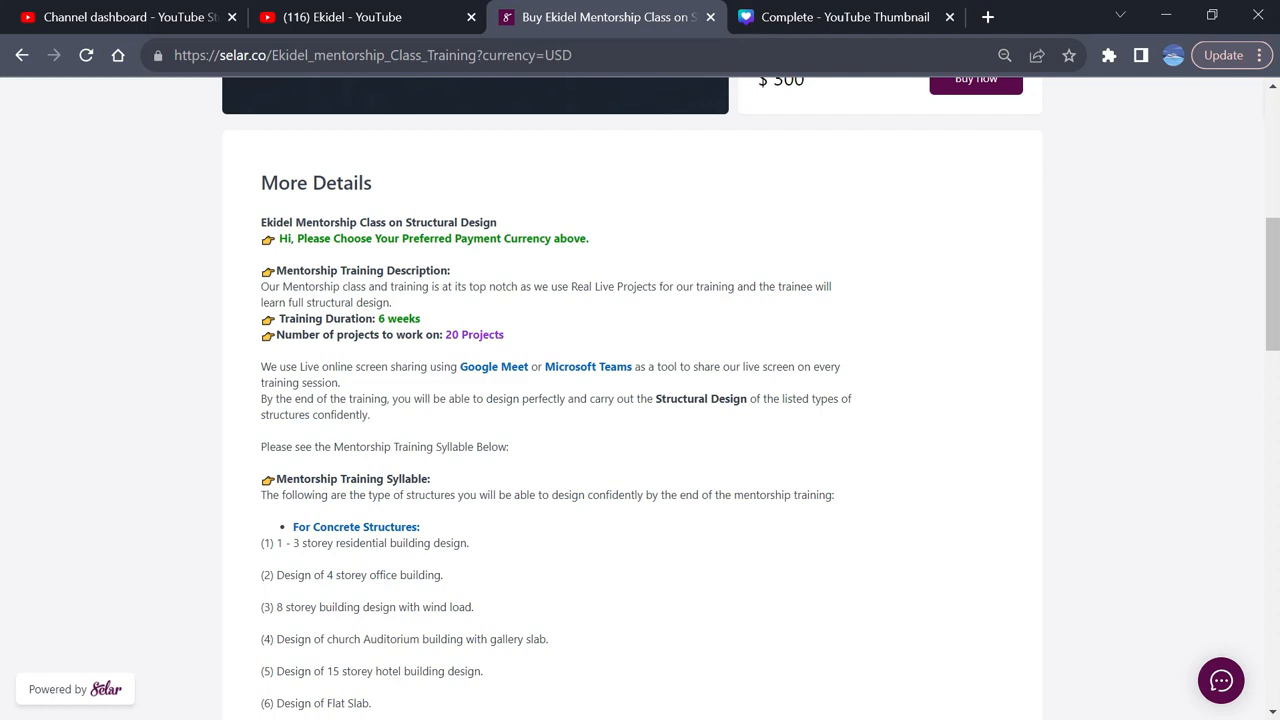
scroll("down", 3)
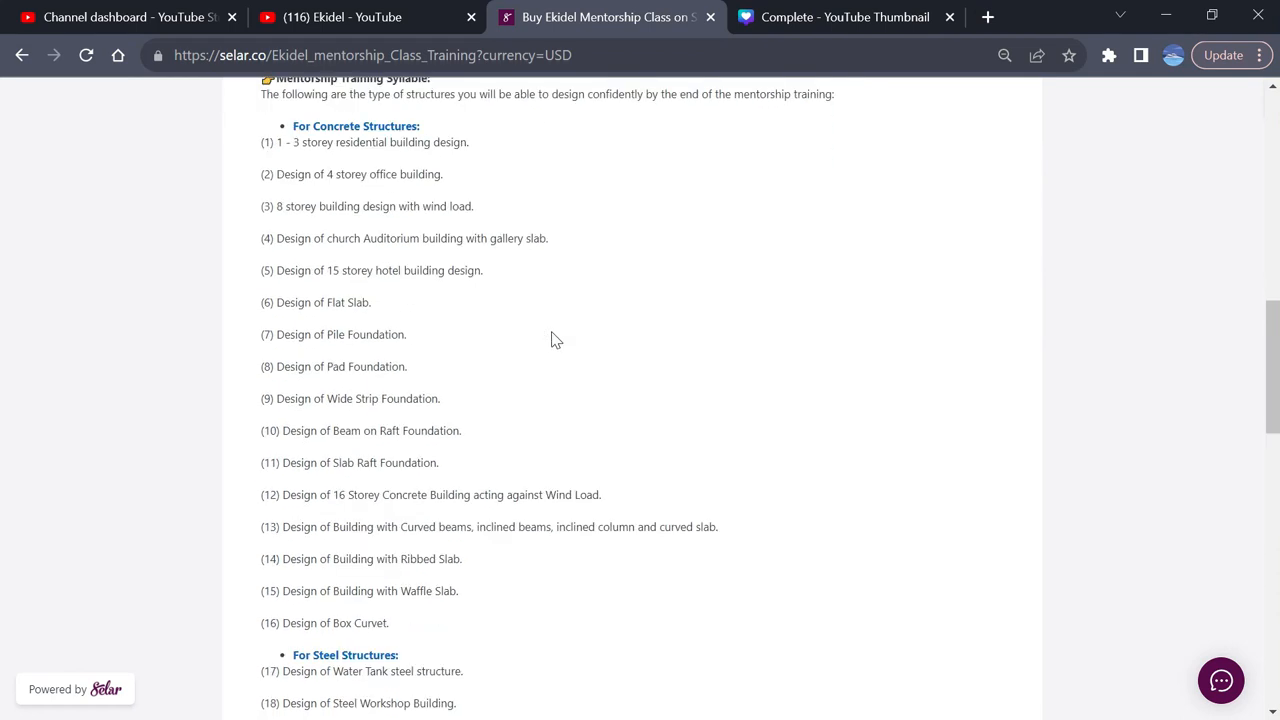
scroll("down", 3)
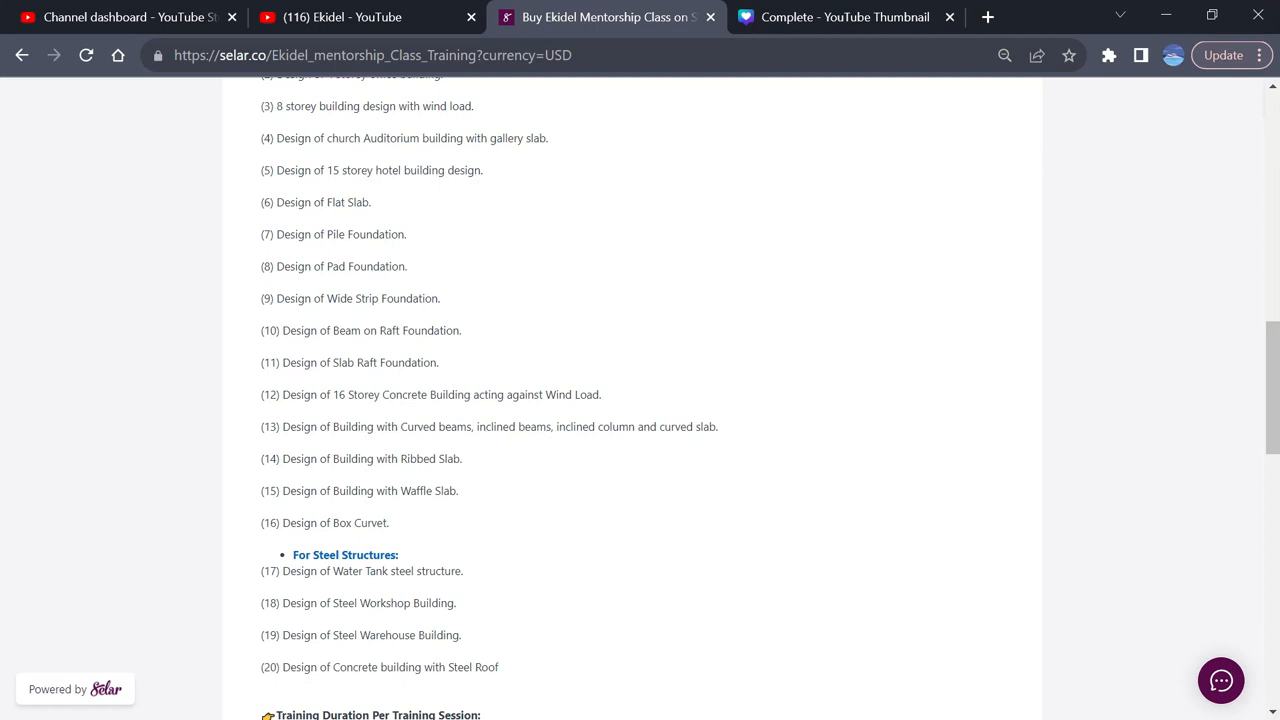
mouse_move(462, 321)
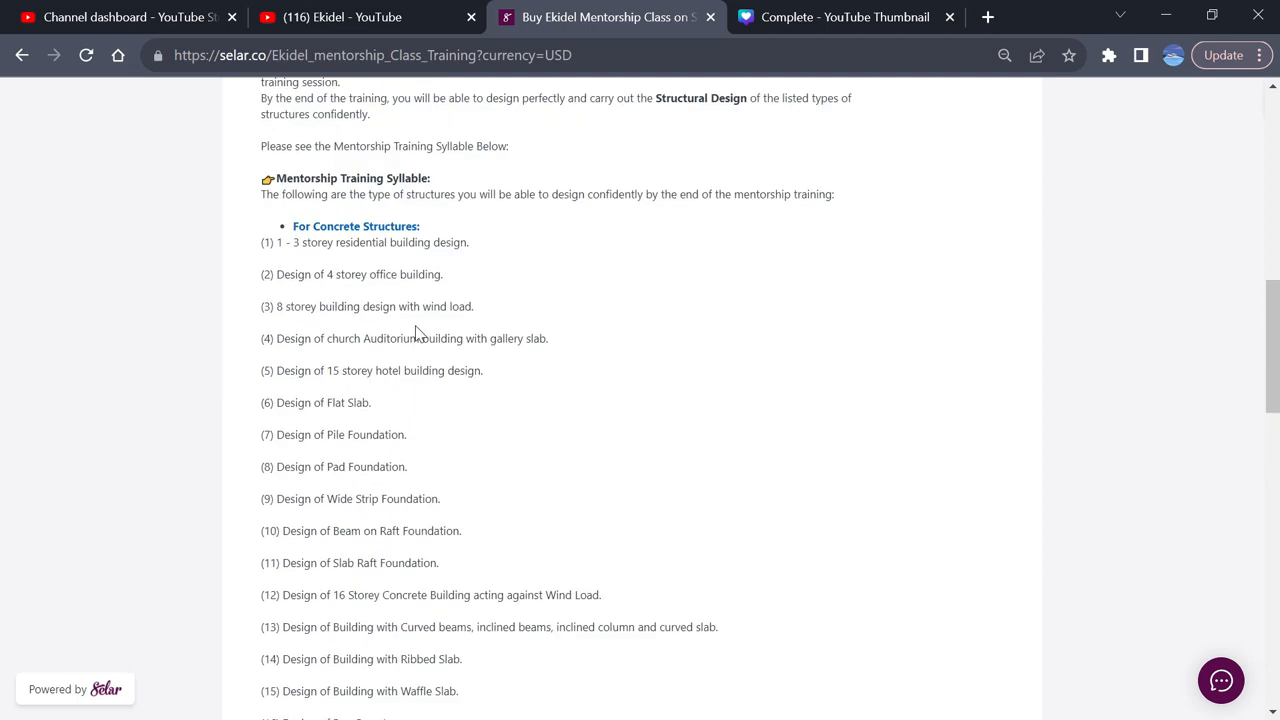
scroll("up", 3)
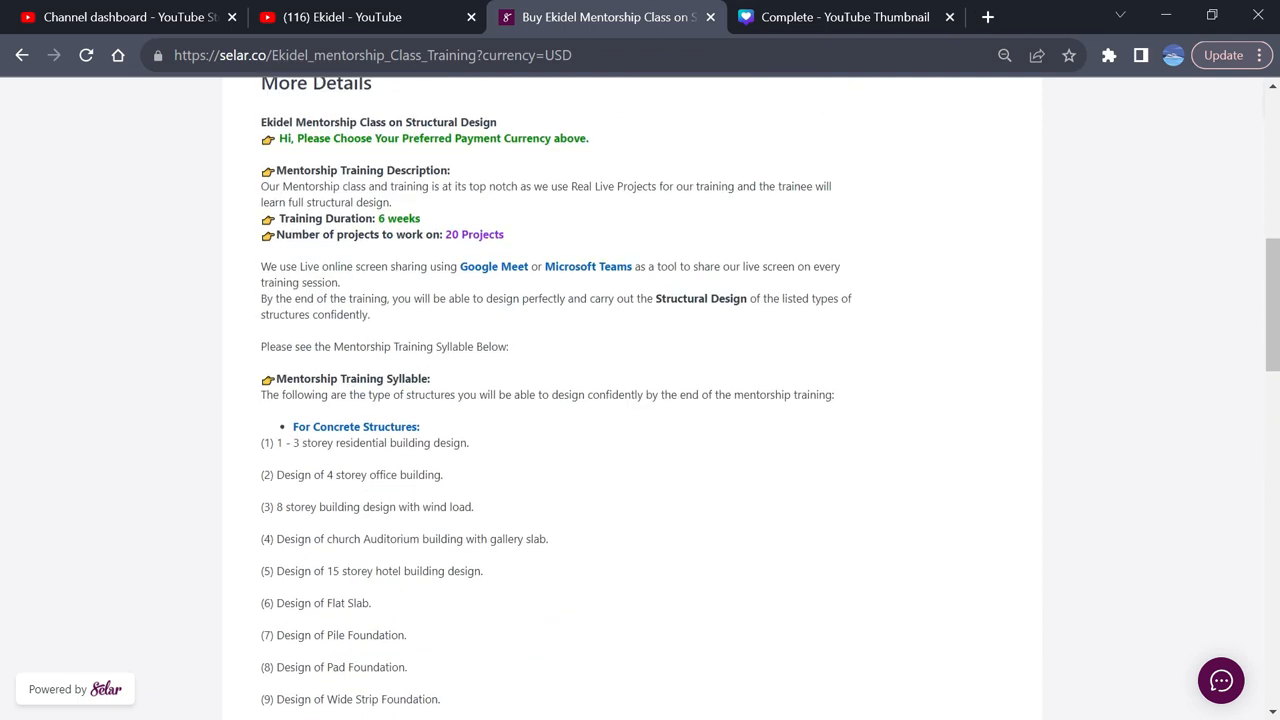
scroll("down", 3)
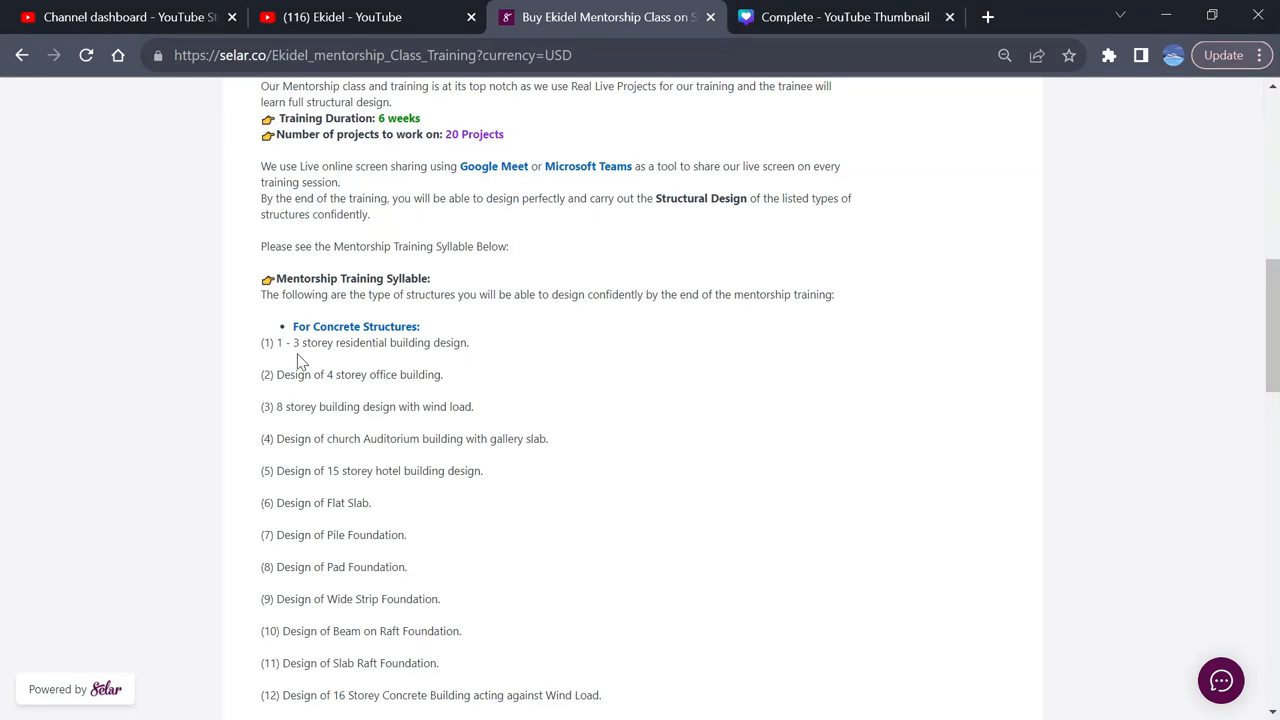
mouse_move(291, 393)
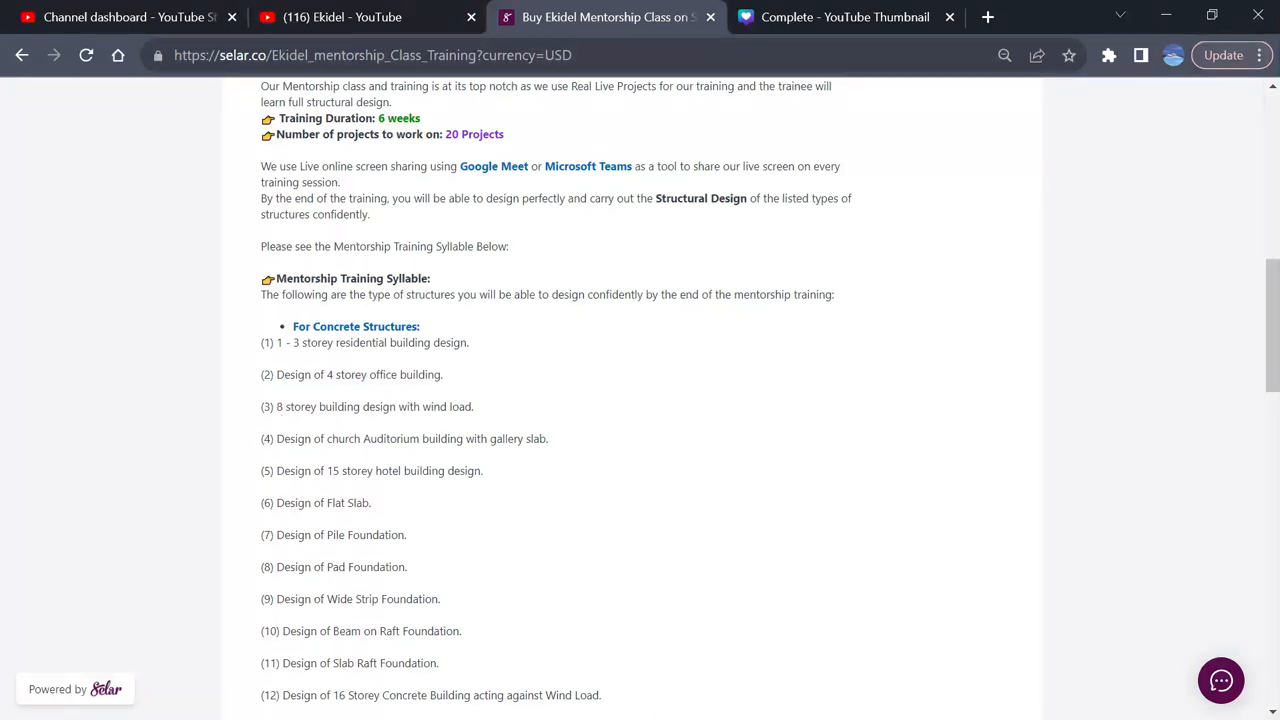
mouse_move(305, 462)
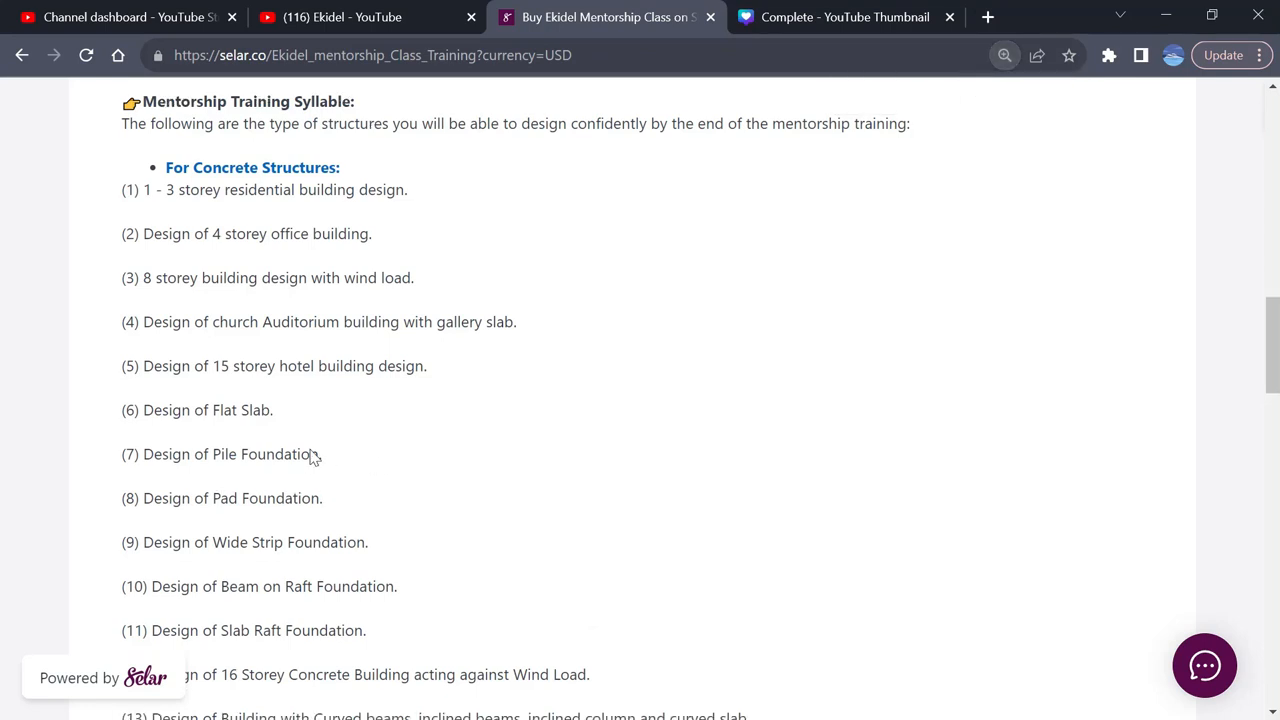
Scroll past the concrete structures list to steel structures and the six-week training notes.
scroll("down", 3)
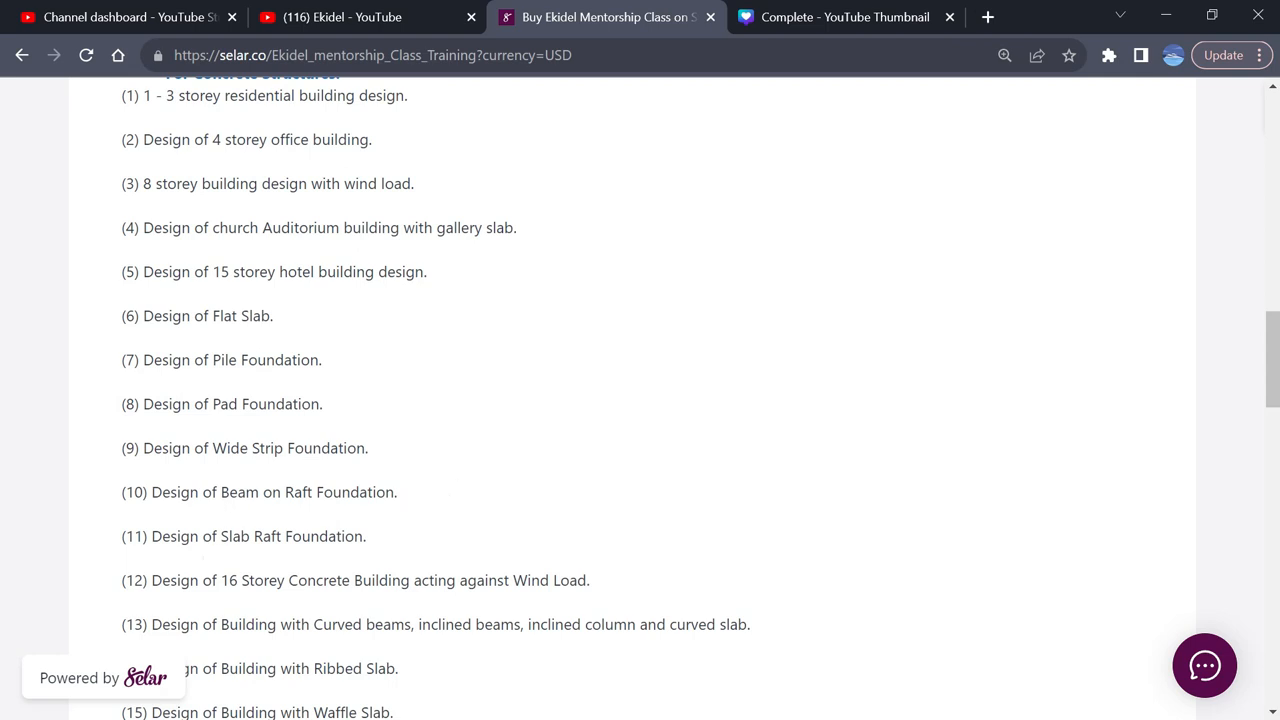
scroll("down", 3)
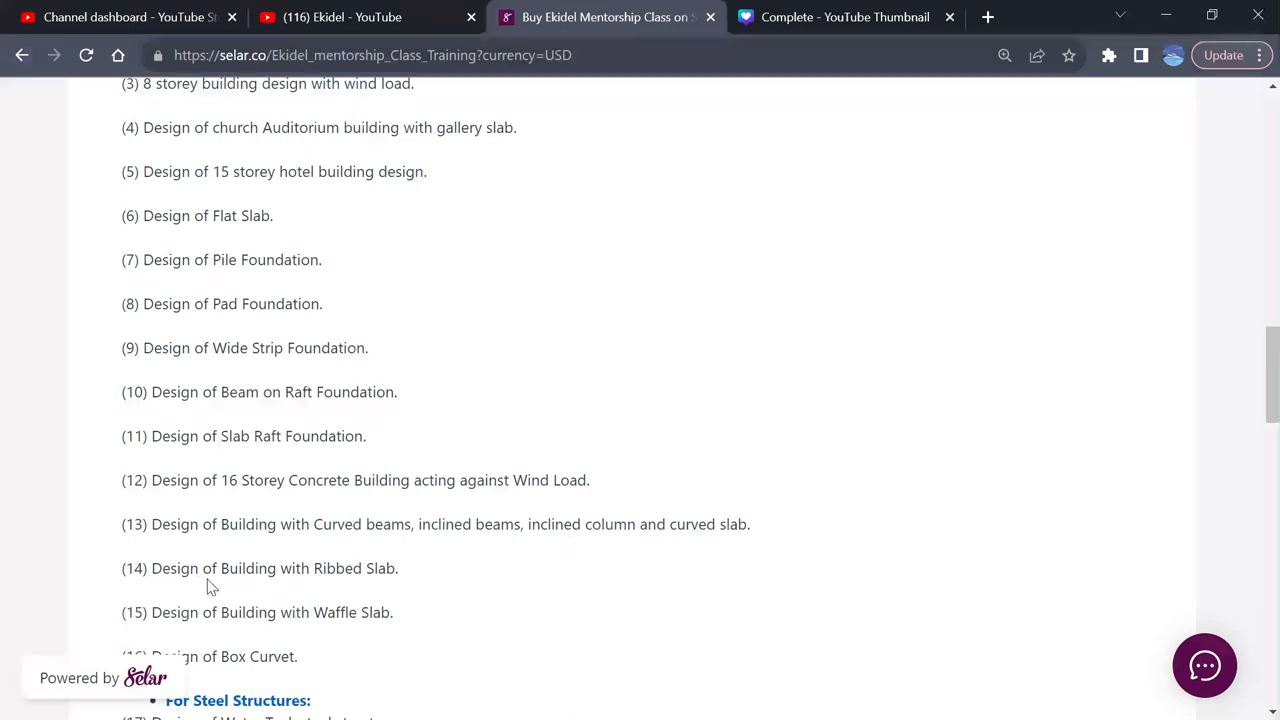
scroll("down", 3)
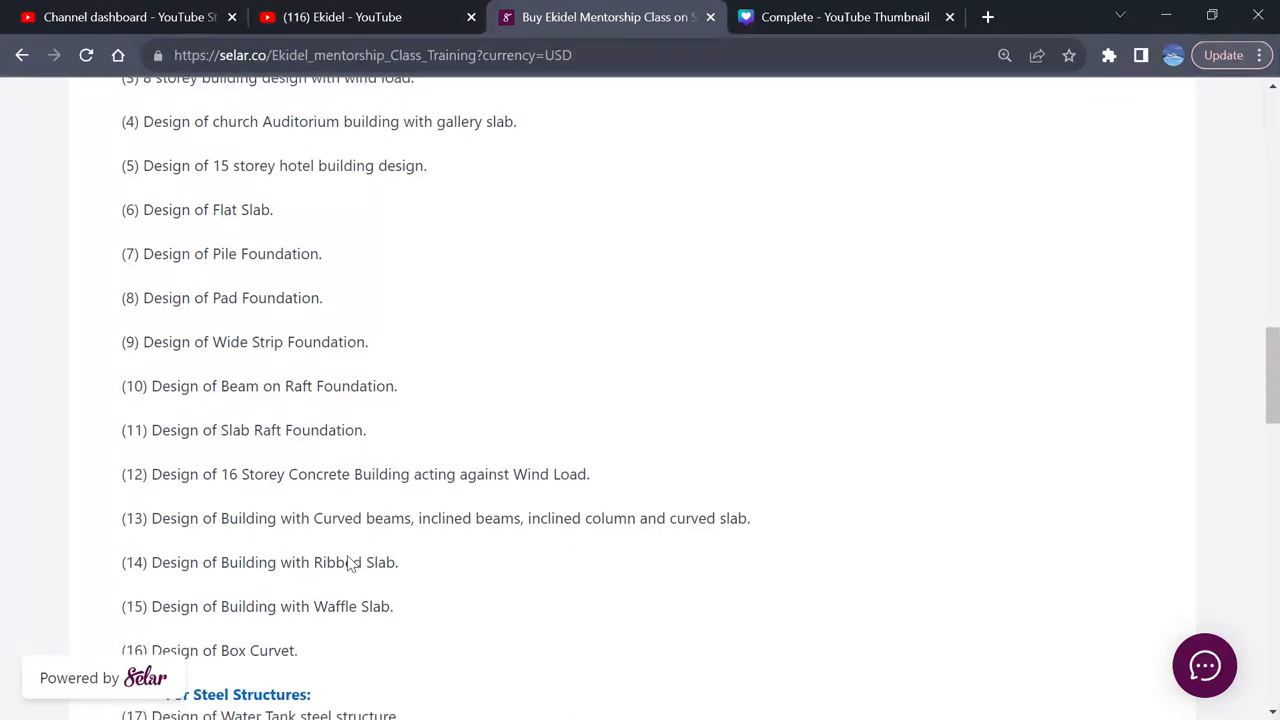
scroll("down", 3)
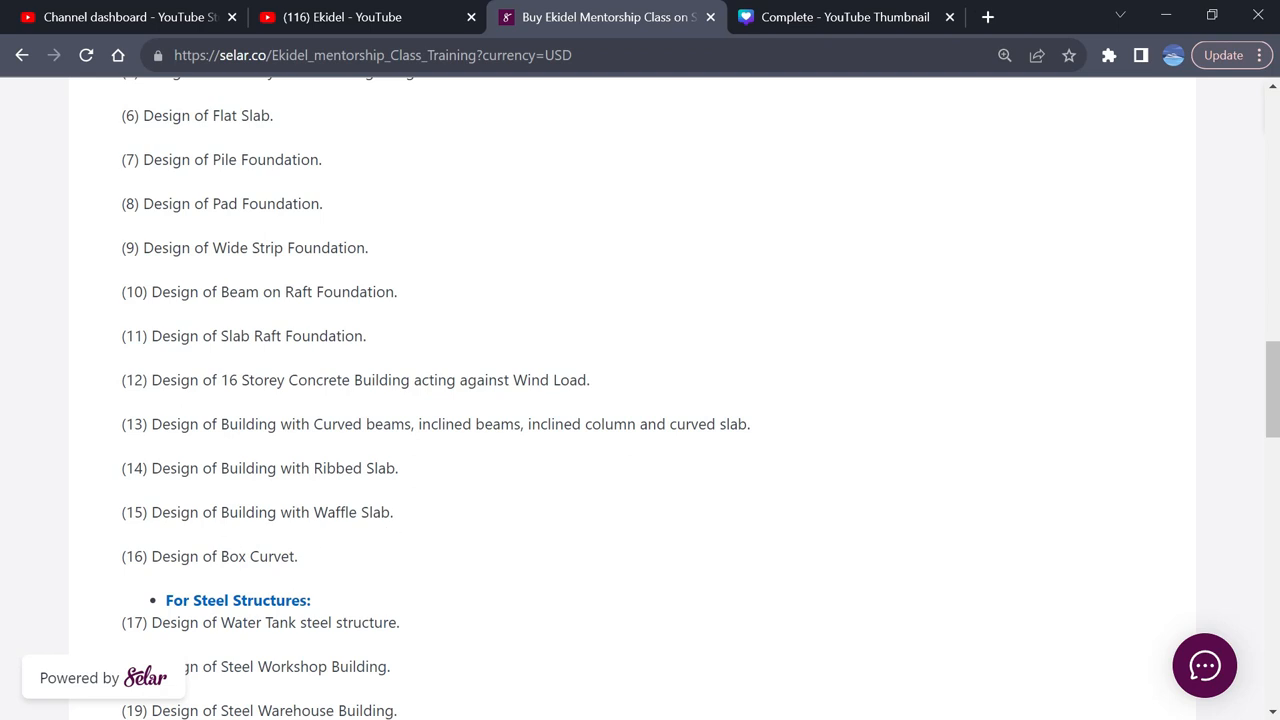
scroll("down", 3)
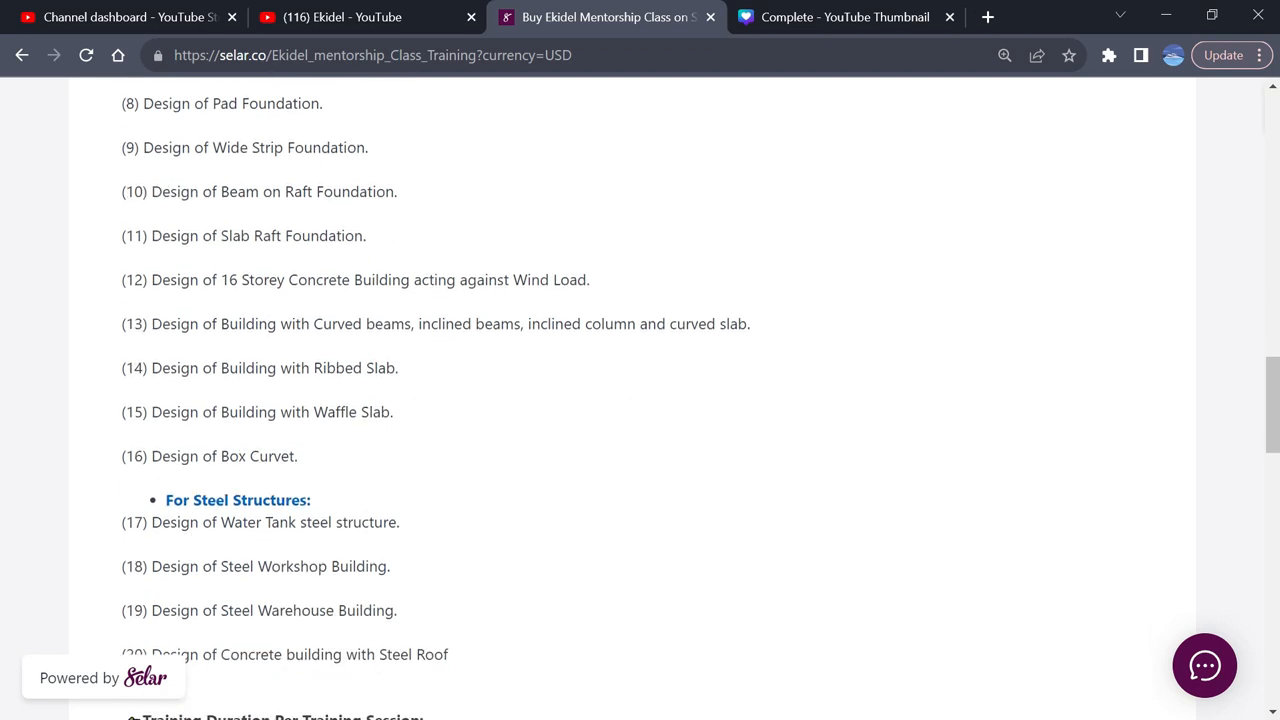
scroll("down", 3)
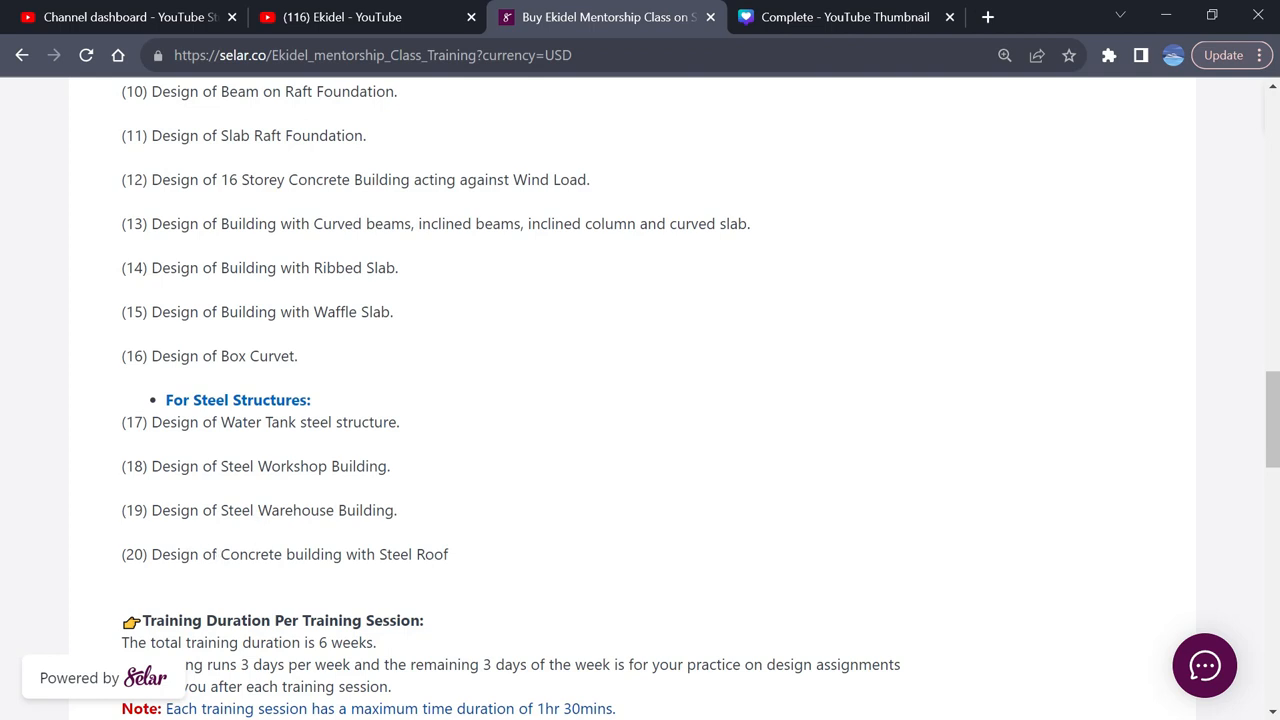
scroll("down", 3)
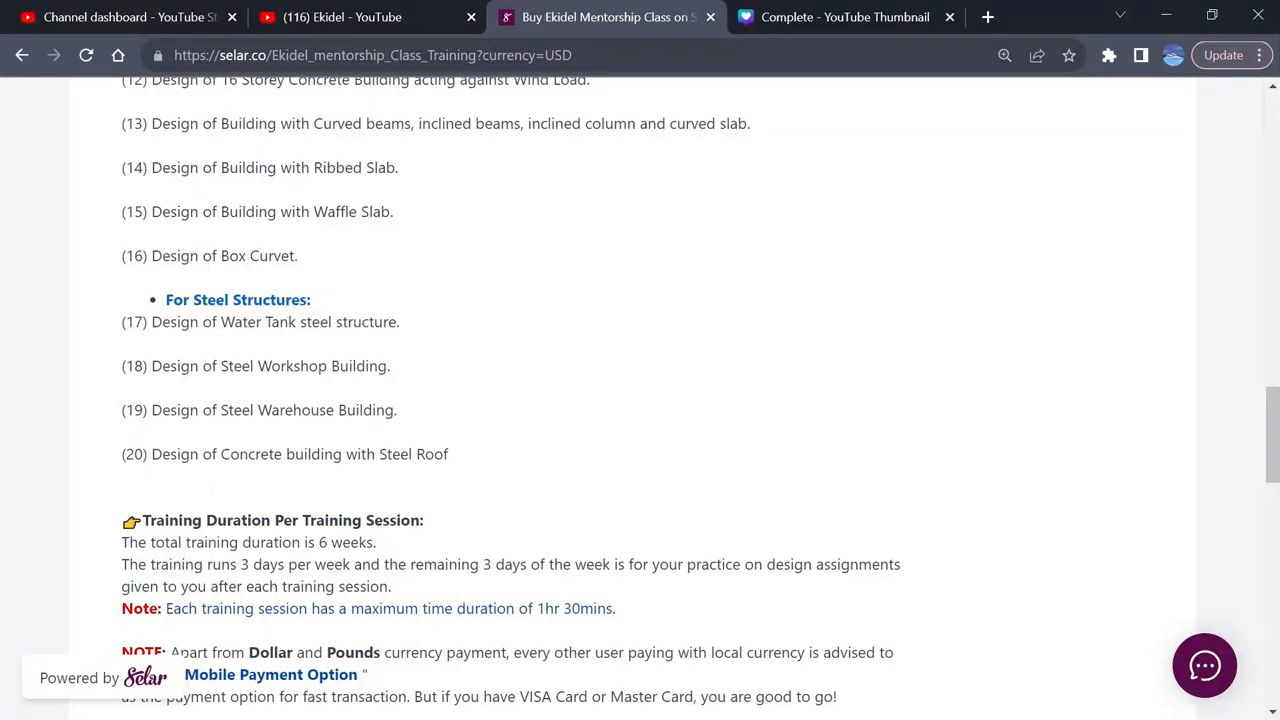
scroll("down", 3)
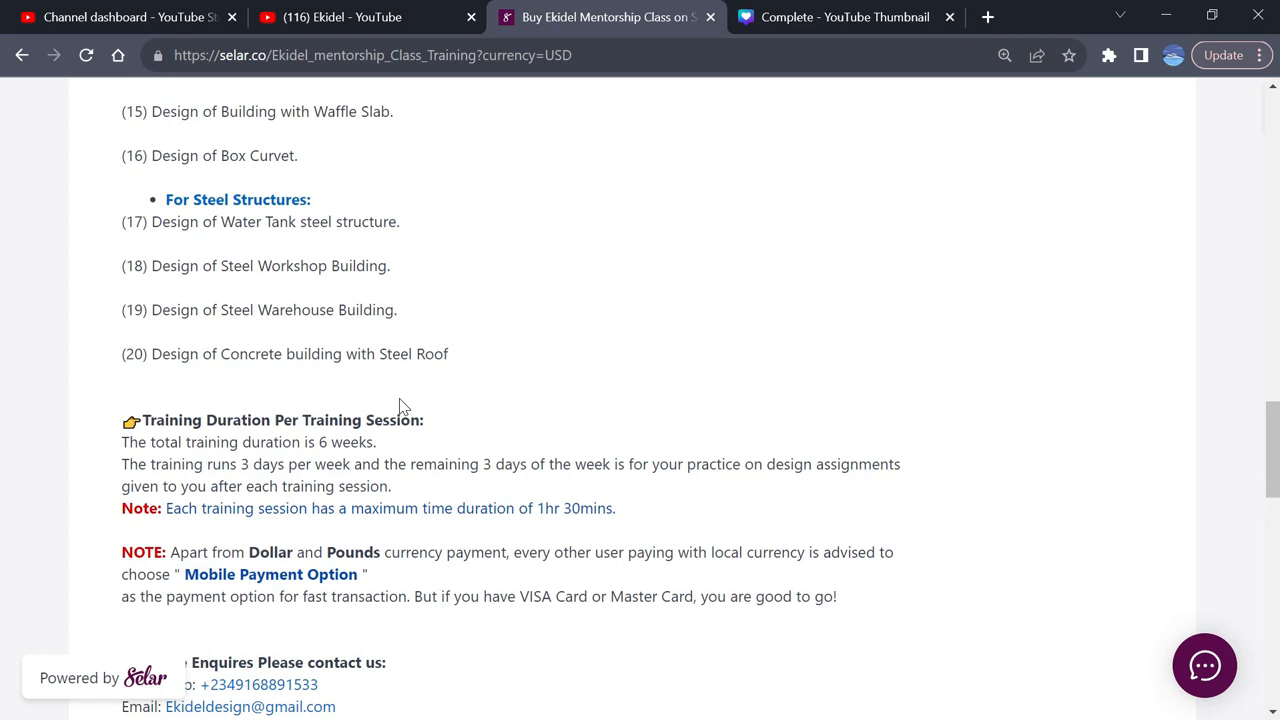
mouse_move(364, 438)
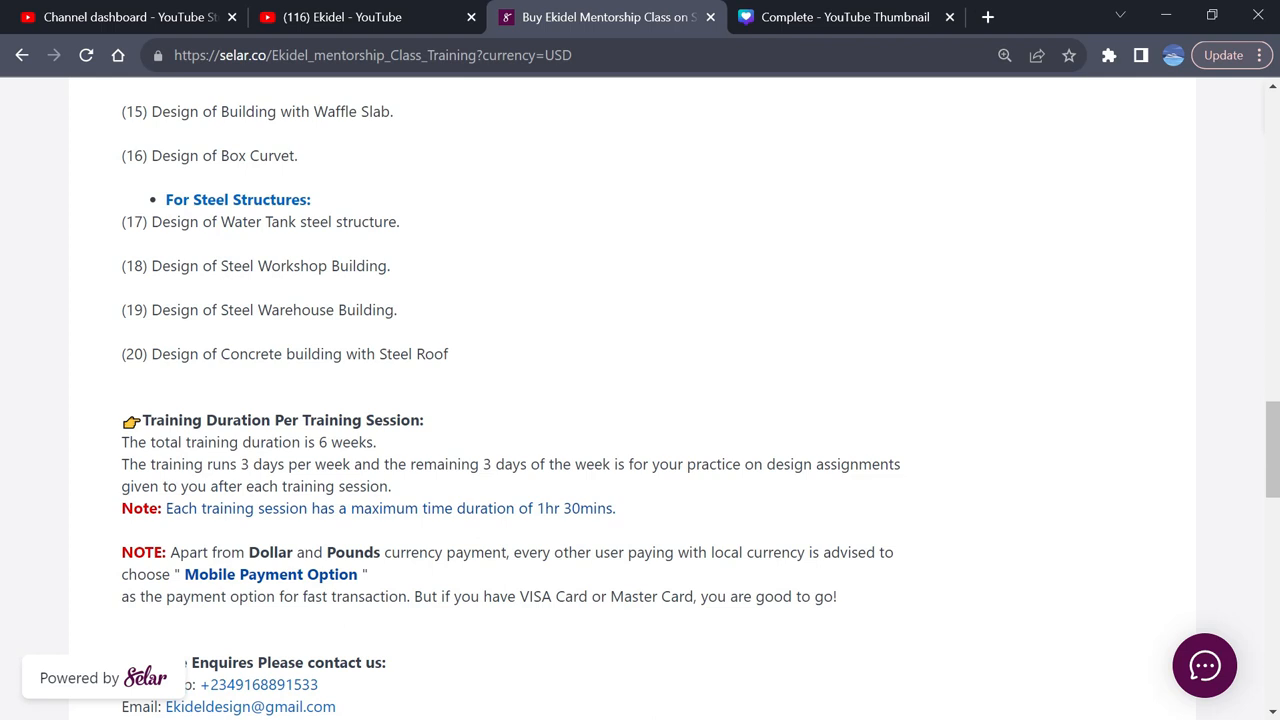
mouse_move(461, 497)
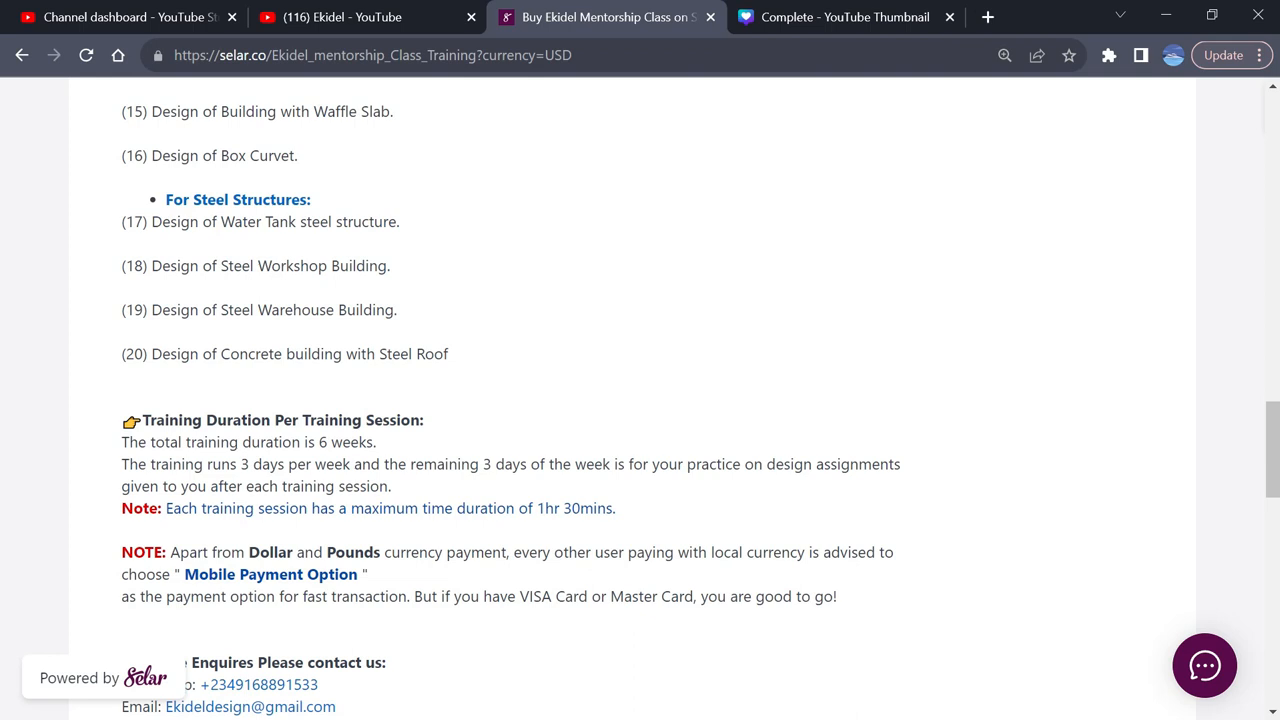
mouse_move(376, 527)
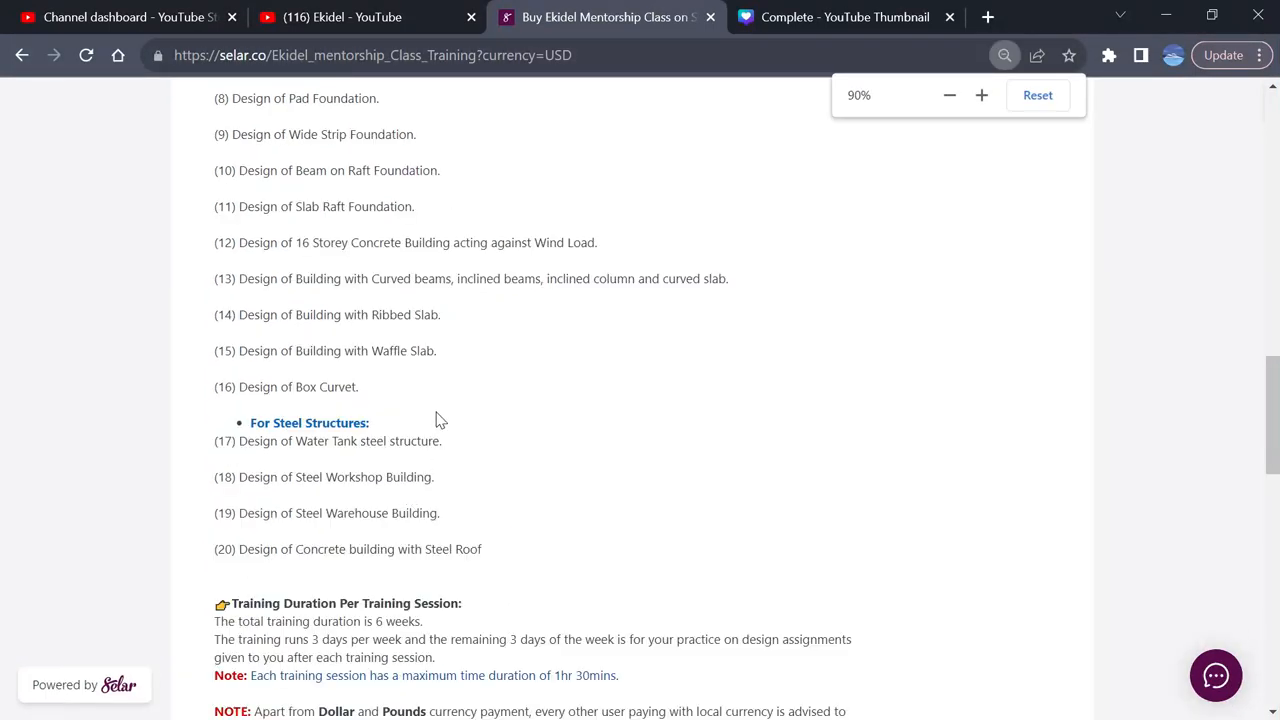
scroll("up", 3)
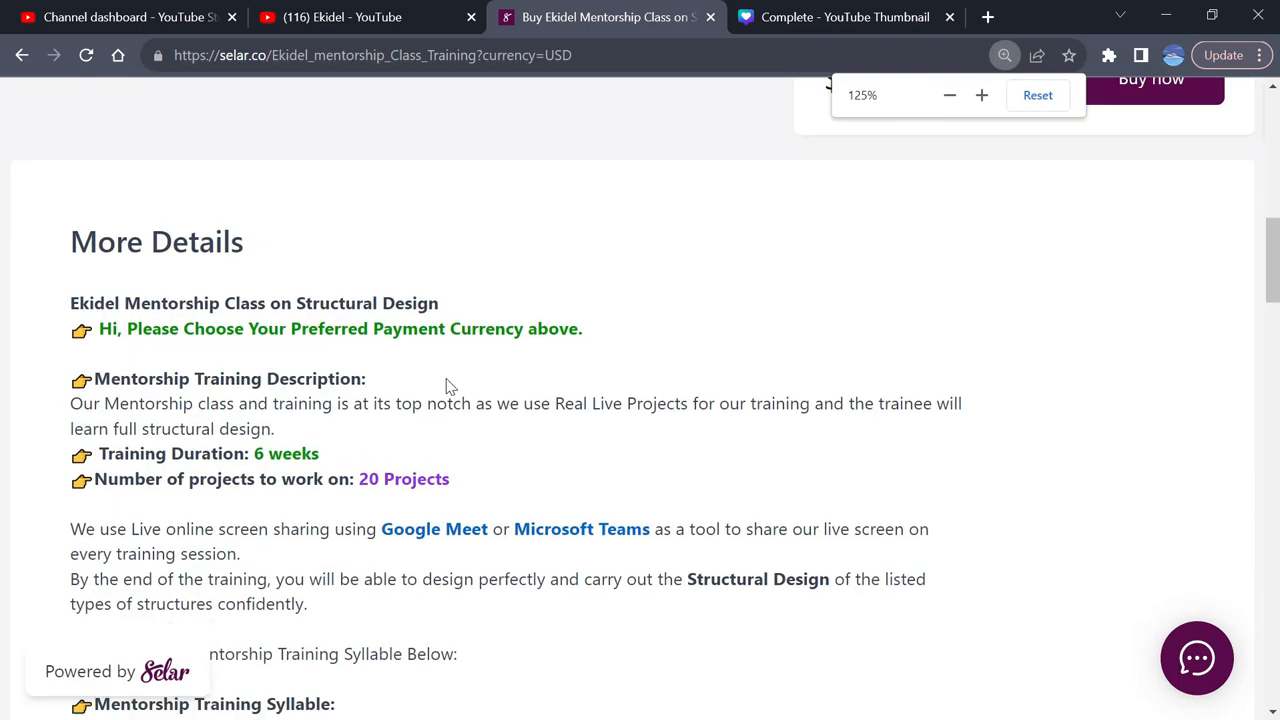
scroll("down", 3)
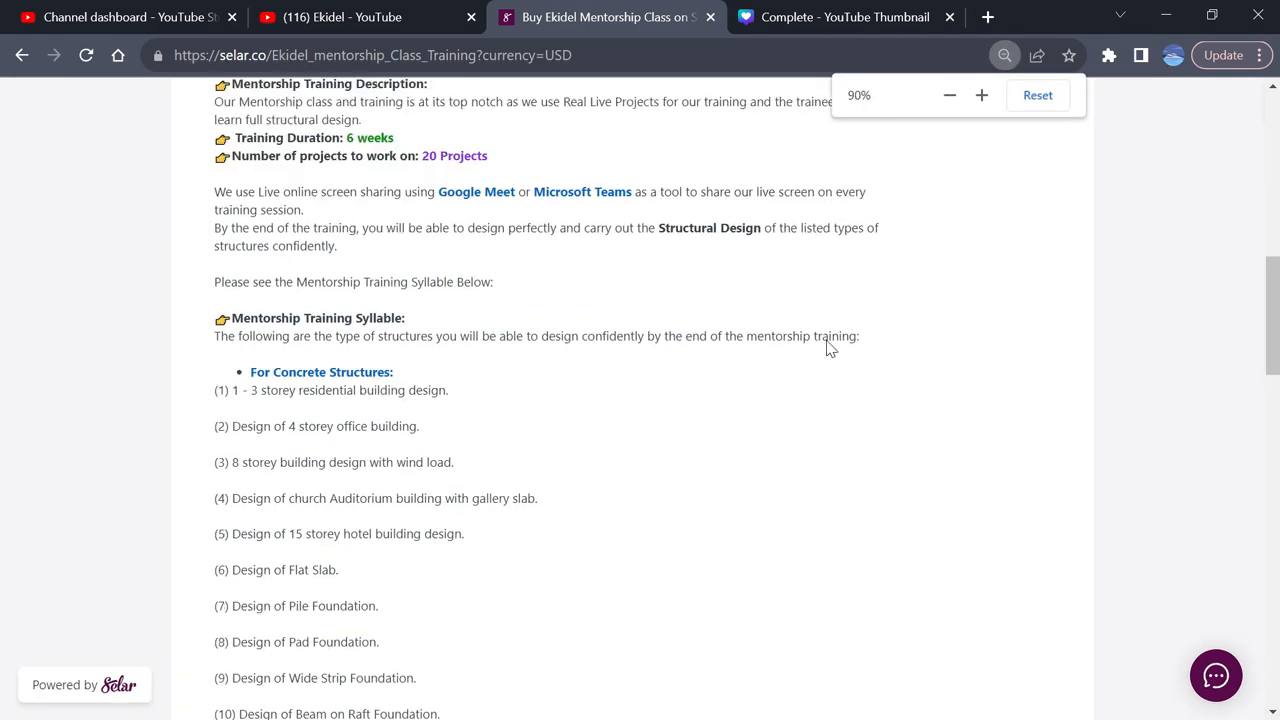
scroll("down", 3)
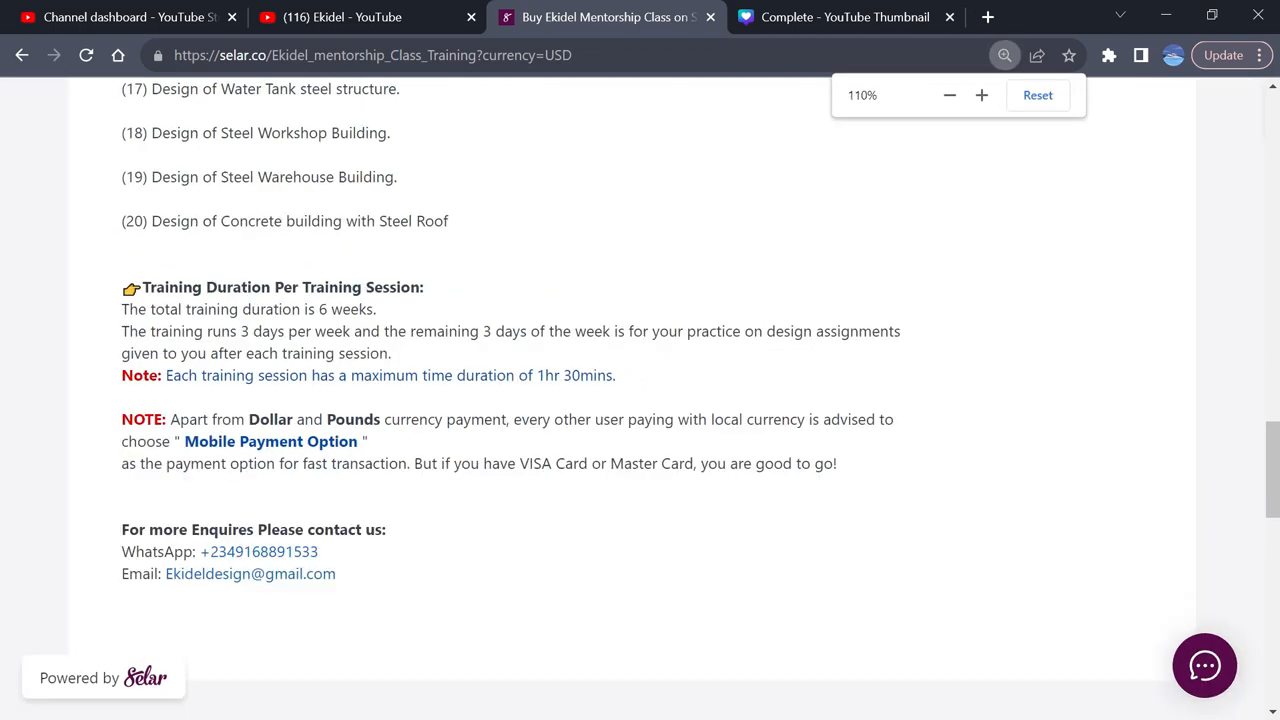
left_click(981, 95)
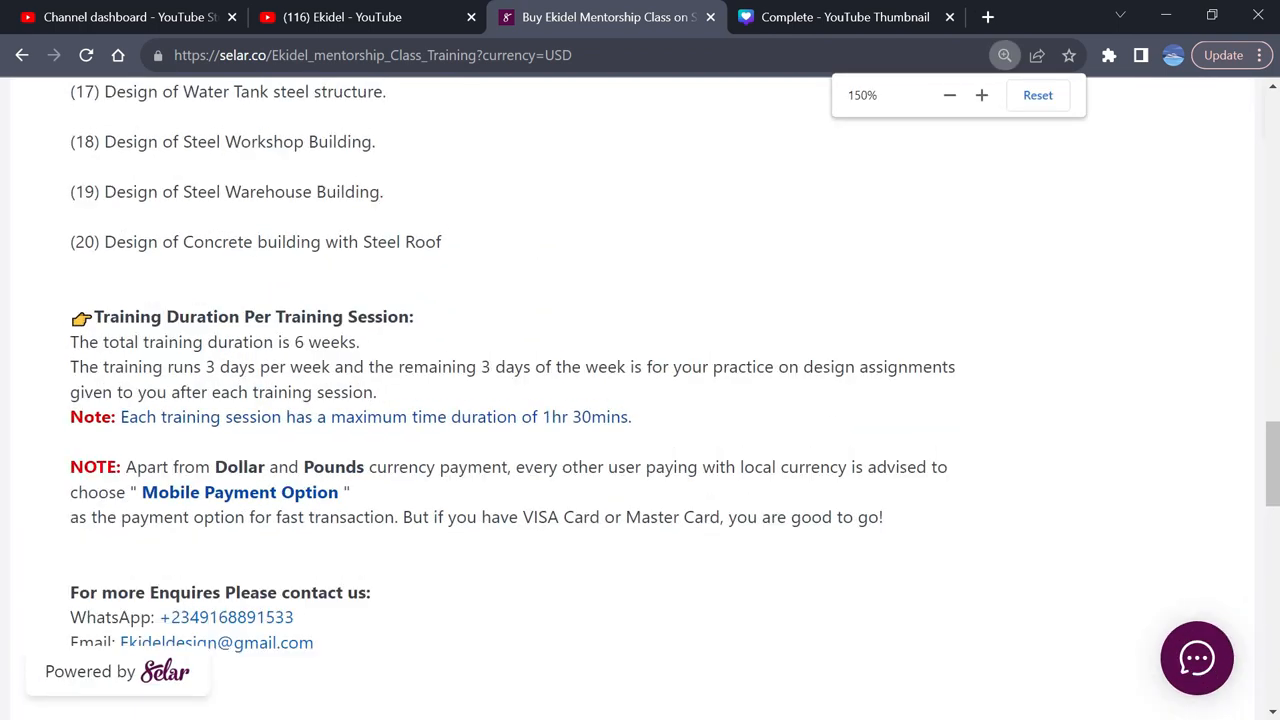
scroll("down", 3)
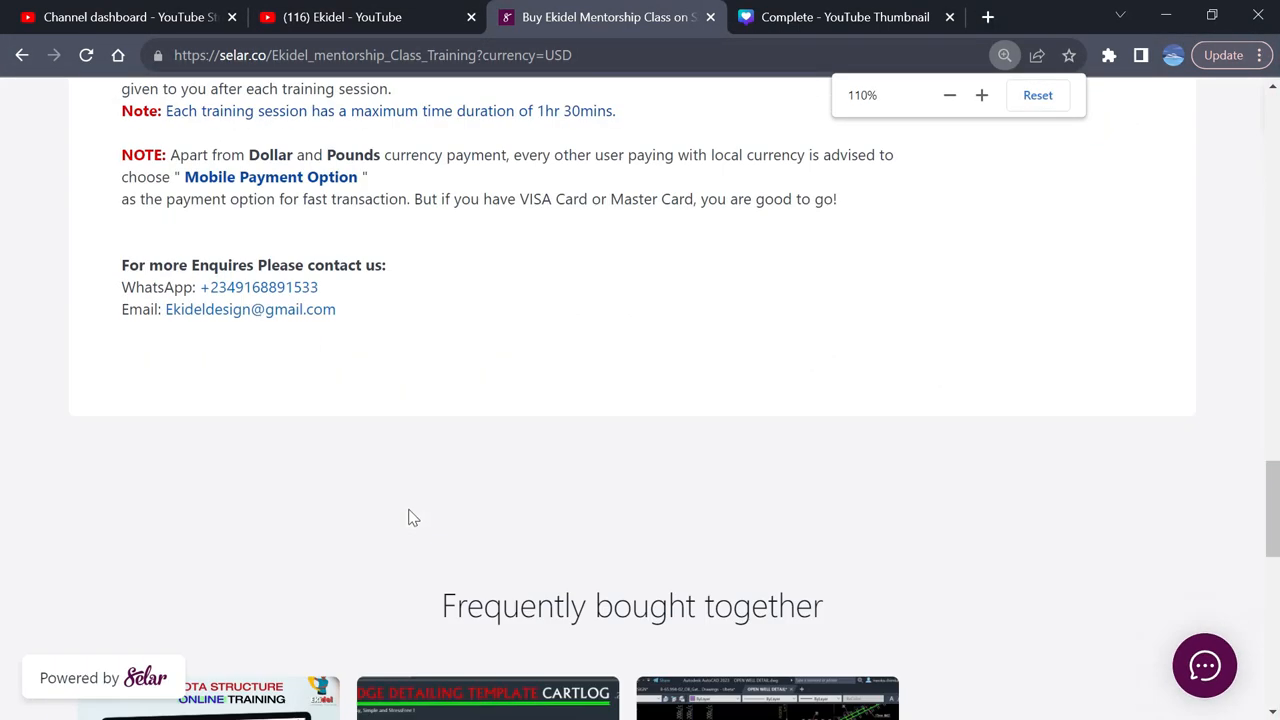
scroll("up", 3)
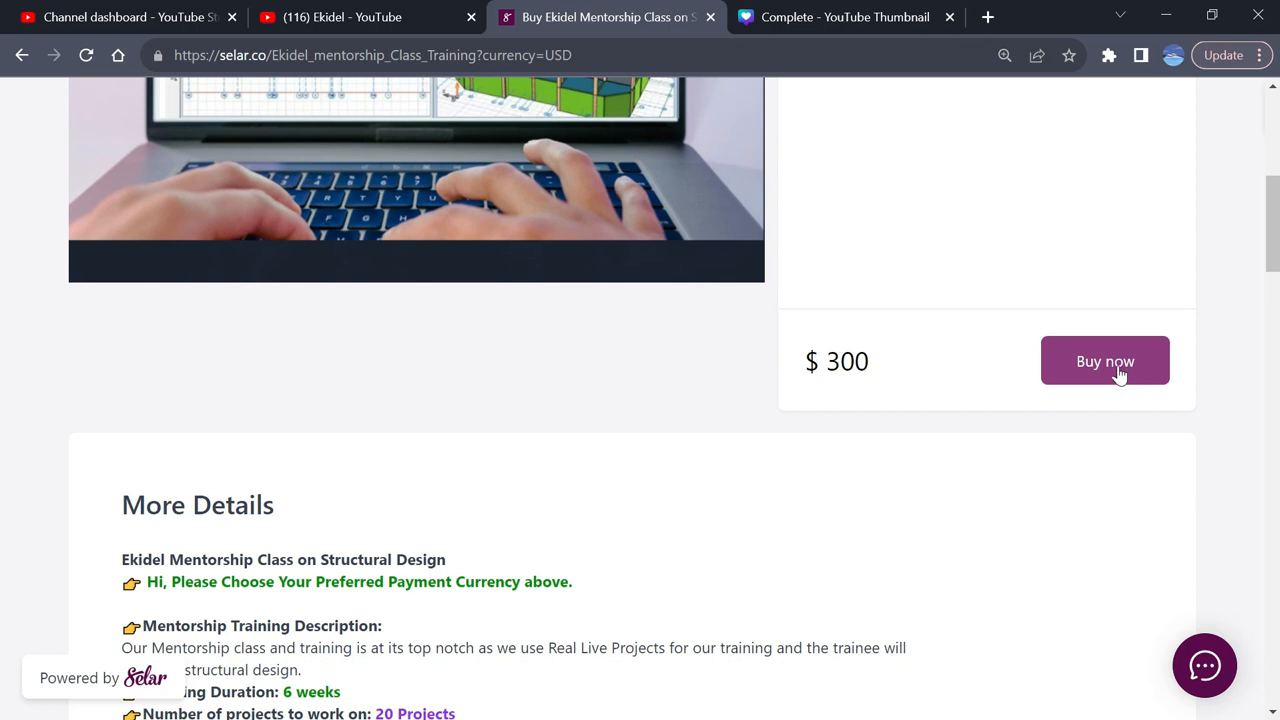
Buy the mentorship class, remove the Stonebridge template and KCsoft 2022 from the cart, then check out.
left_click(1105, 361)
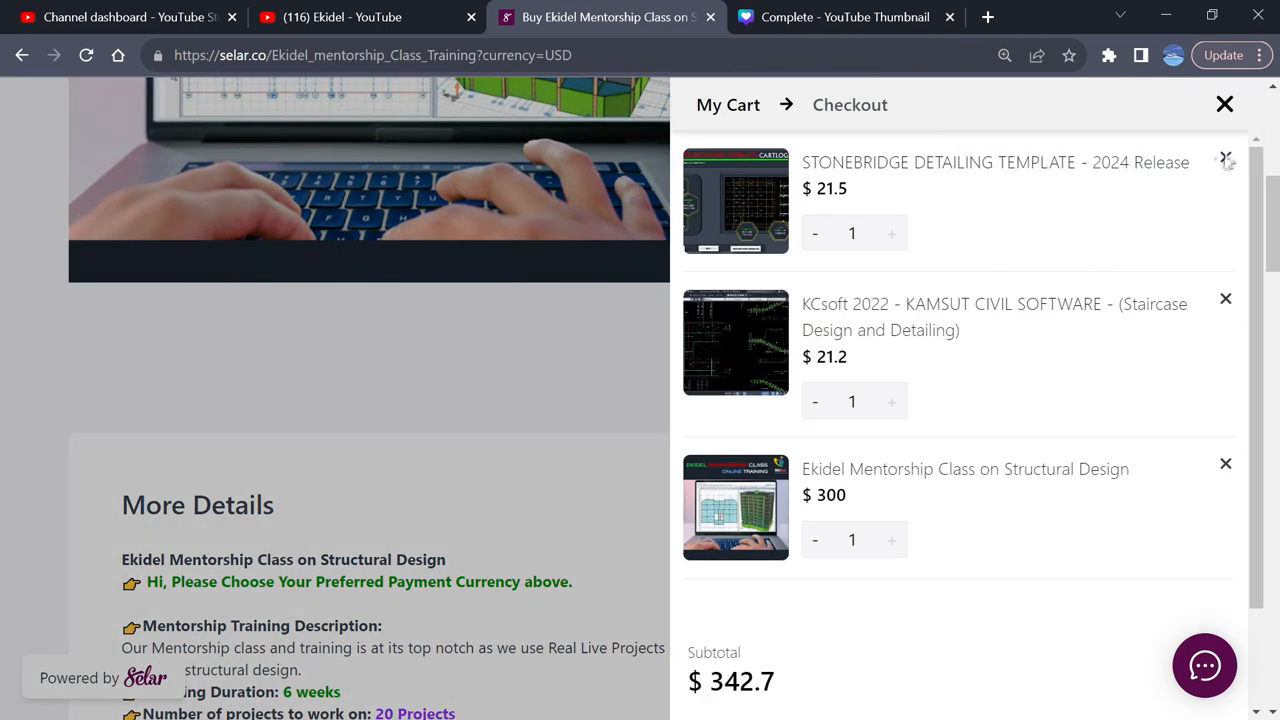
left_click(1225, 158)
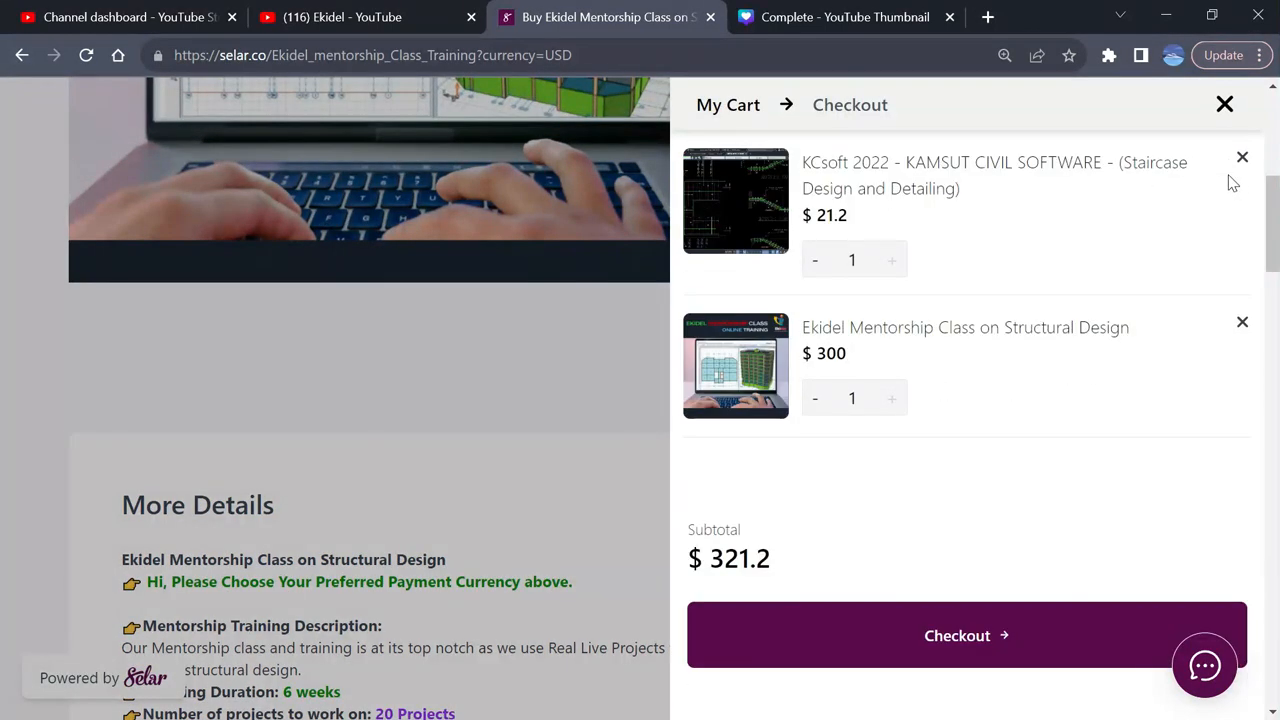
left_click(1242, 157)
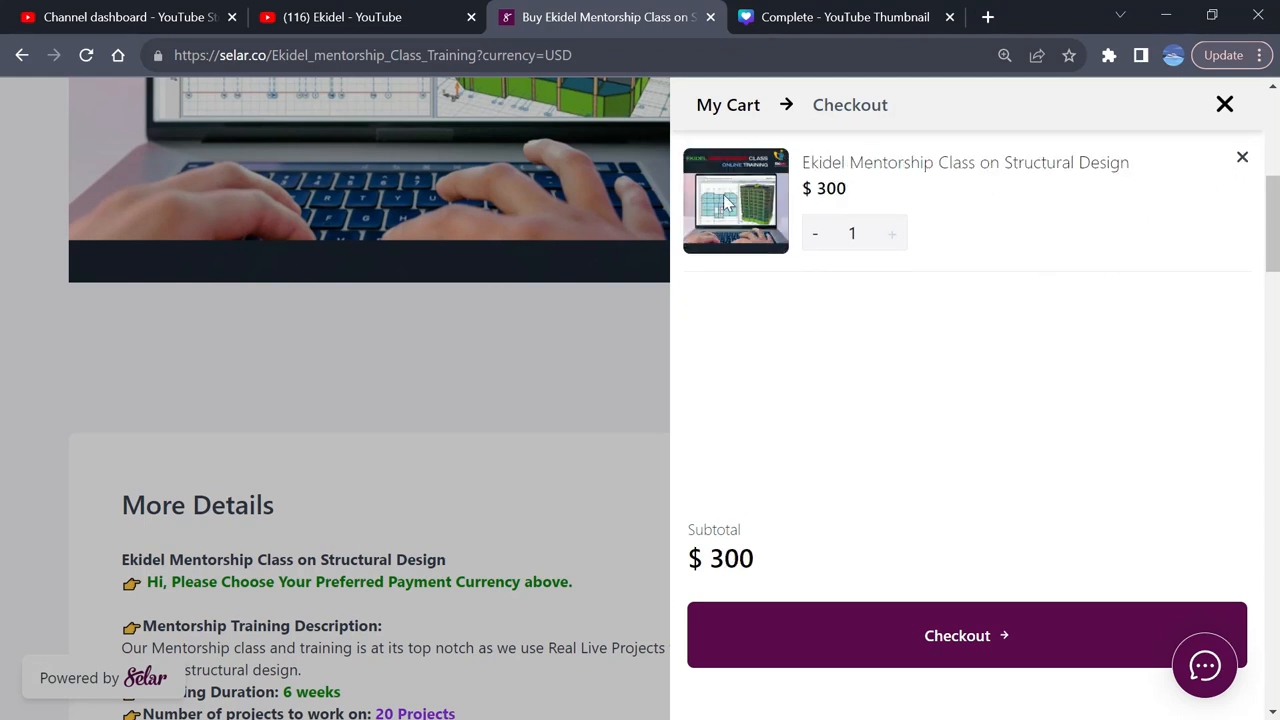
mouse_move(982, 444)
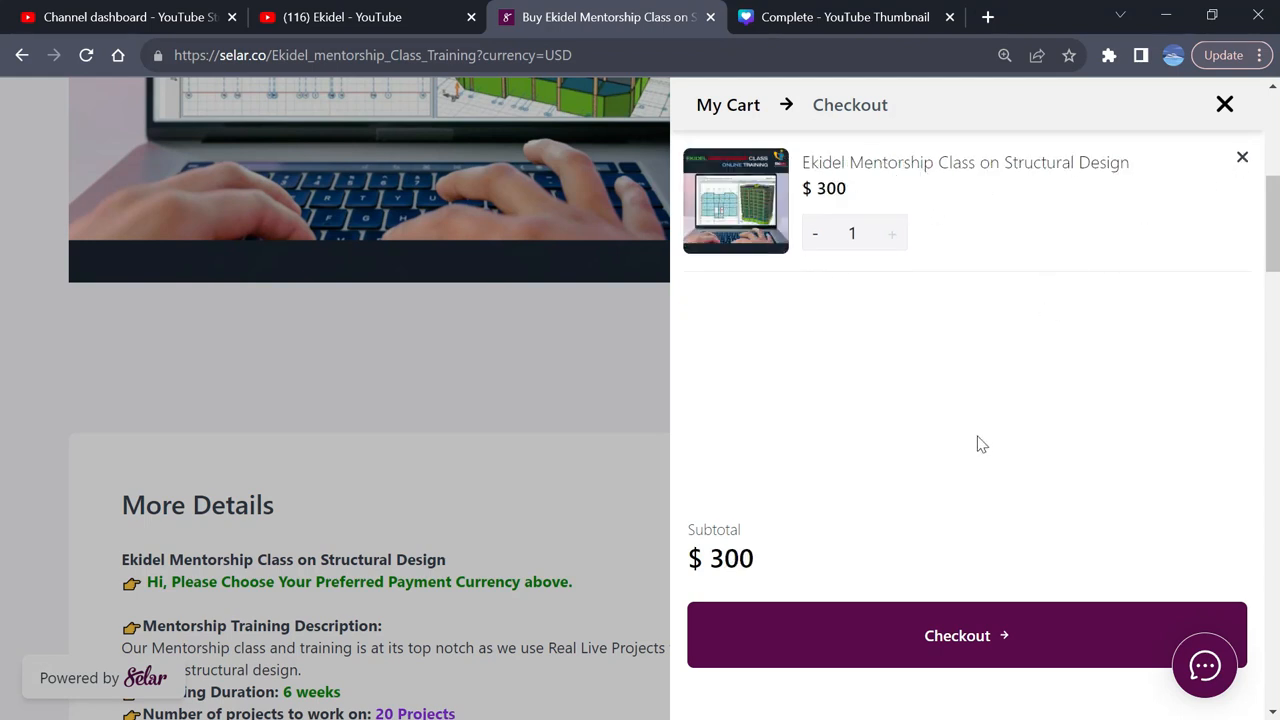
mouse_move(966, 636)
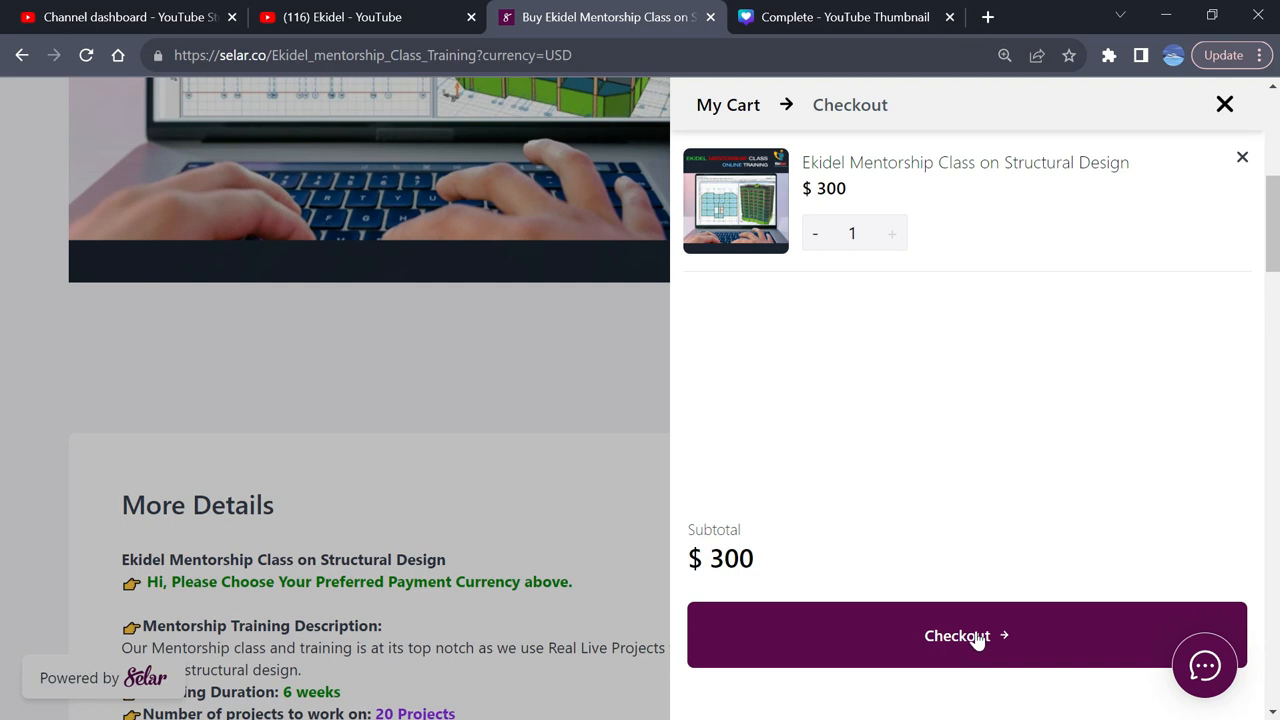
left_click(966, 635)
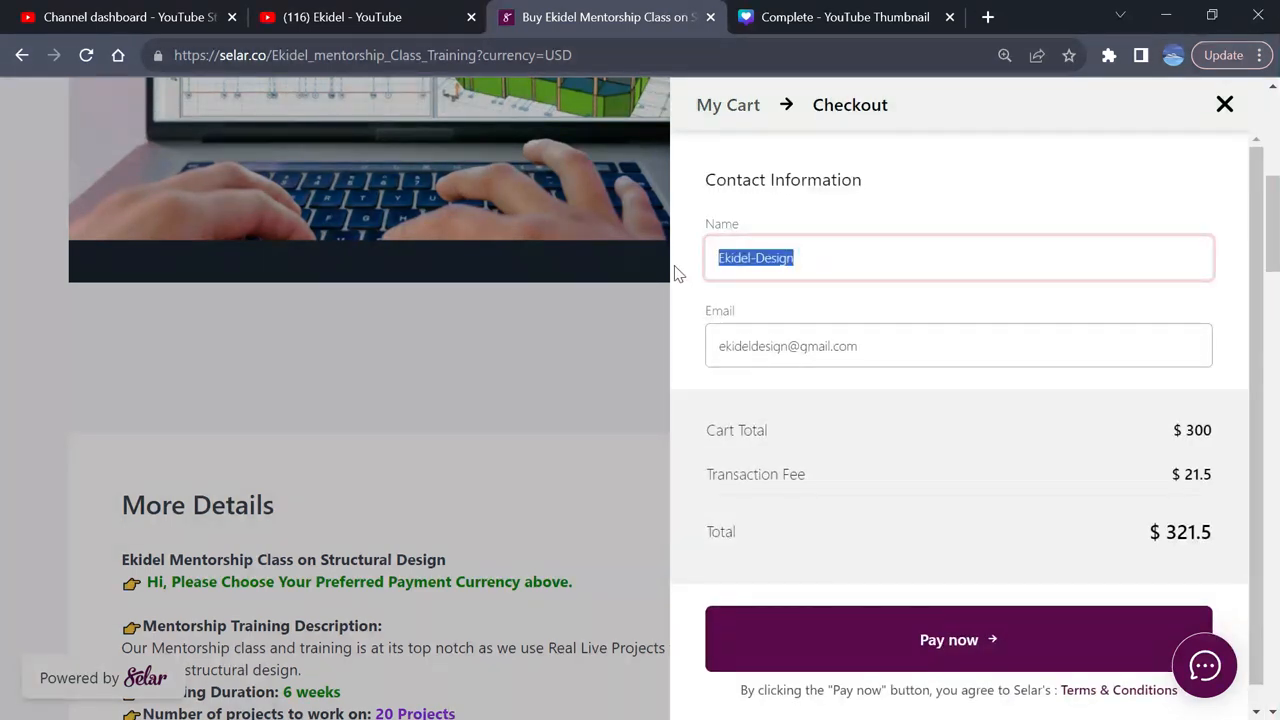
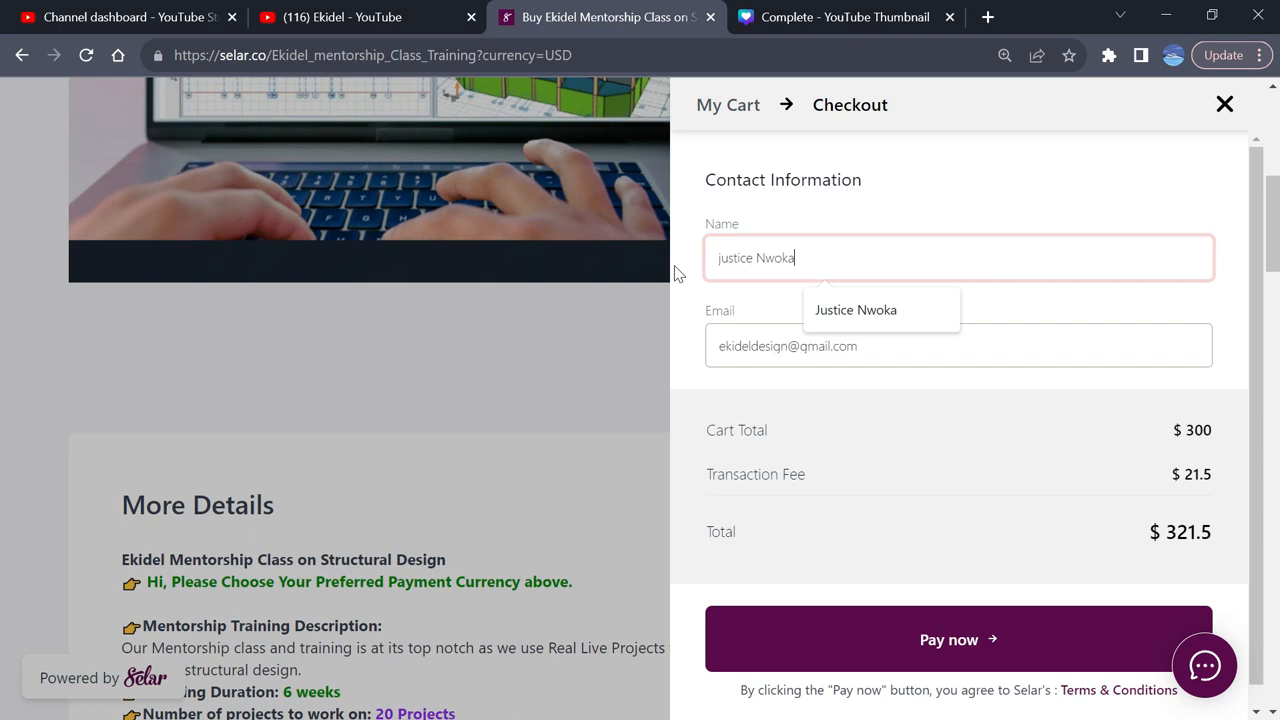
left_click(855, 309)
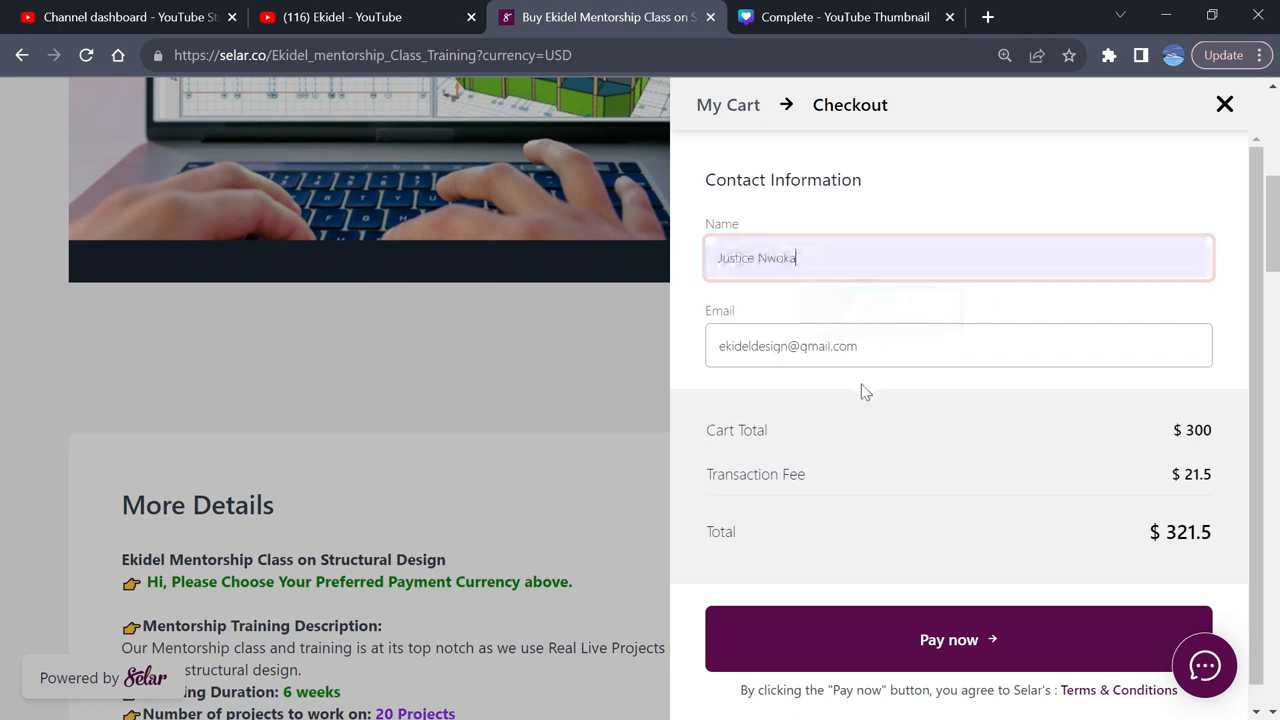
left_click(958, 346)
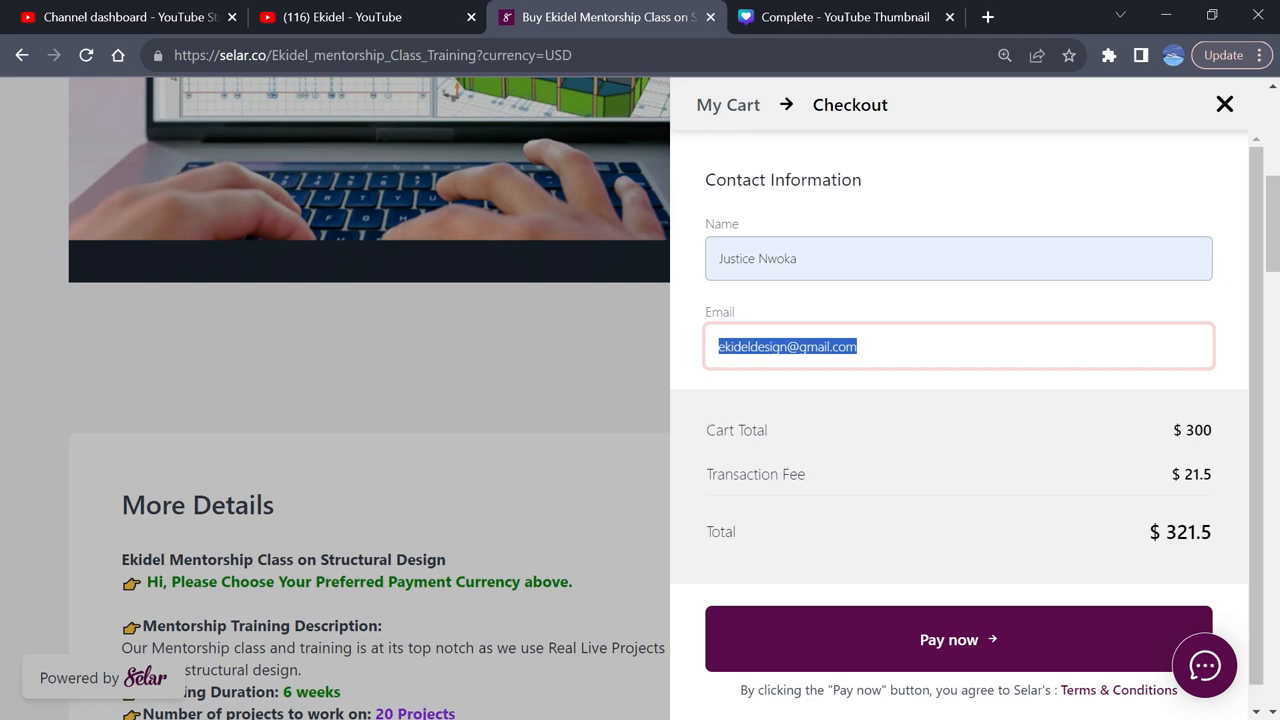
scroll("down", 3)
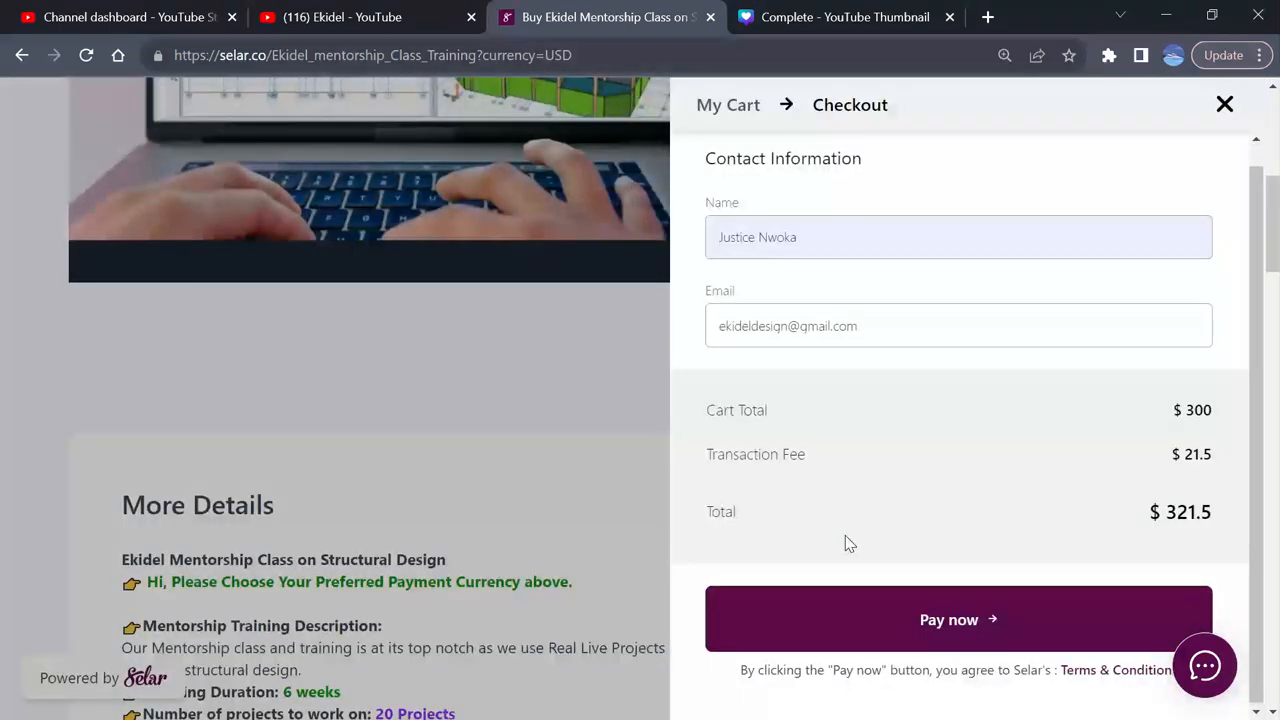
left_click(957, 619)
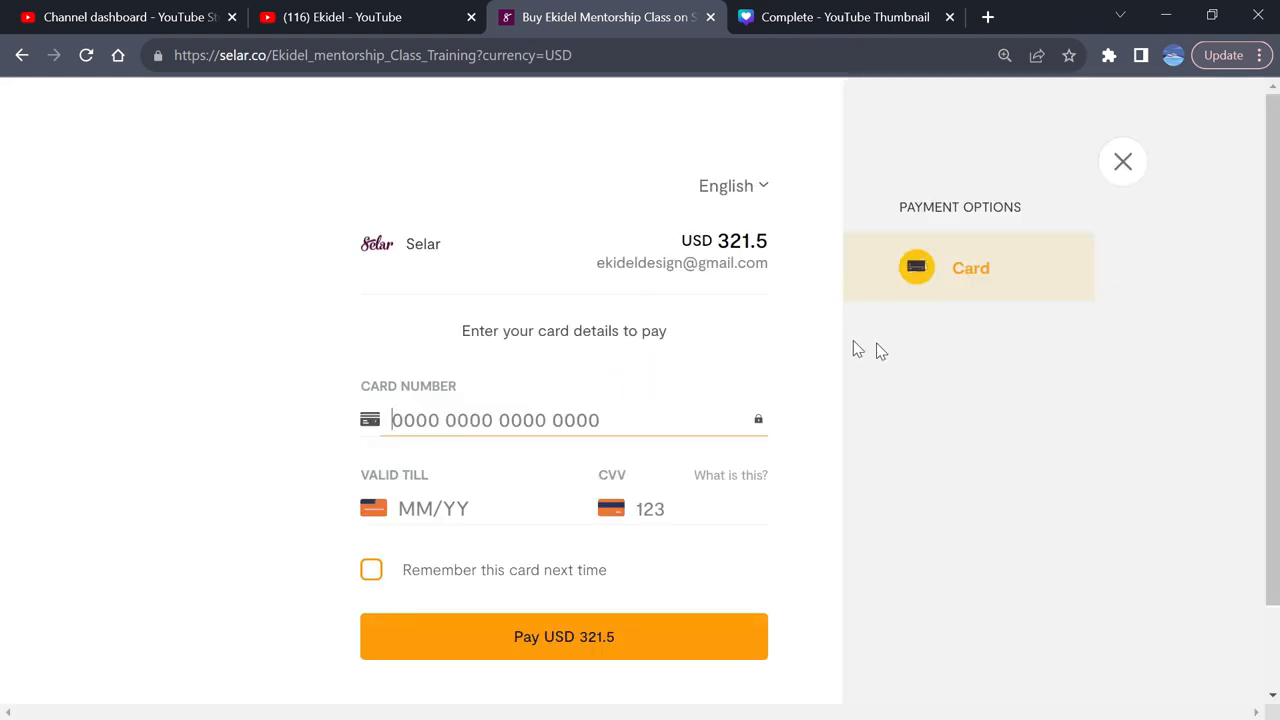
mouse_move(945, 275)
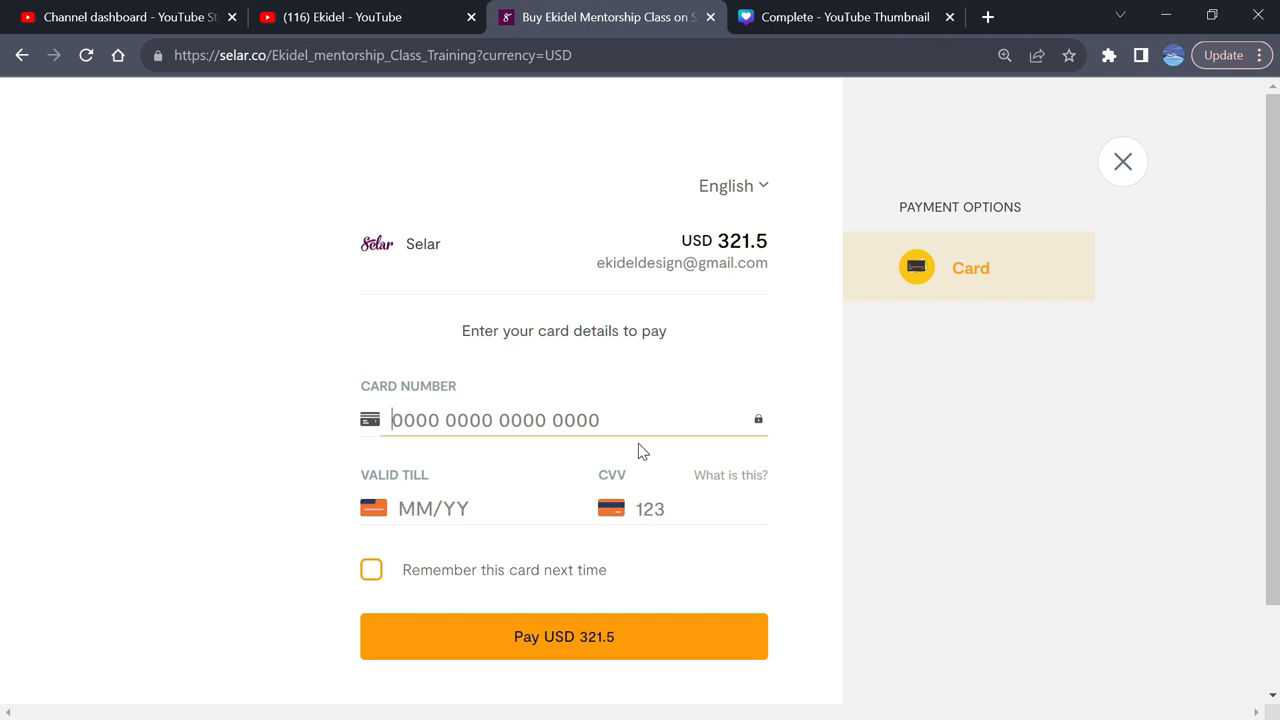
mouse_move(963, 345)
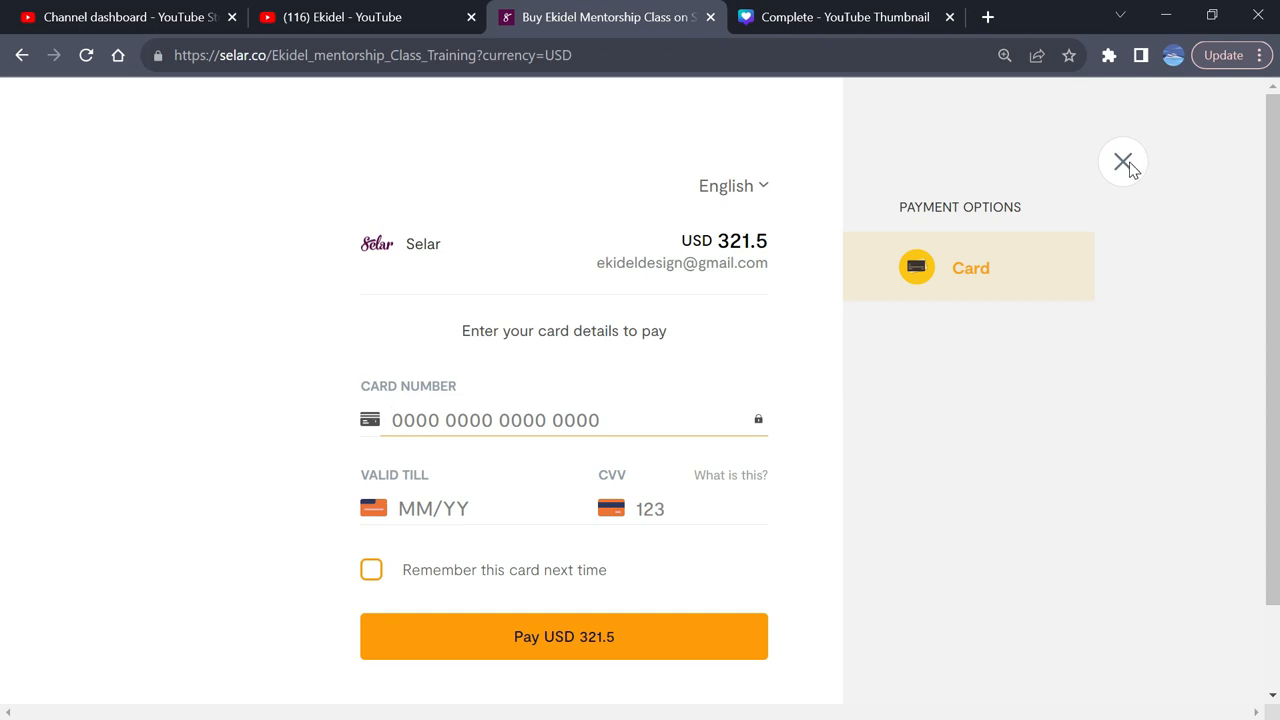
Cancel the card payment, switch prices to Ugandan shillings, and view the USh 1,018,000 cart.
left_click(1122, 161)
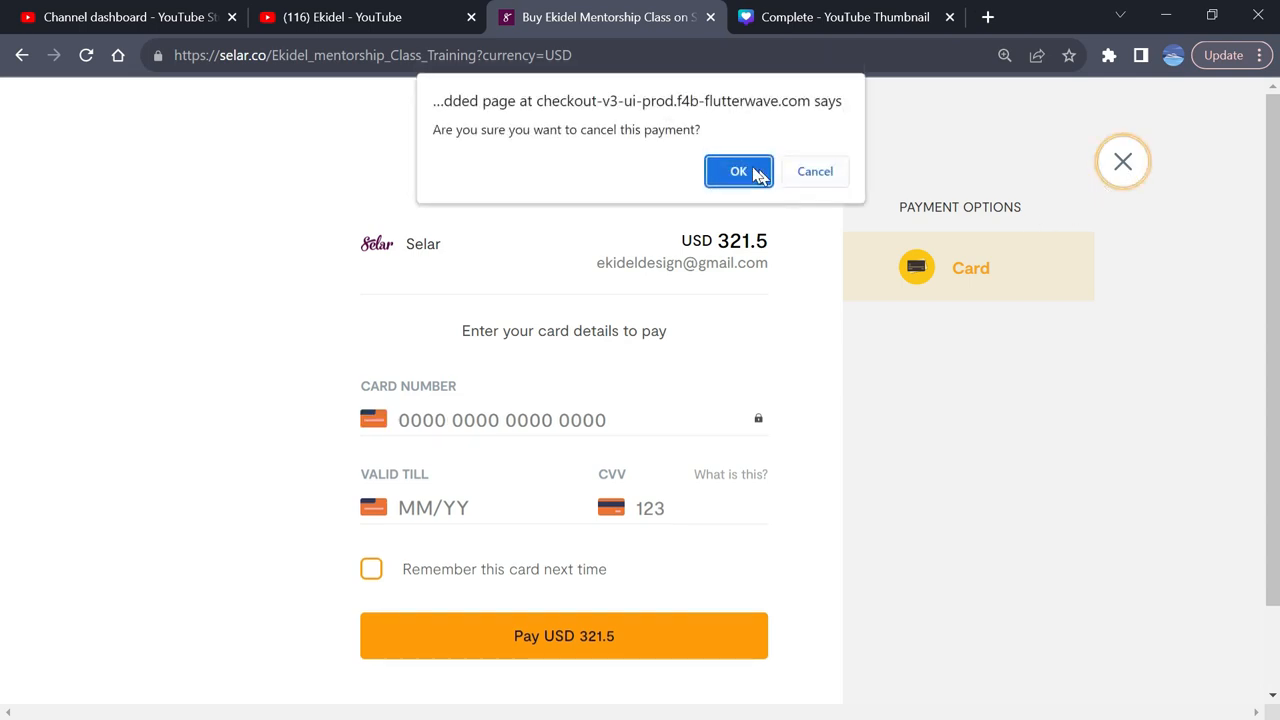
left_click(738, 171)
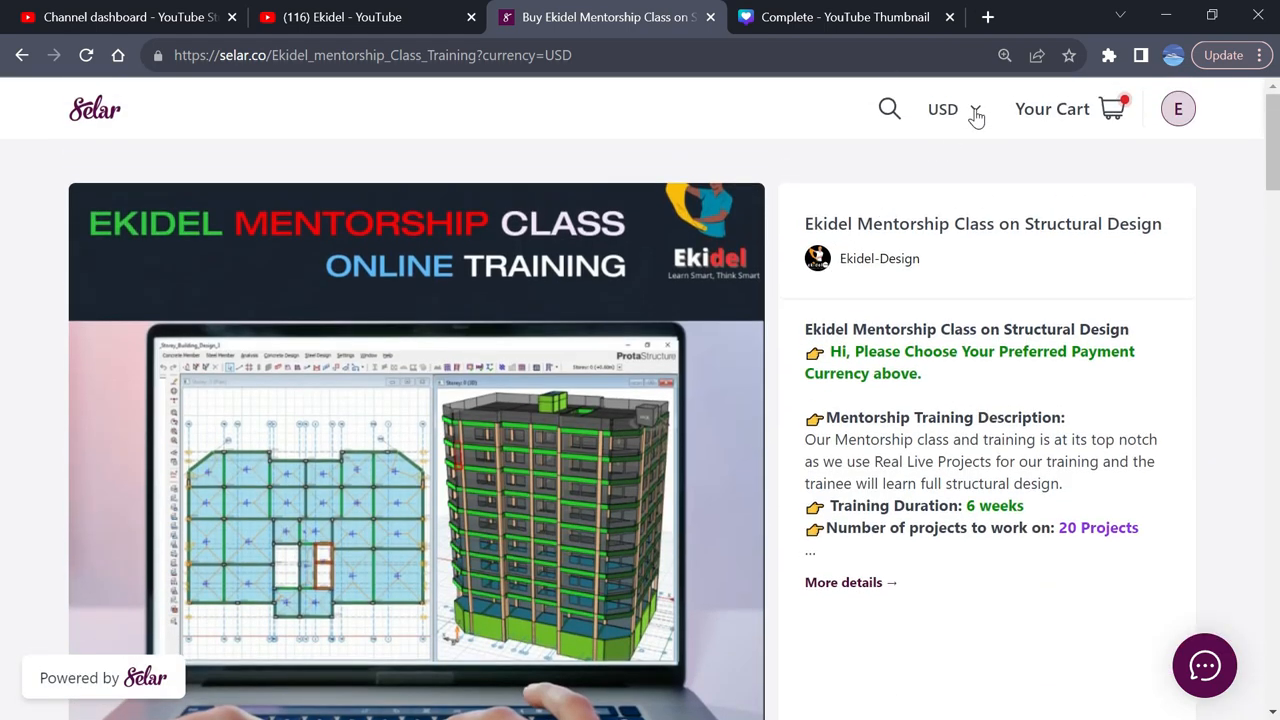
left_click(953, 109)
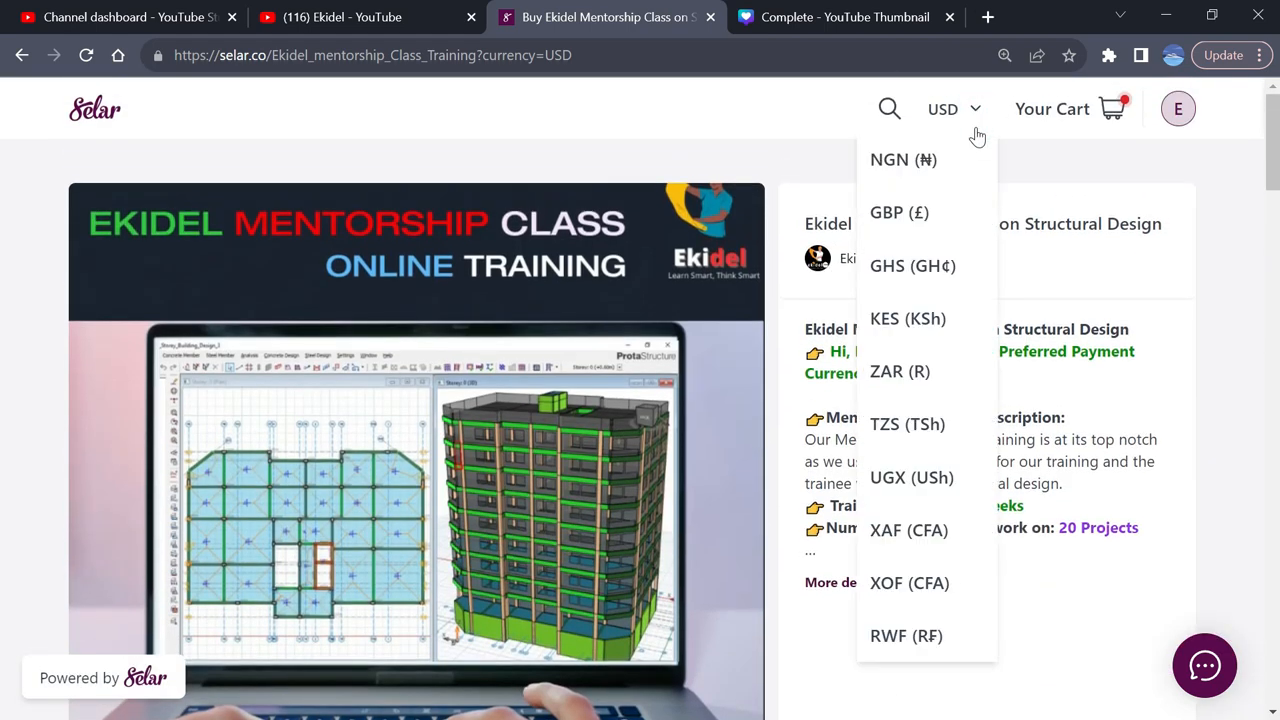
mouse_move(900, 371)
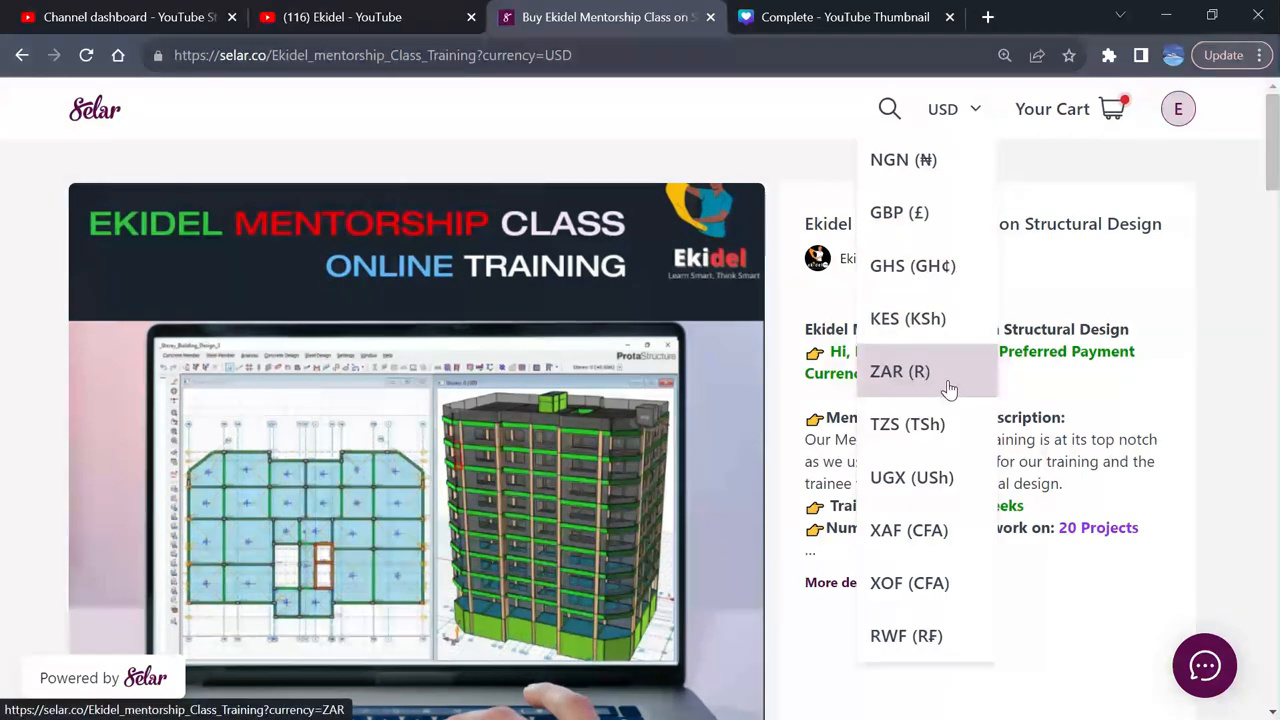
mouse_move(935, 477)
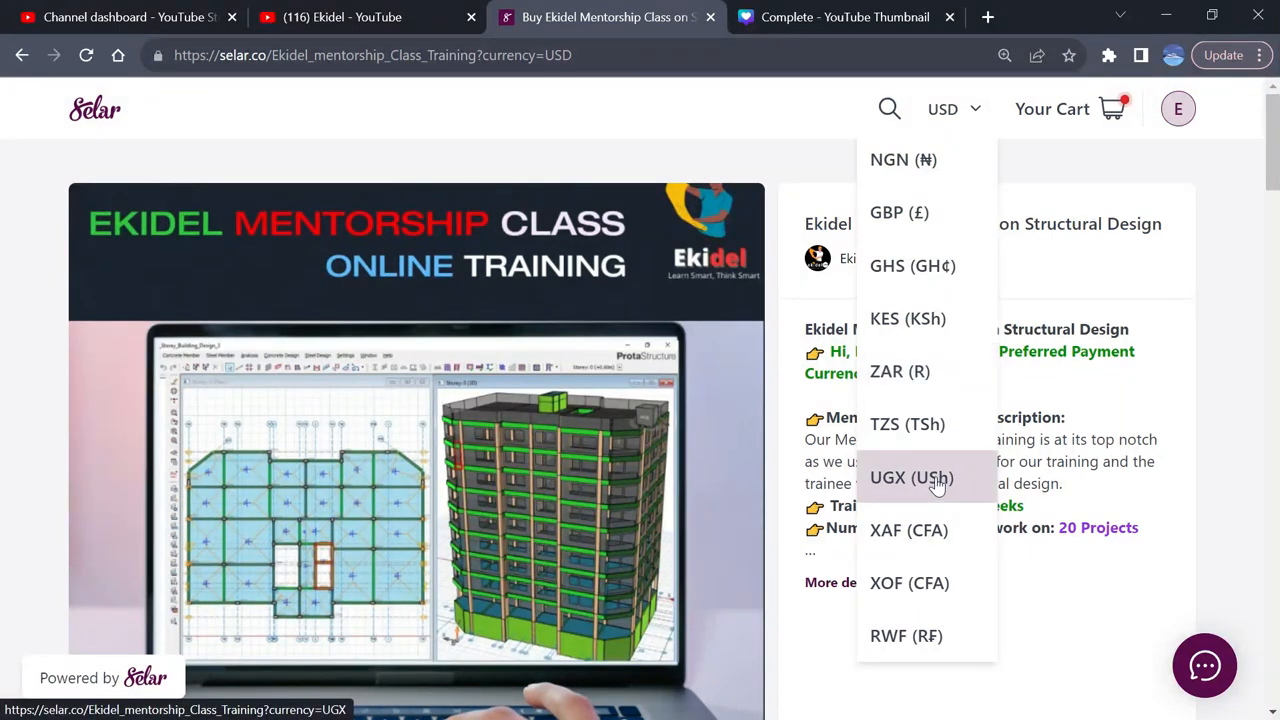
left_click(911, 477)
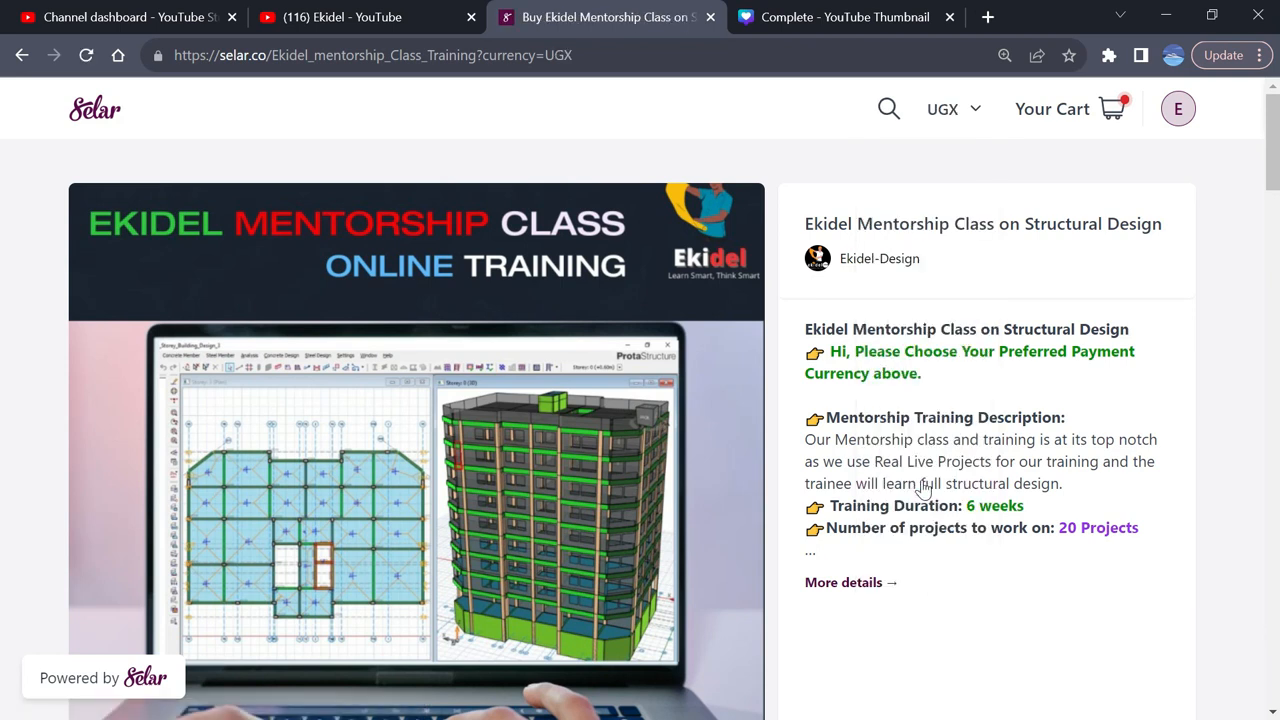
left_click(1100, 108)
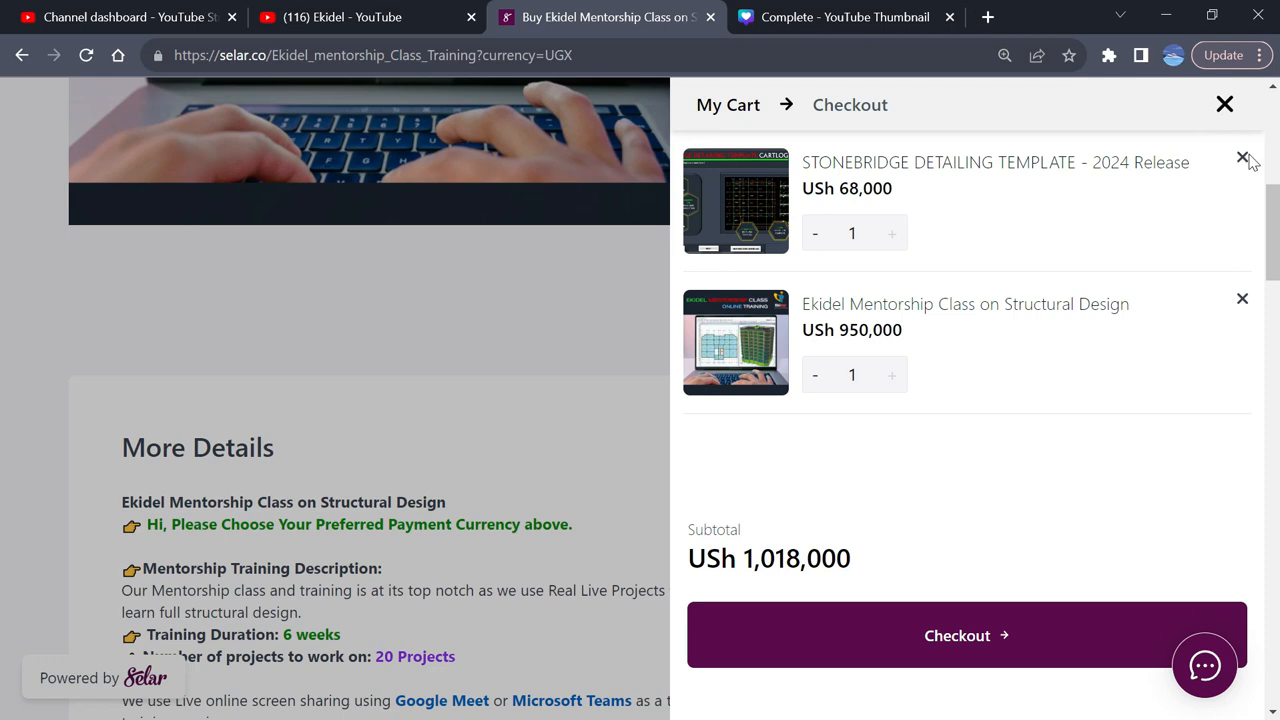
Remove the Stonebridge template, check out with the suggested contact name, and pay USh 1,007,500.
left_click(1244, 158)
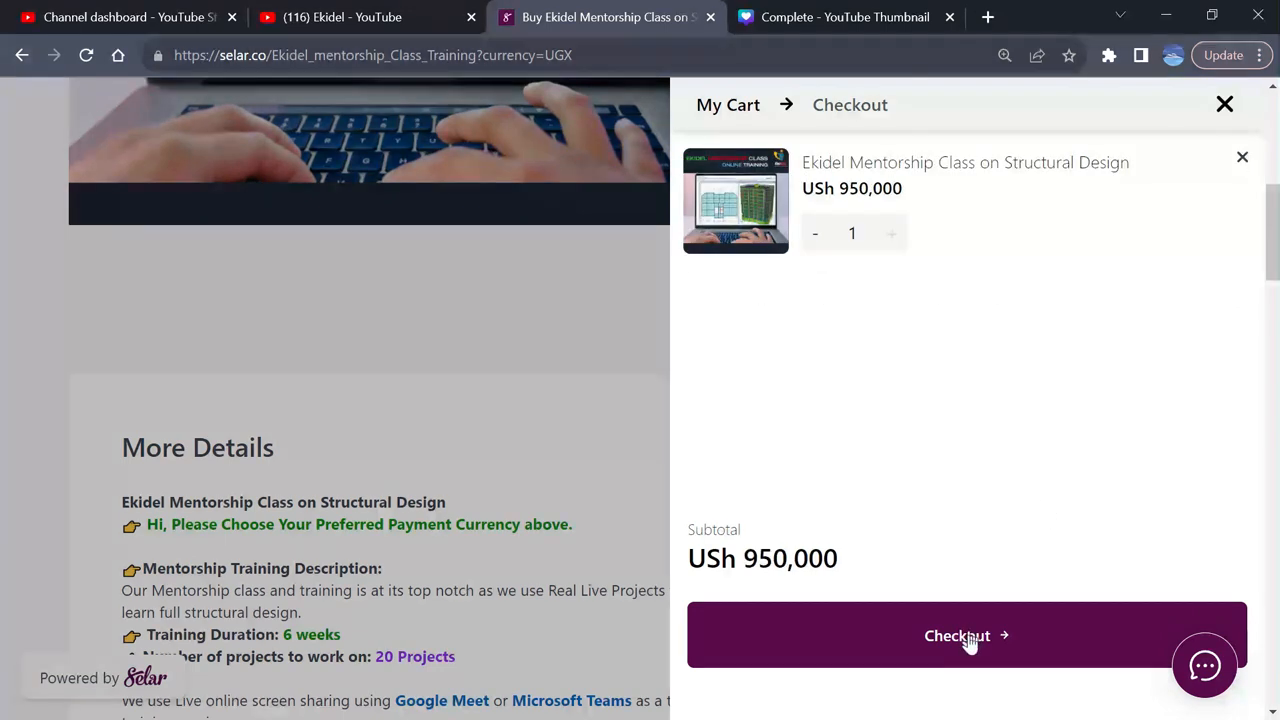
left_click(966, 635)
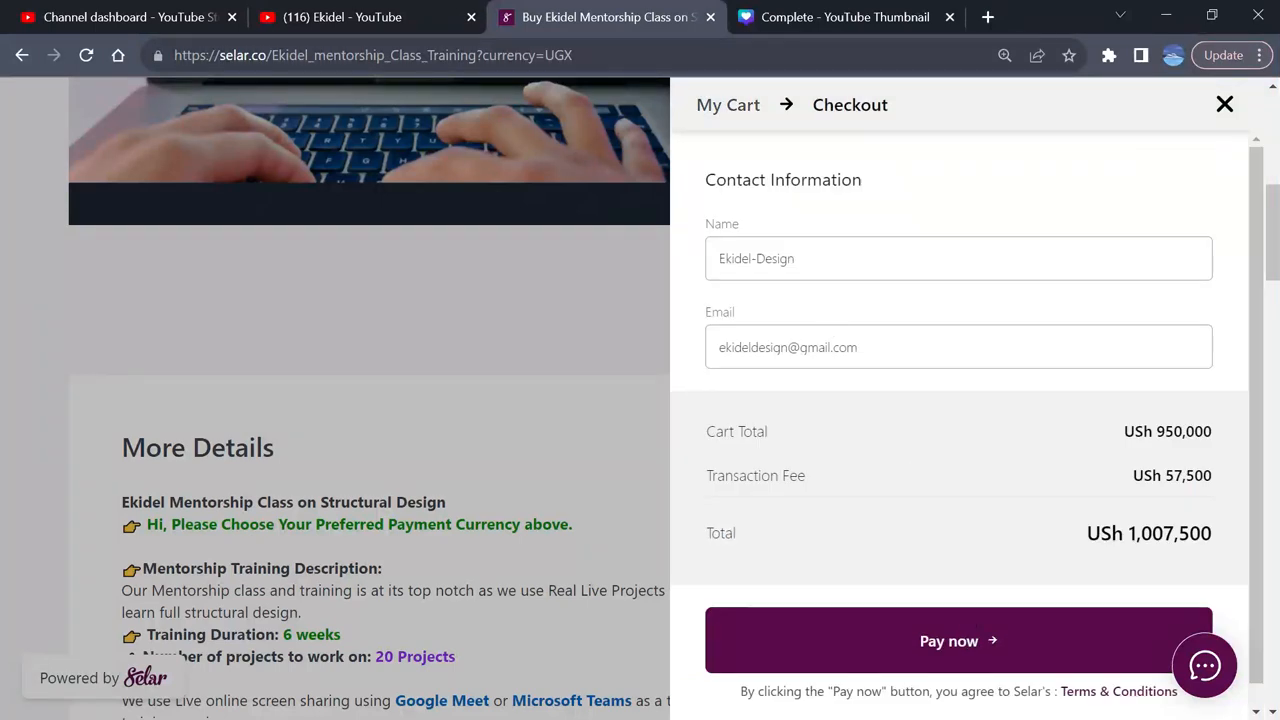
type("Justi")
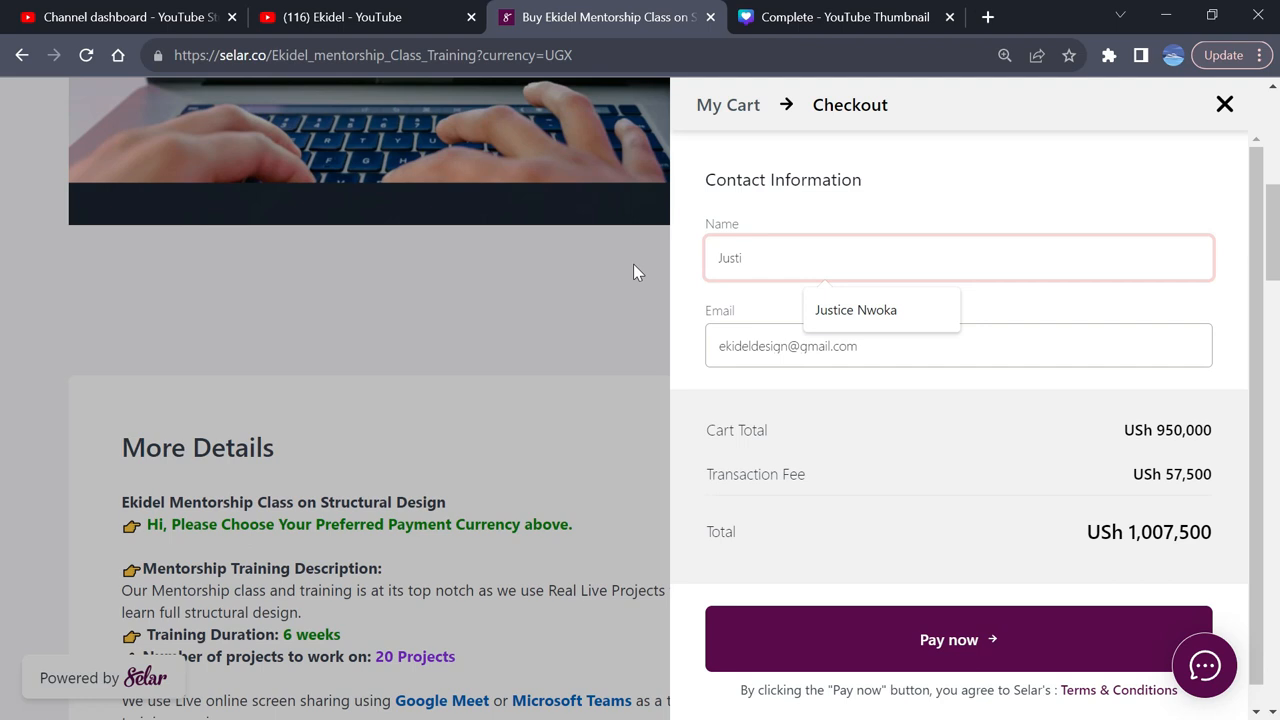
left_click(855, 310)
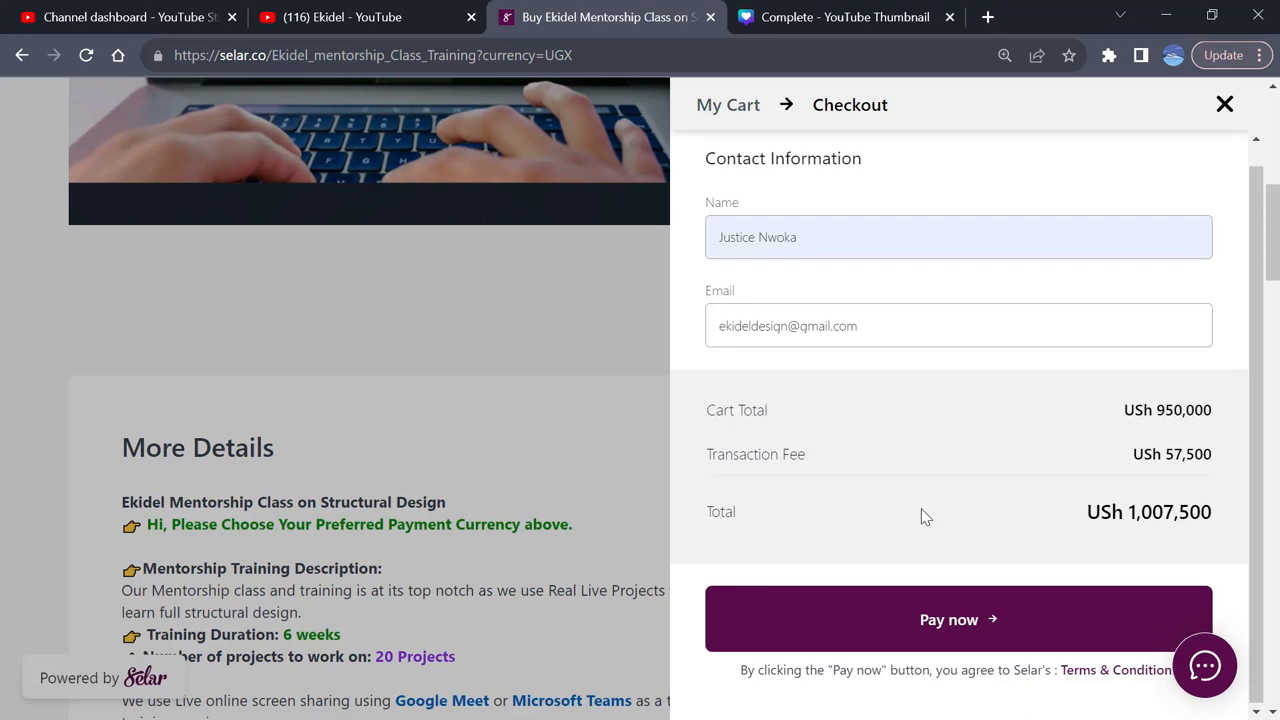
left_click(957, 619)
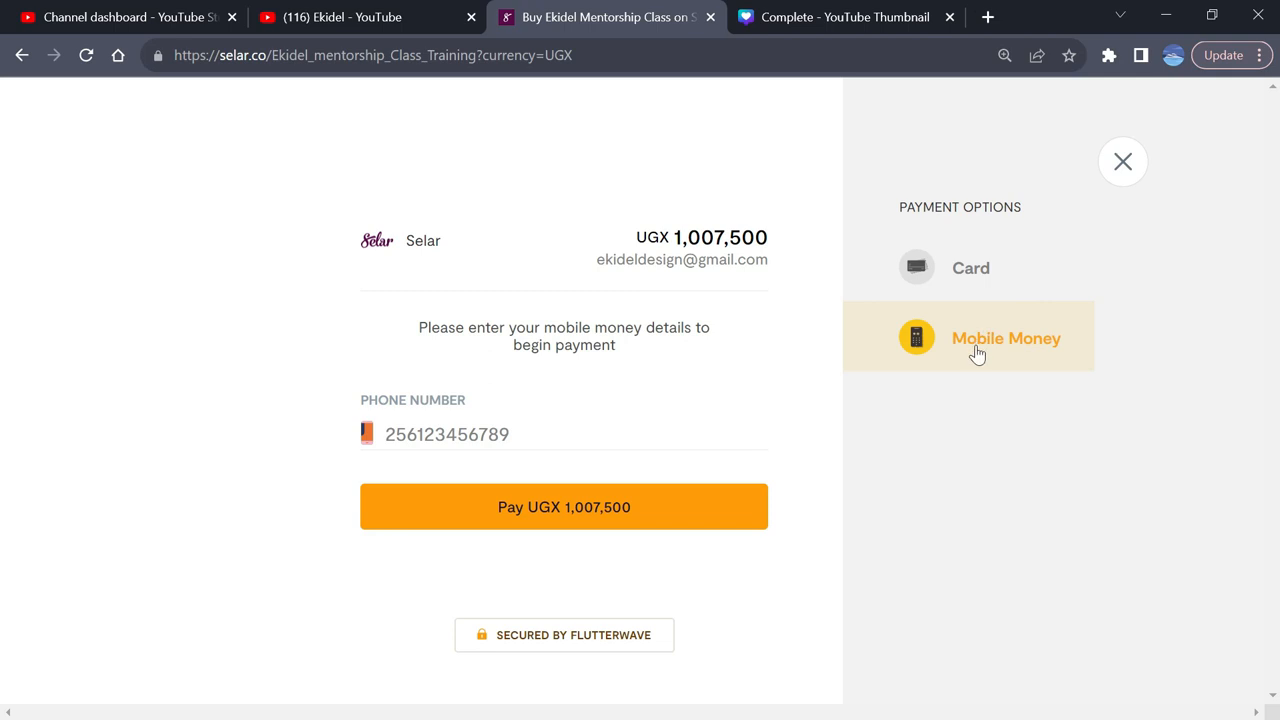
mouse_move(1001, 331)
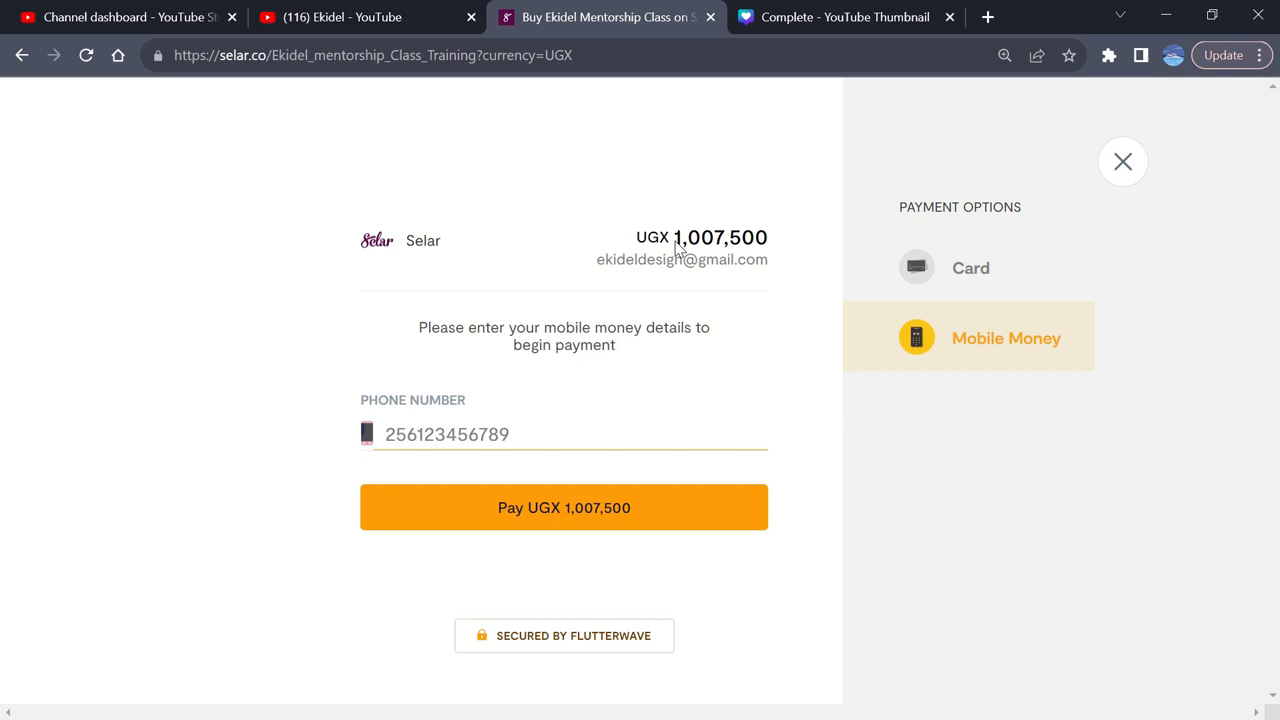
left_click(564, 507)
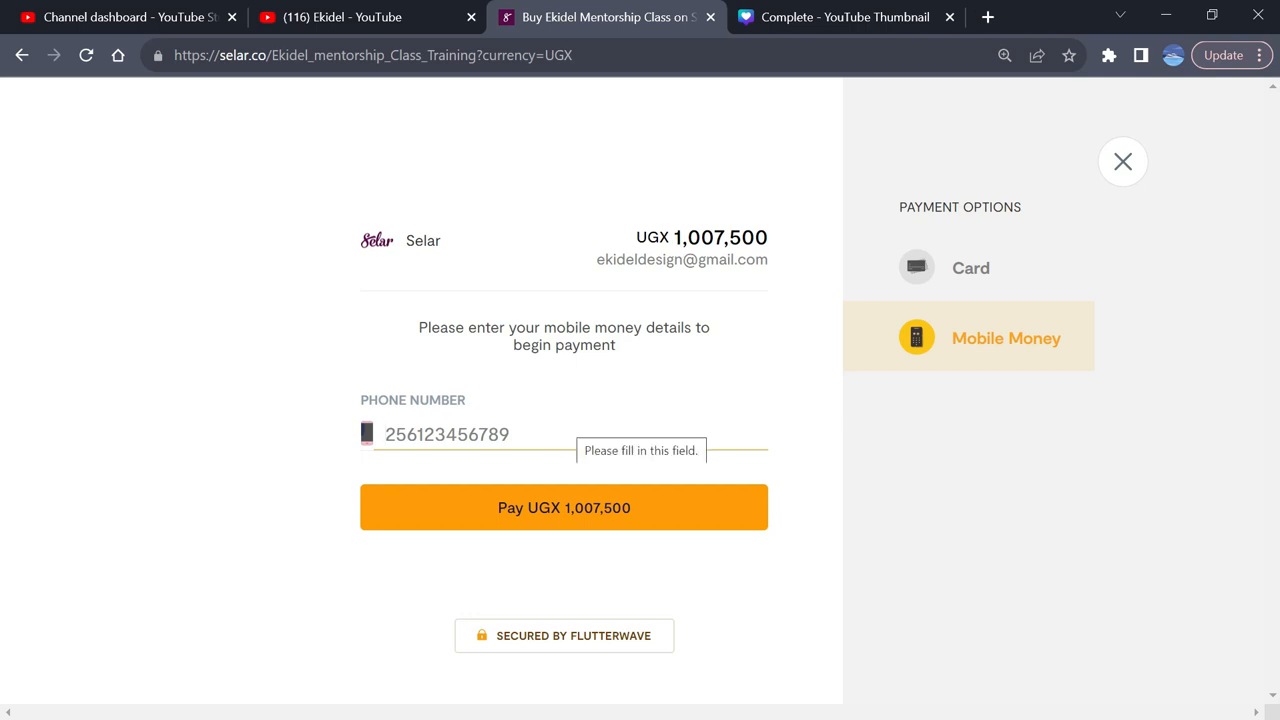
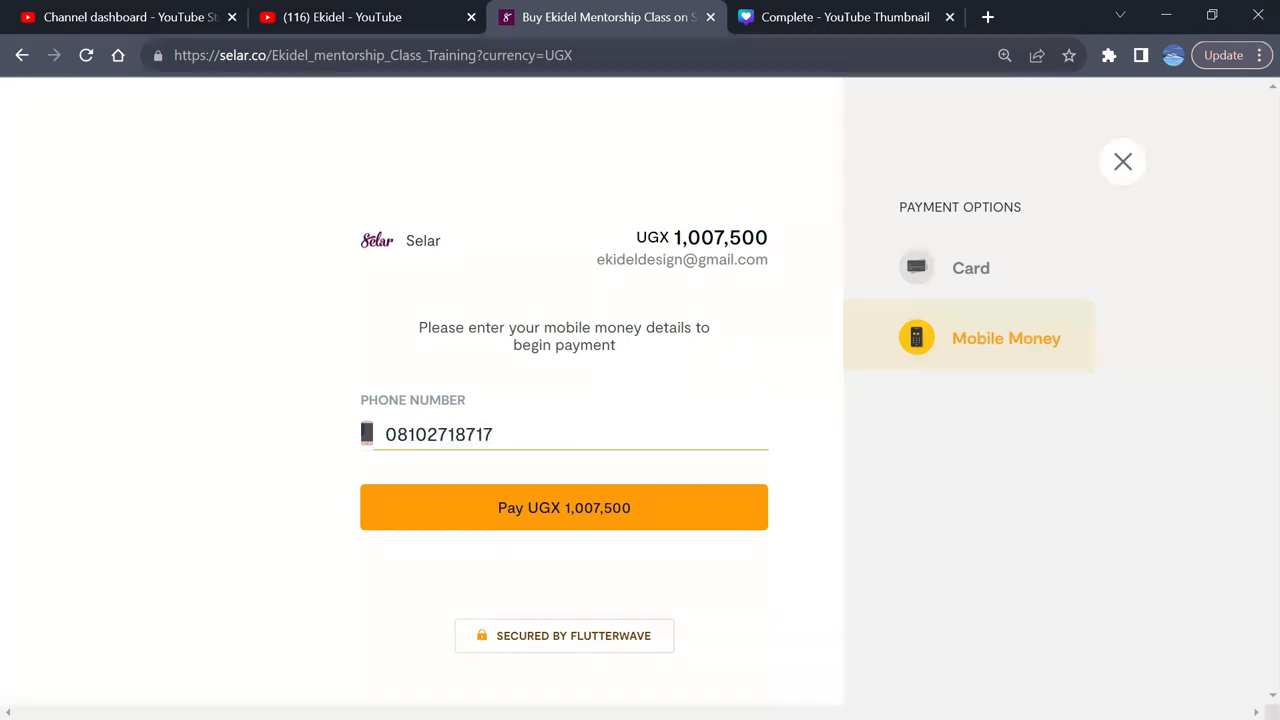
left_click(564, 507)
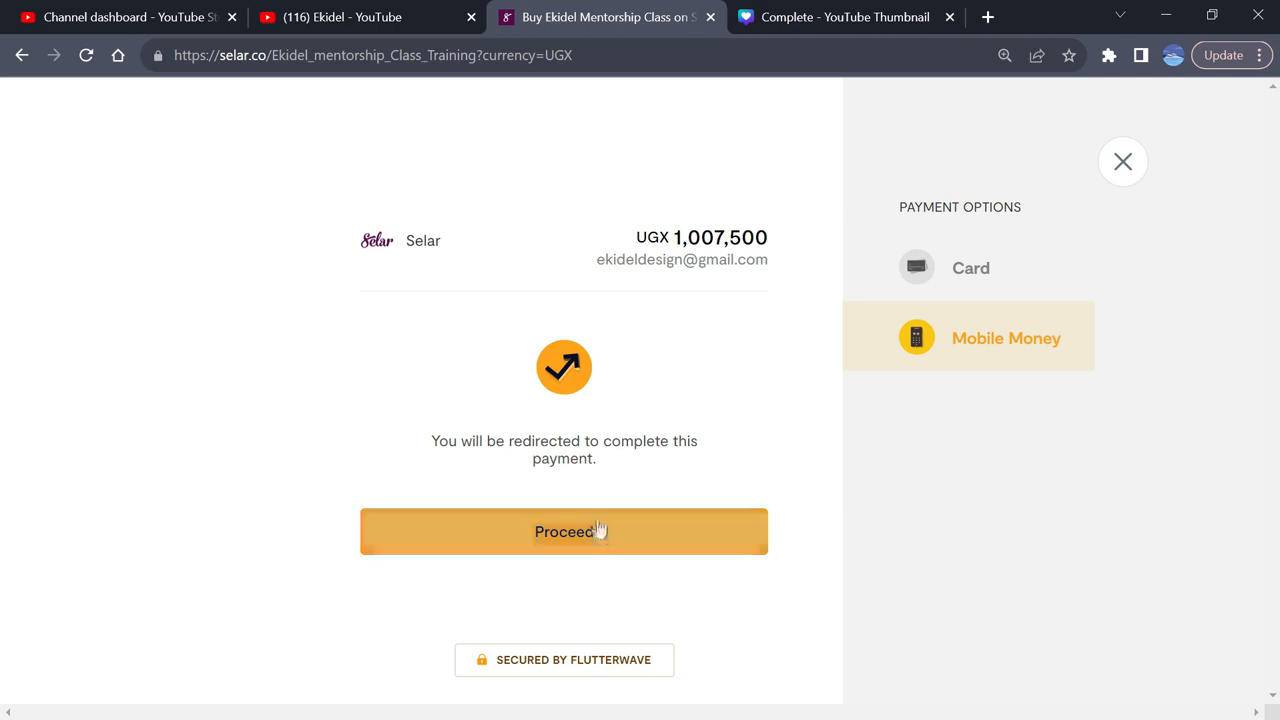
left_click(564, 531)
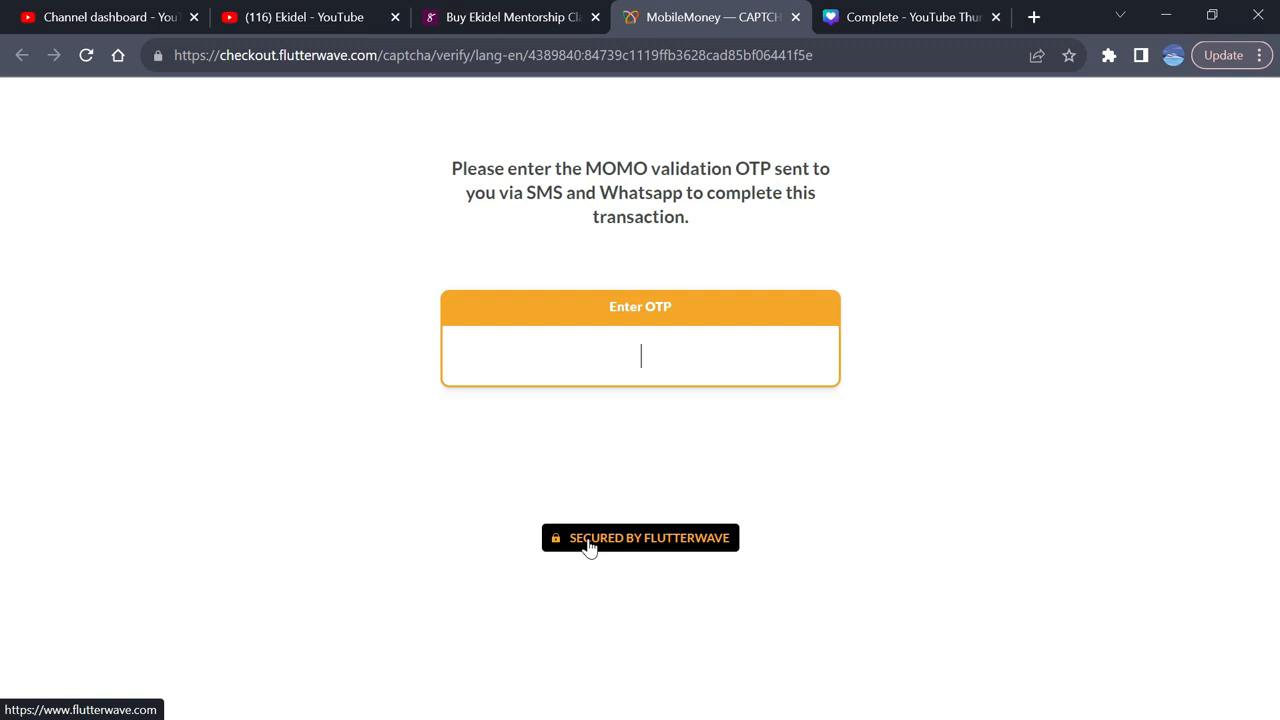
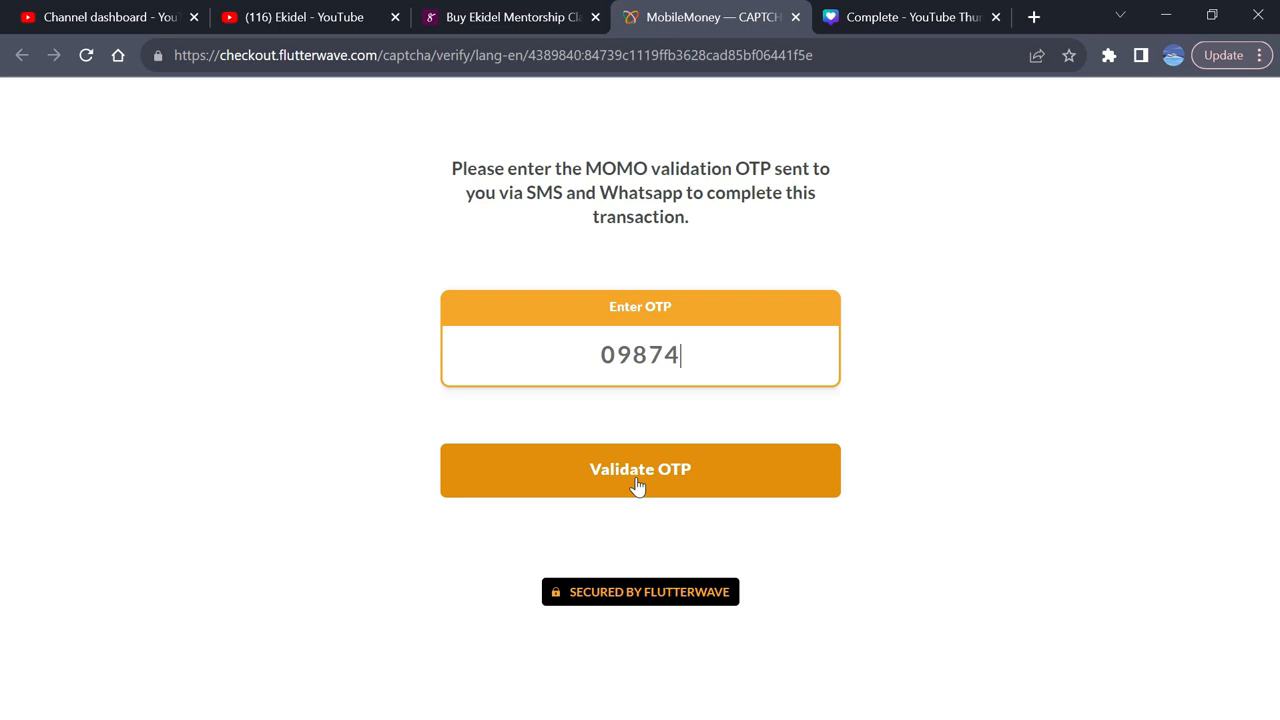
mouse_move(635, 485)
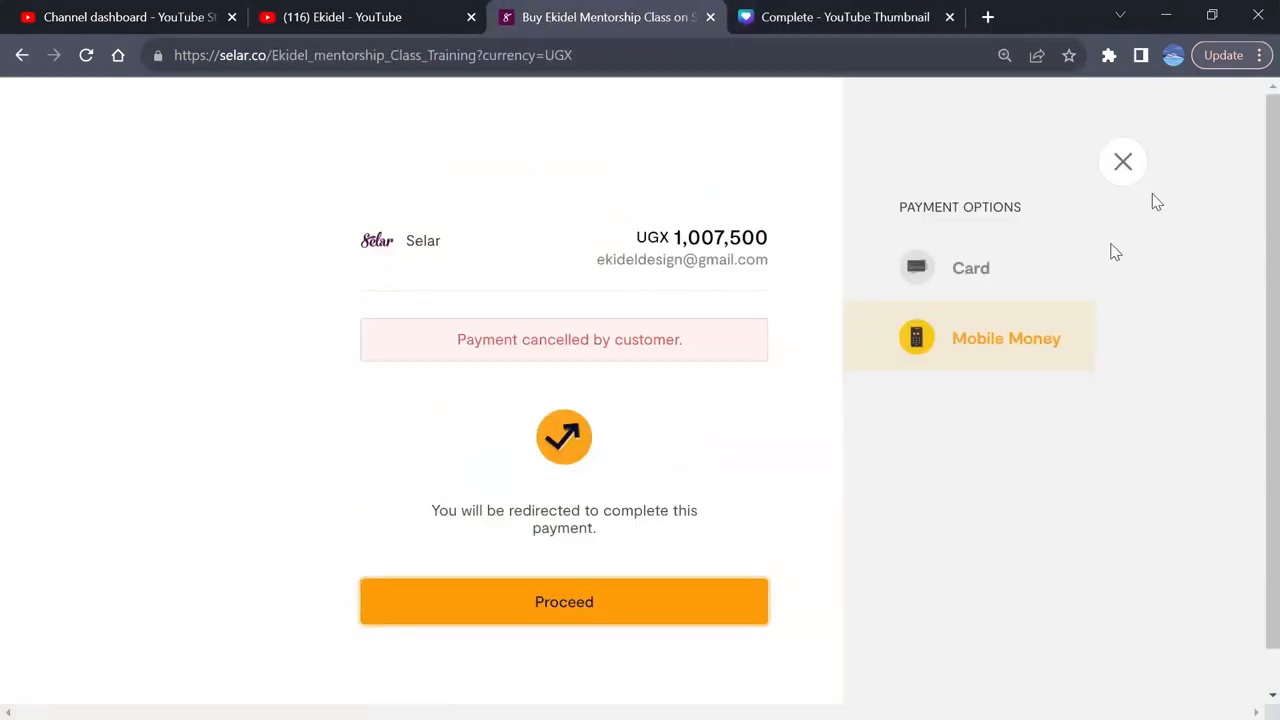
mouse_move(1140, 158)
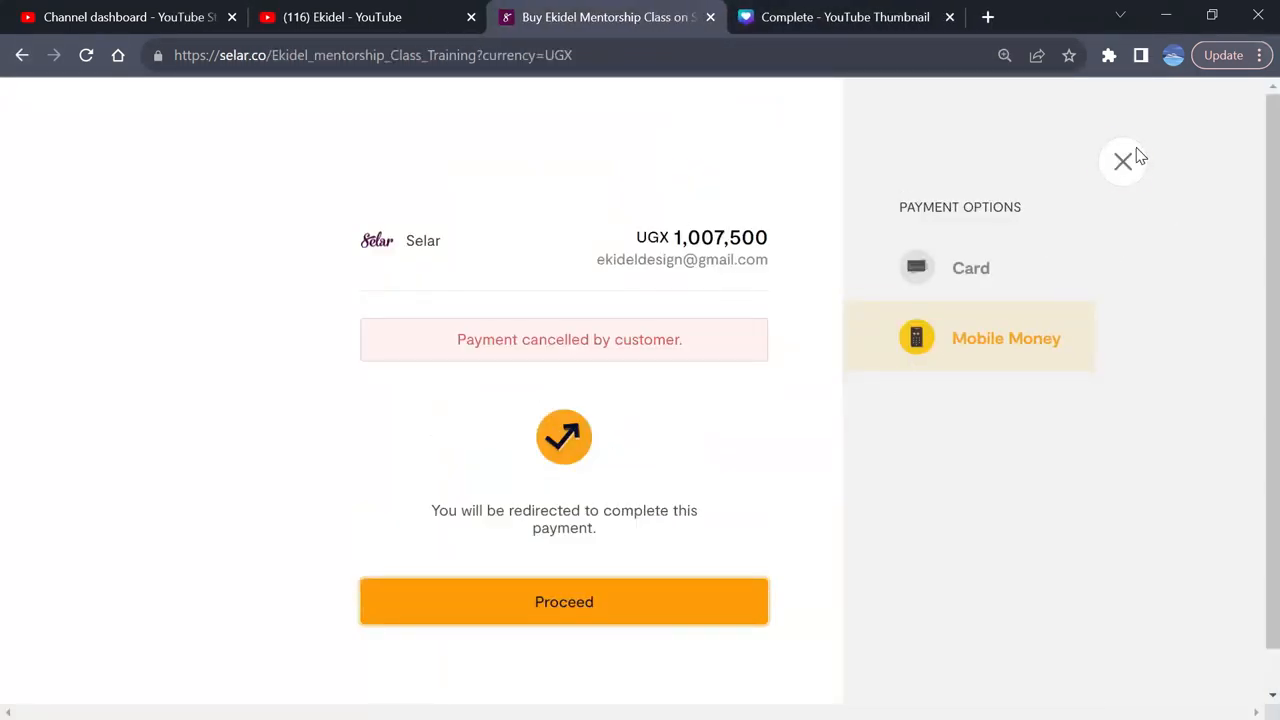
Dismiss the cancelled mobile money payment and return to the Ekidel-Design store home.
left_click(1123, 161)
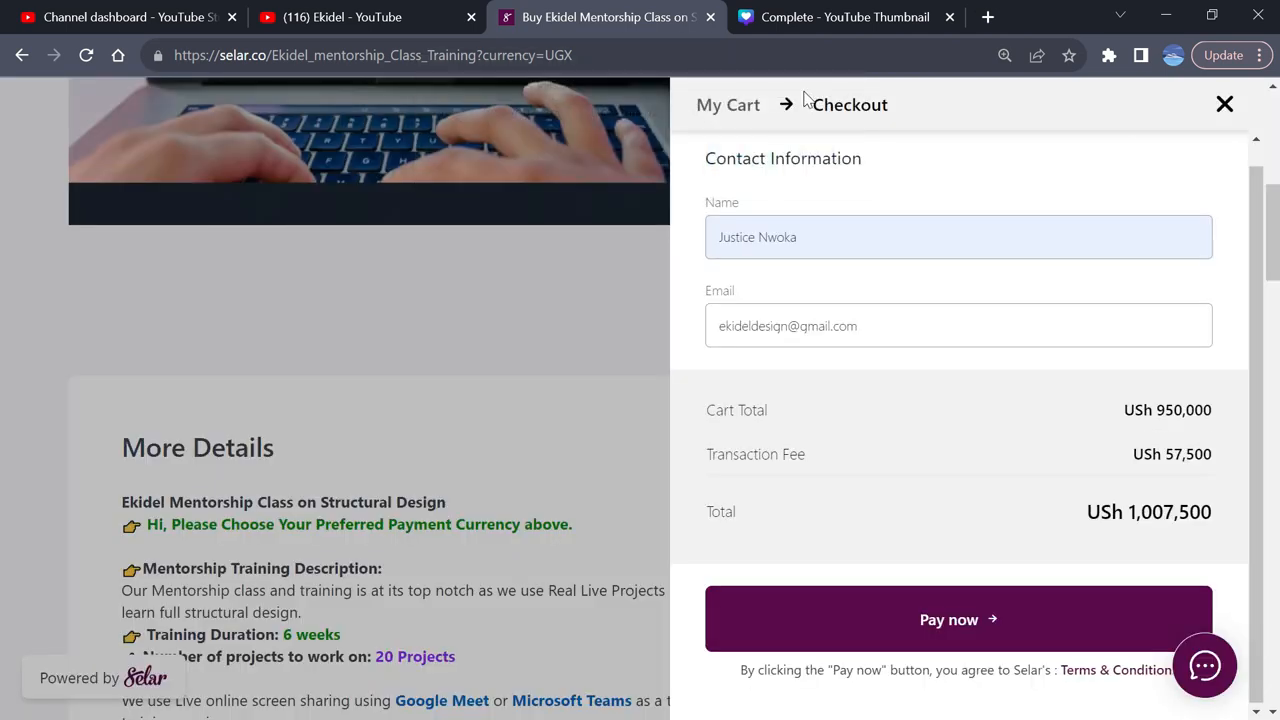
left_click(1224, 104)
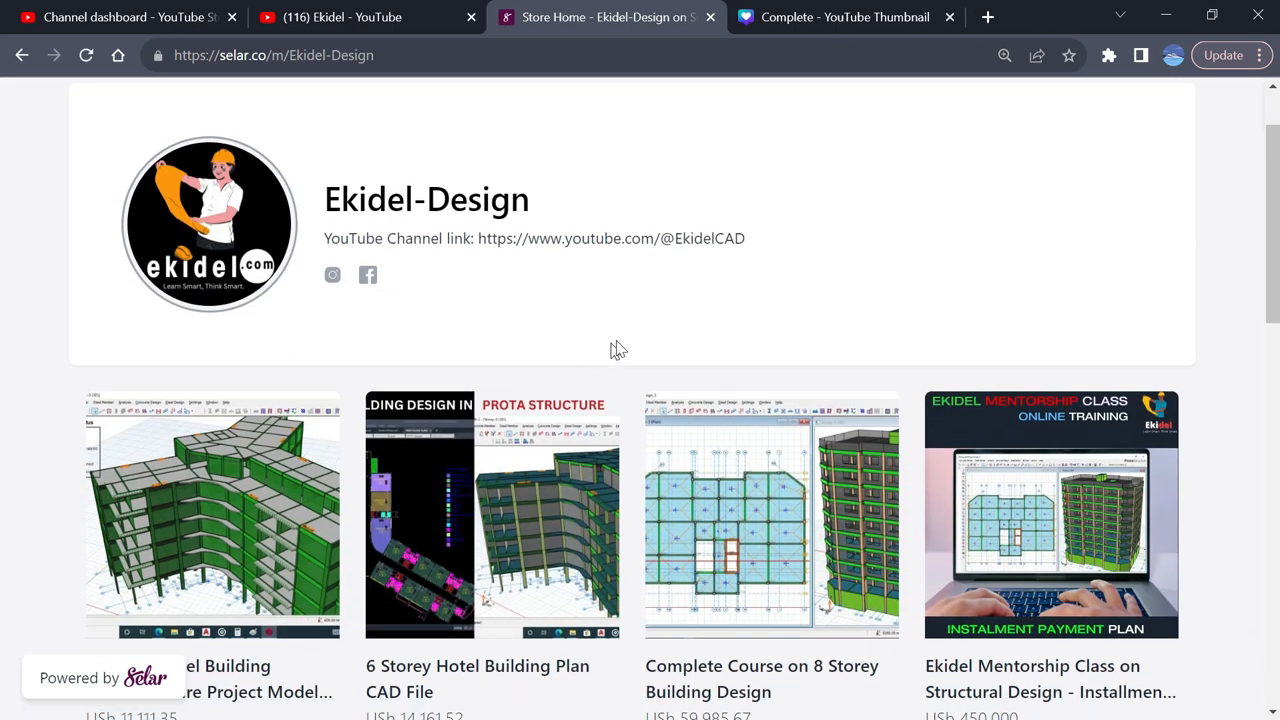
scroll("down", 3)
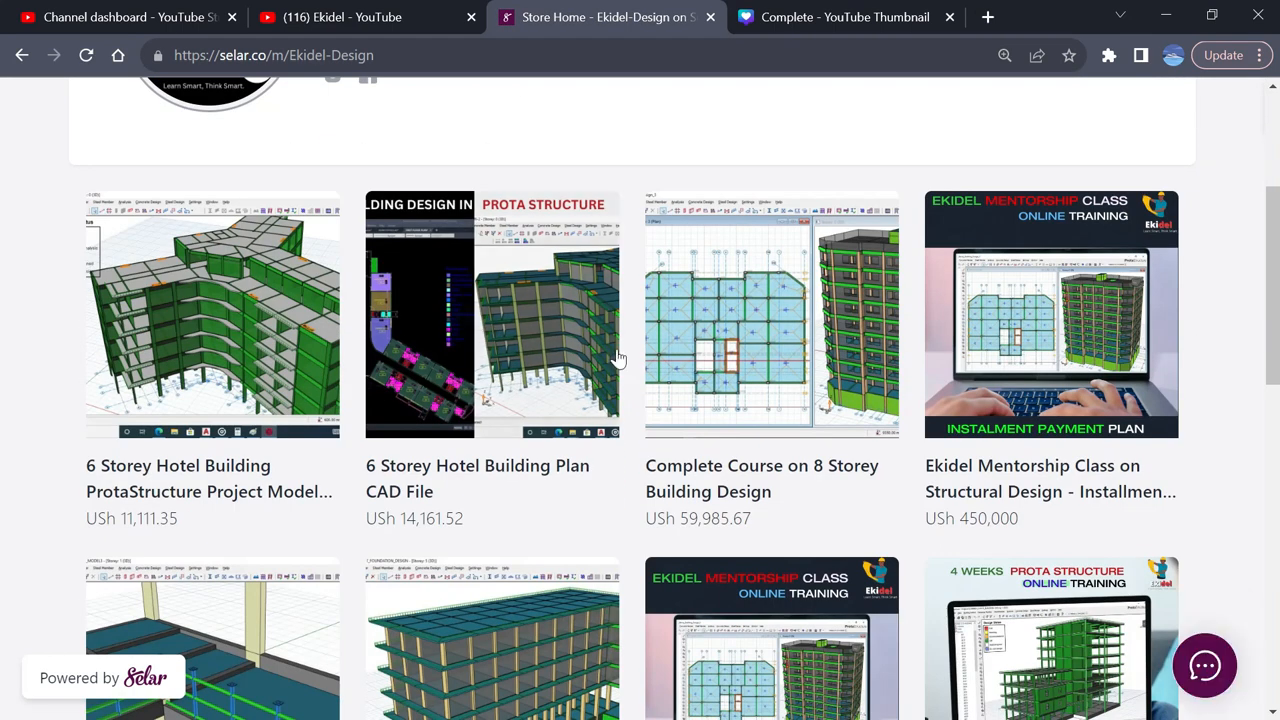
scroll("down", 3)
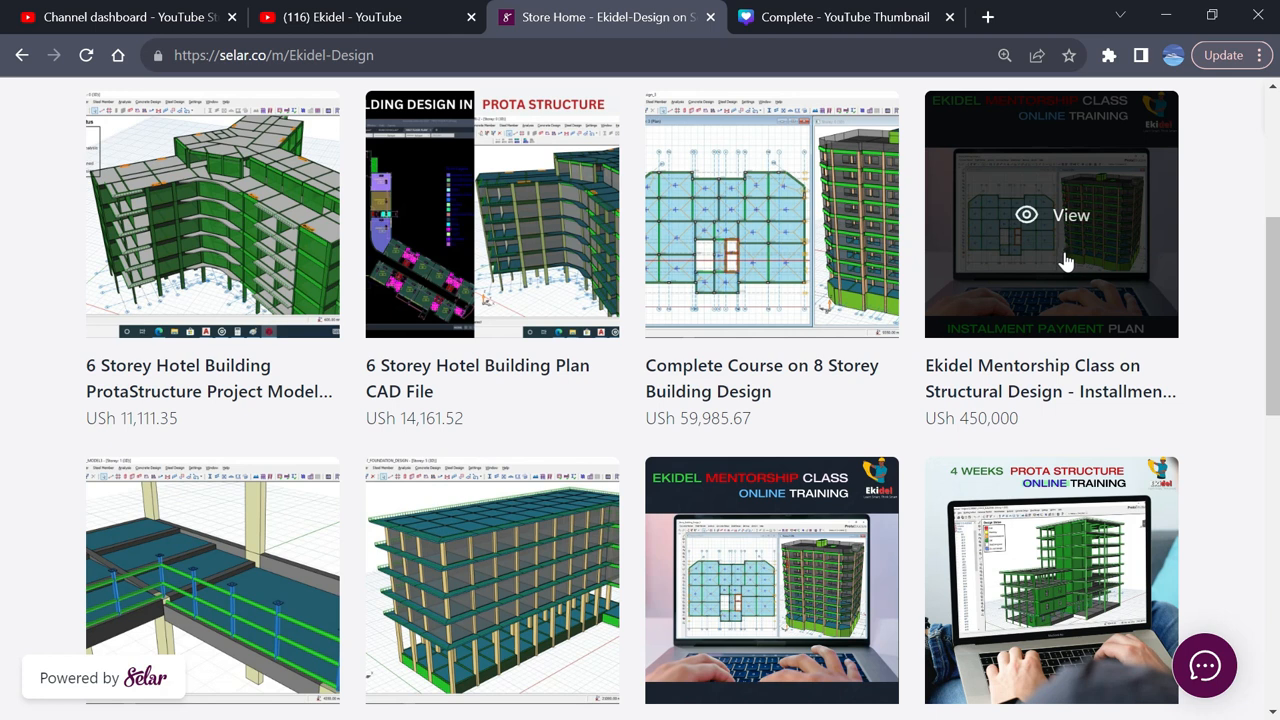
scroll("down", 3)
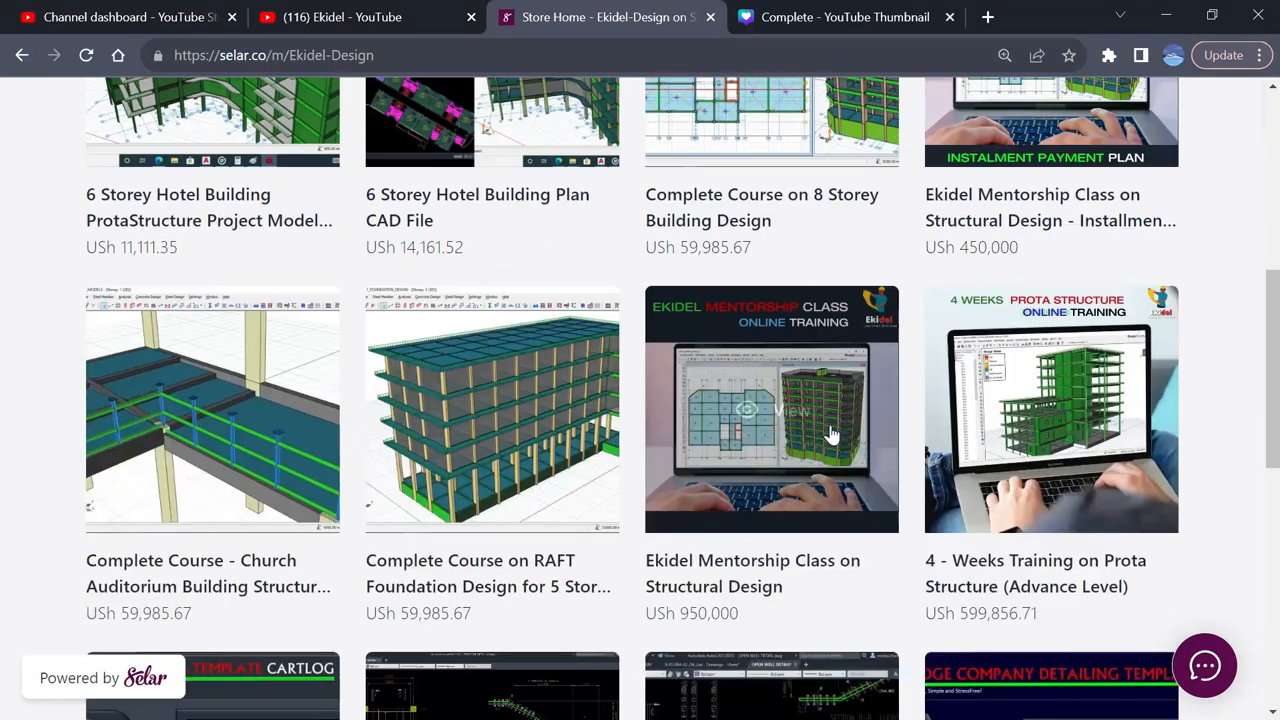
scroll("down", 3)
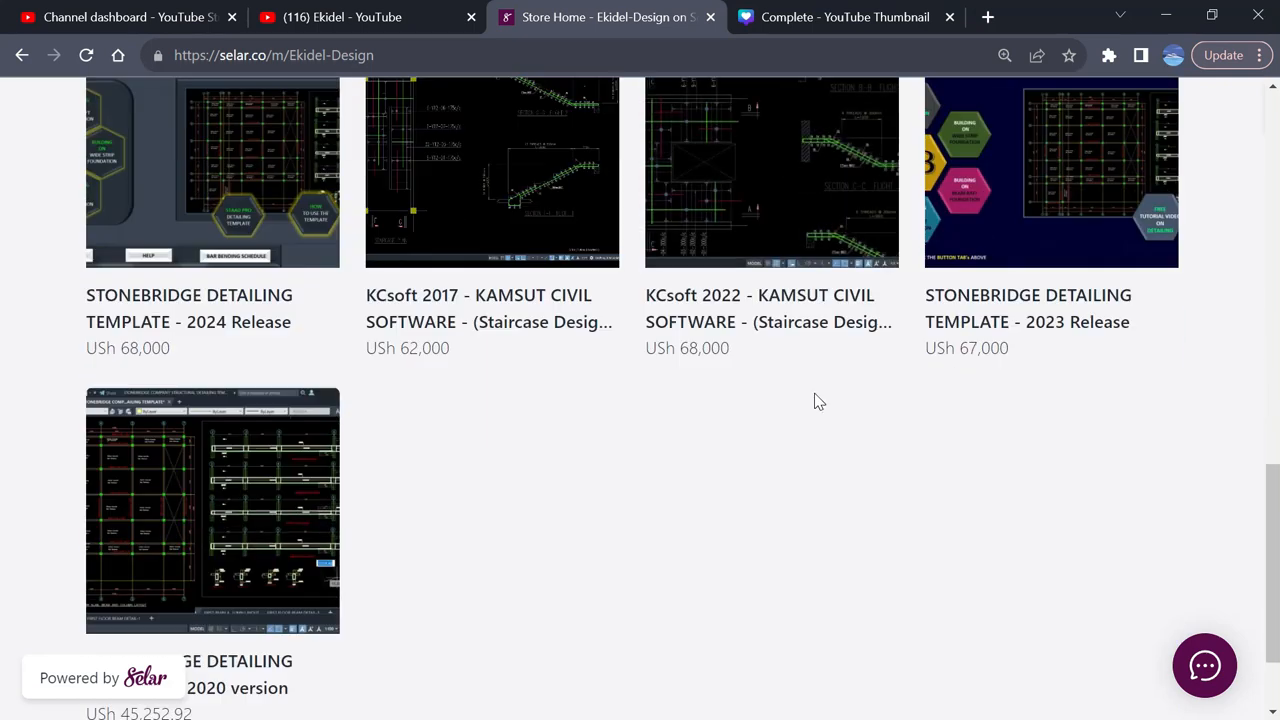